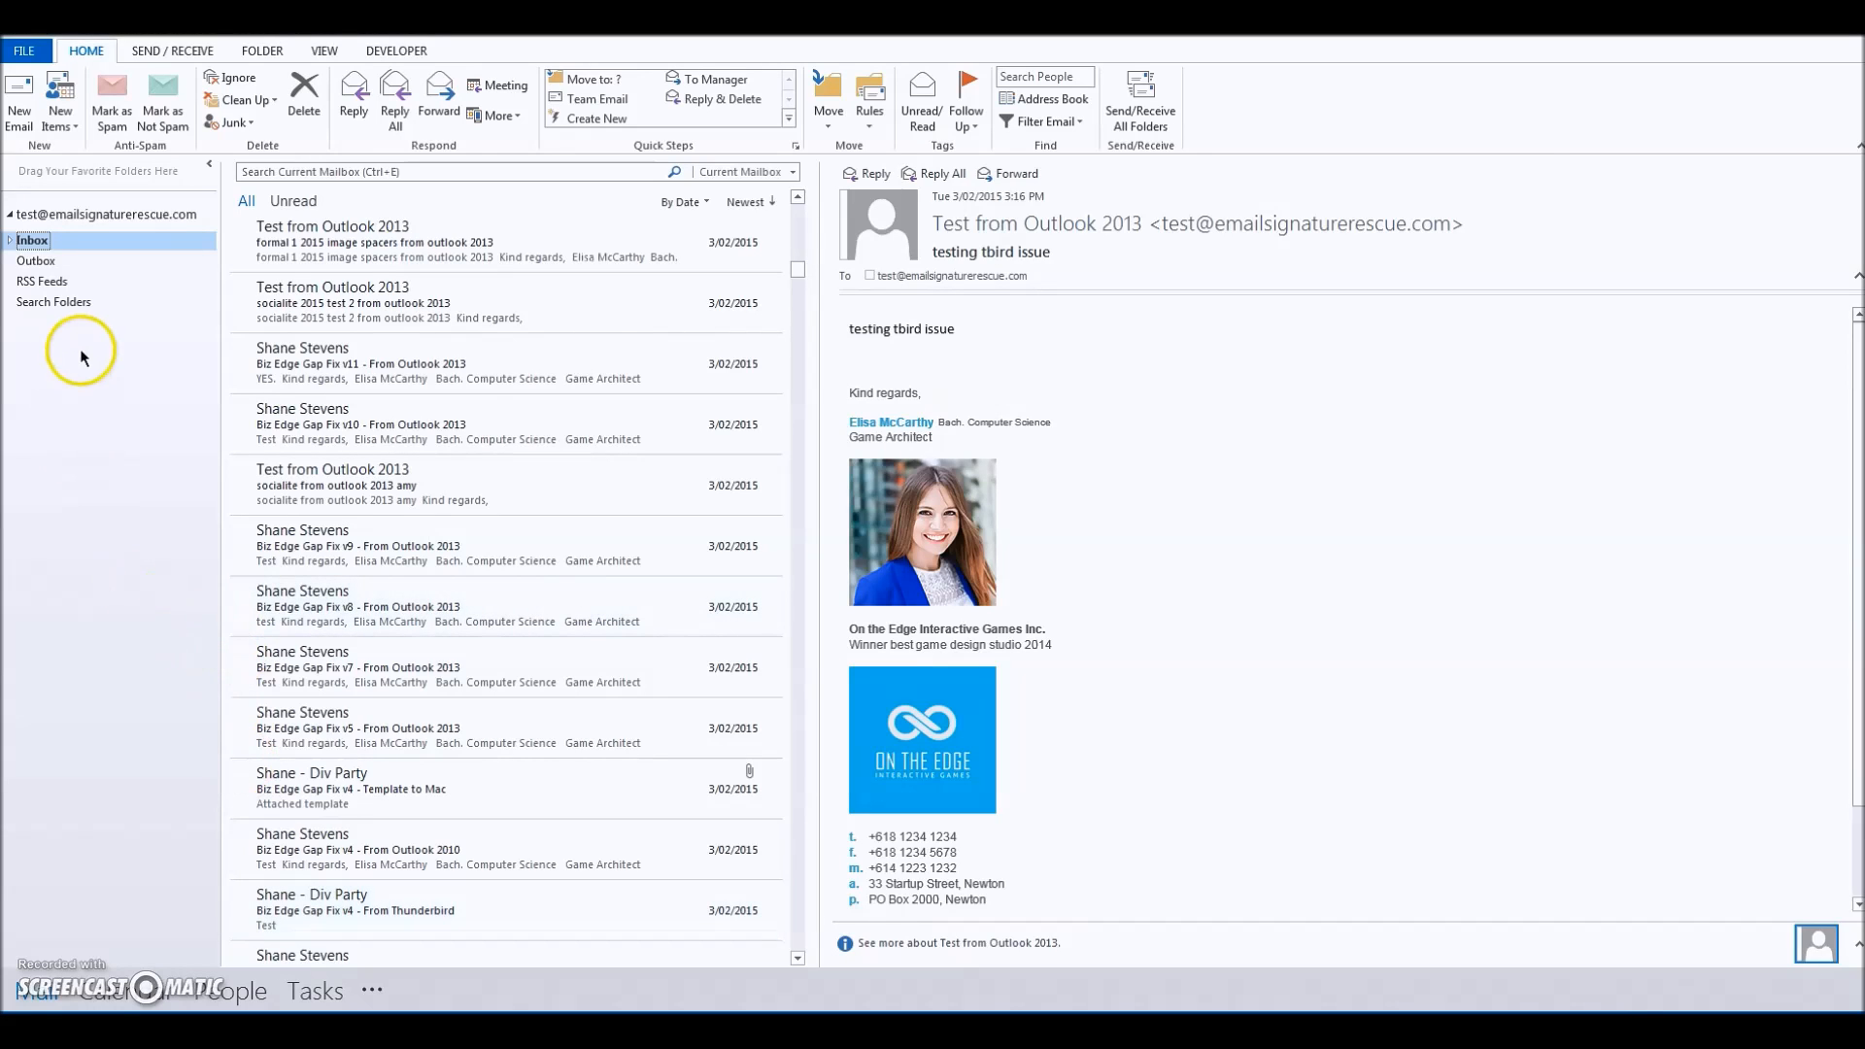
mouse_move(128, 497)
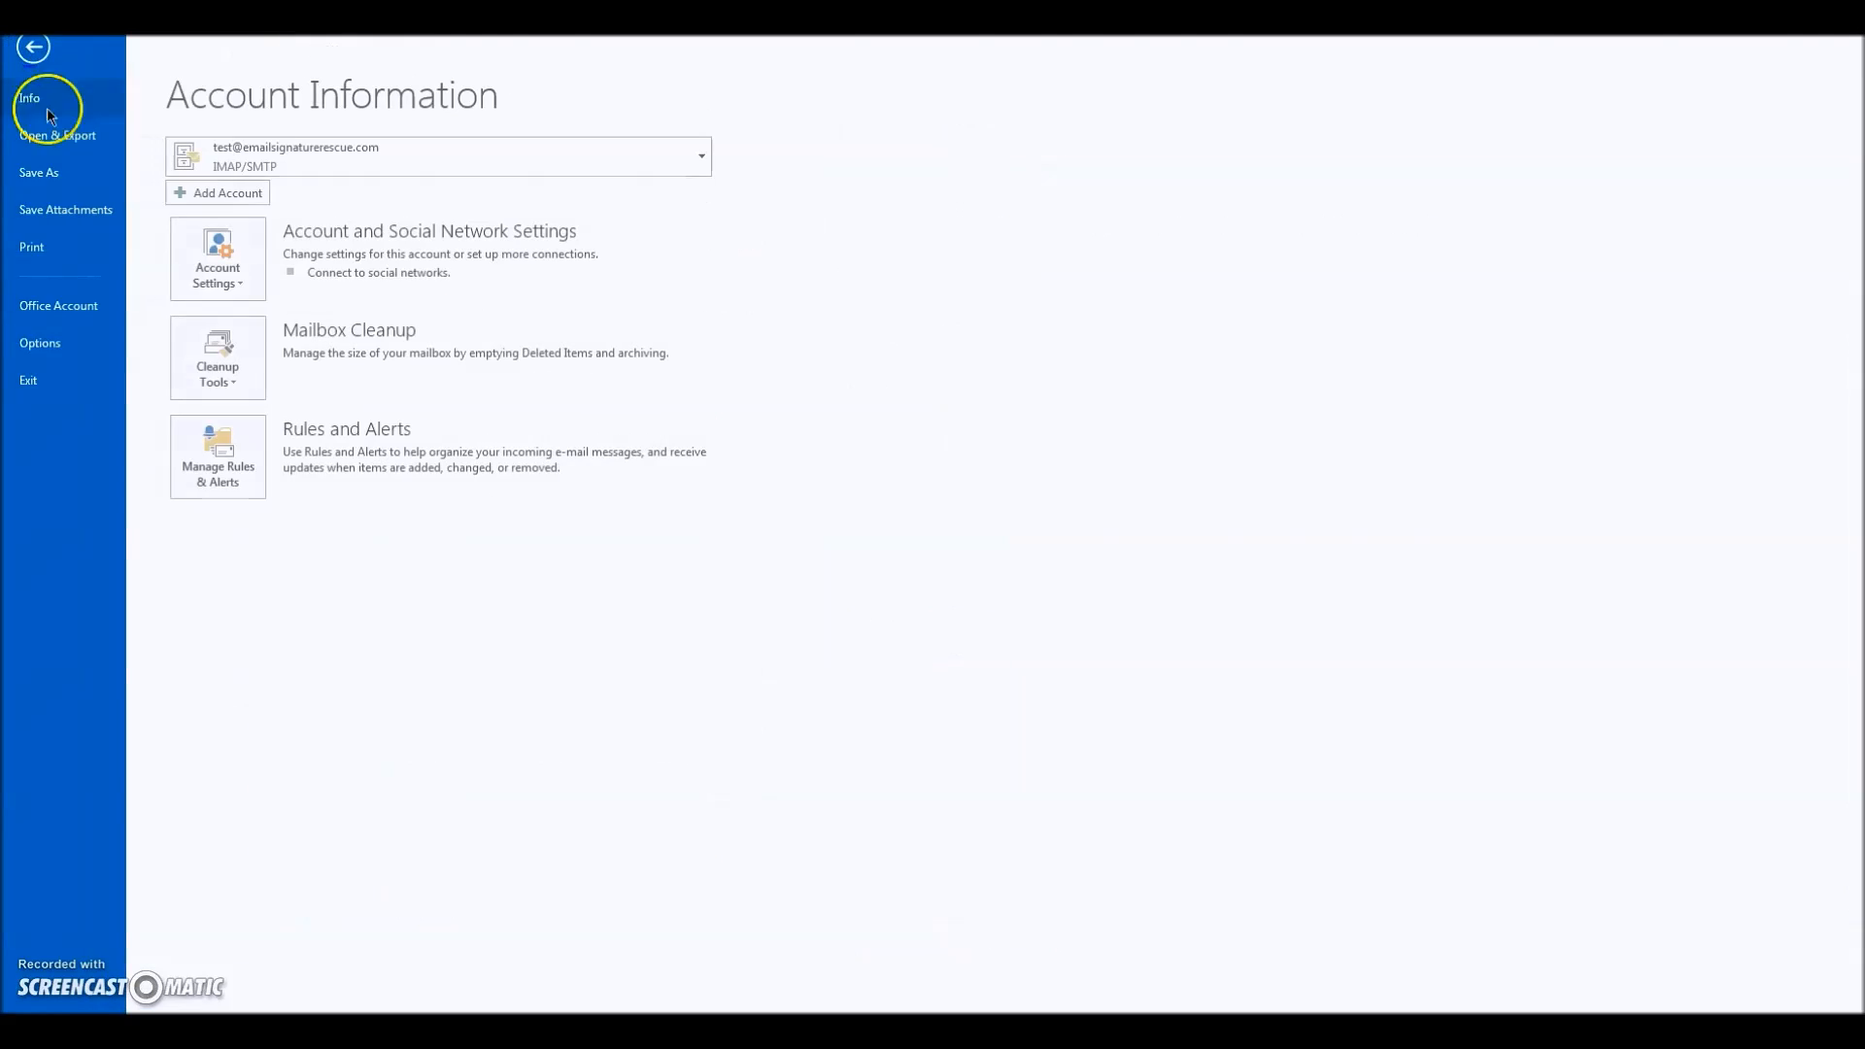
Step: Open Outlook Options from the File menu on its Mail category
left_click(38, 343)
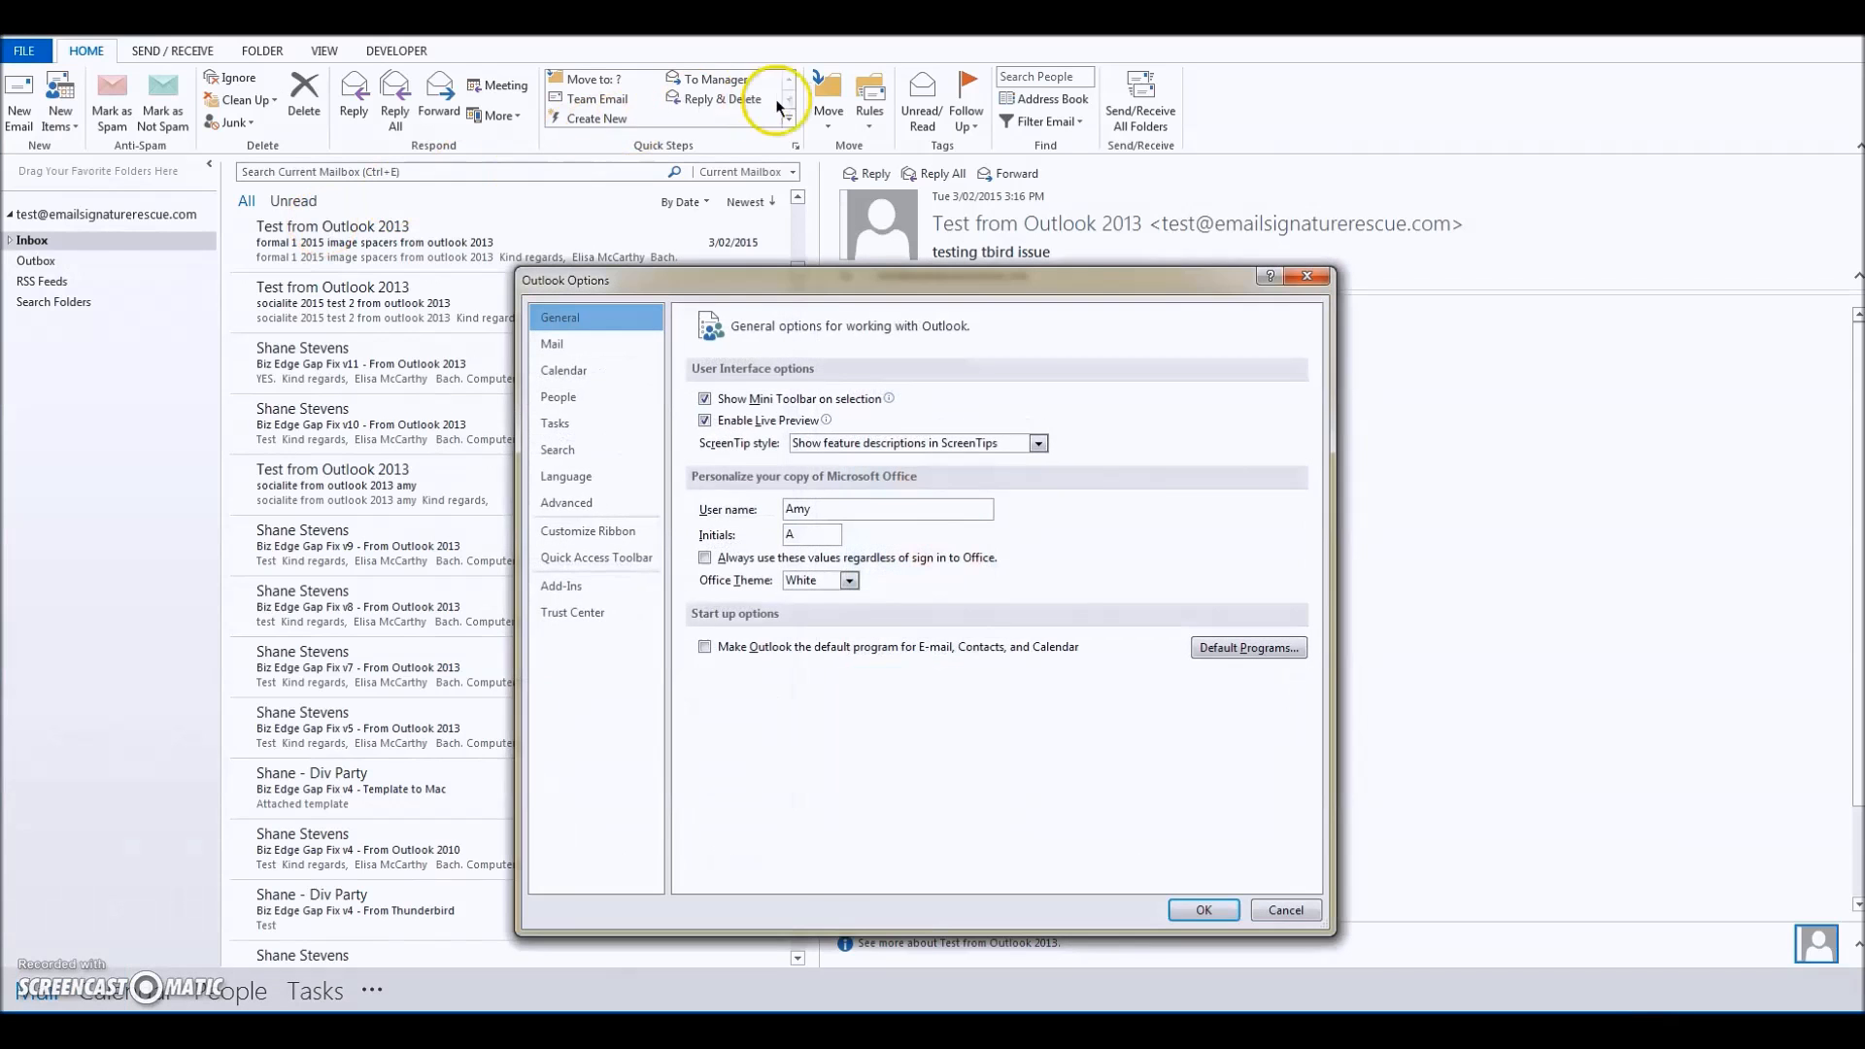
left_click(550, 344)
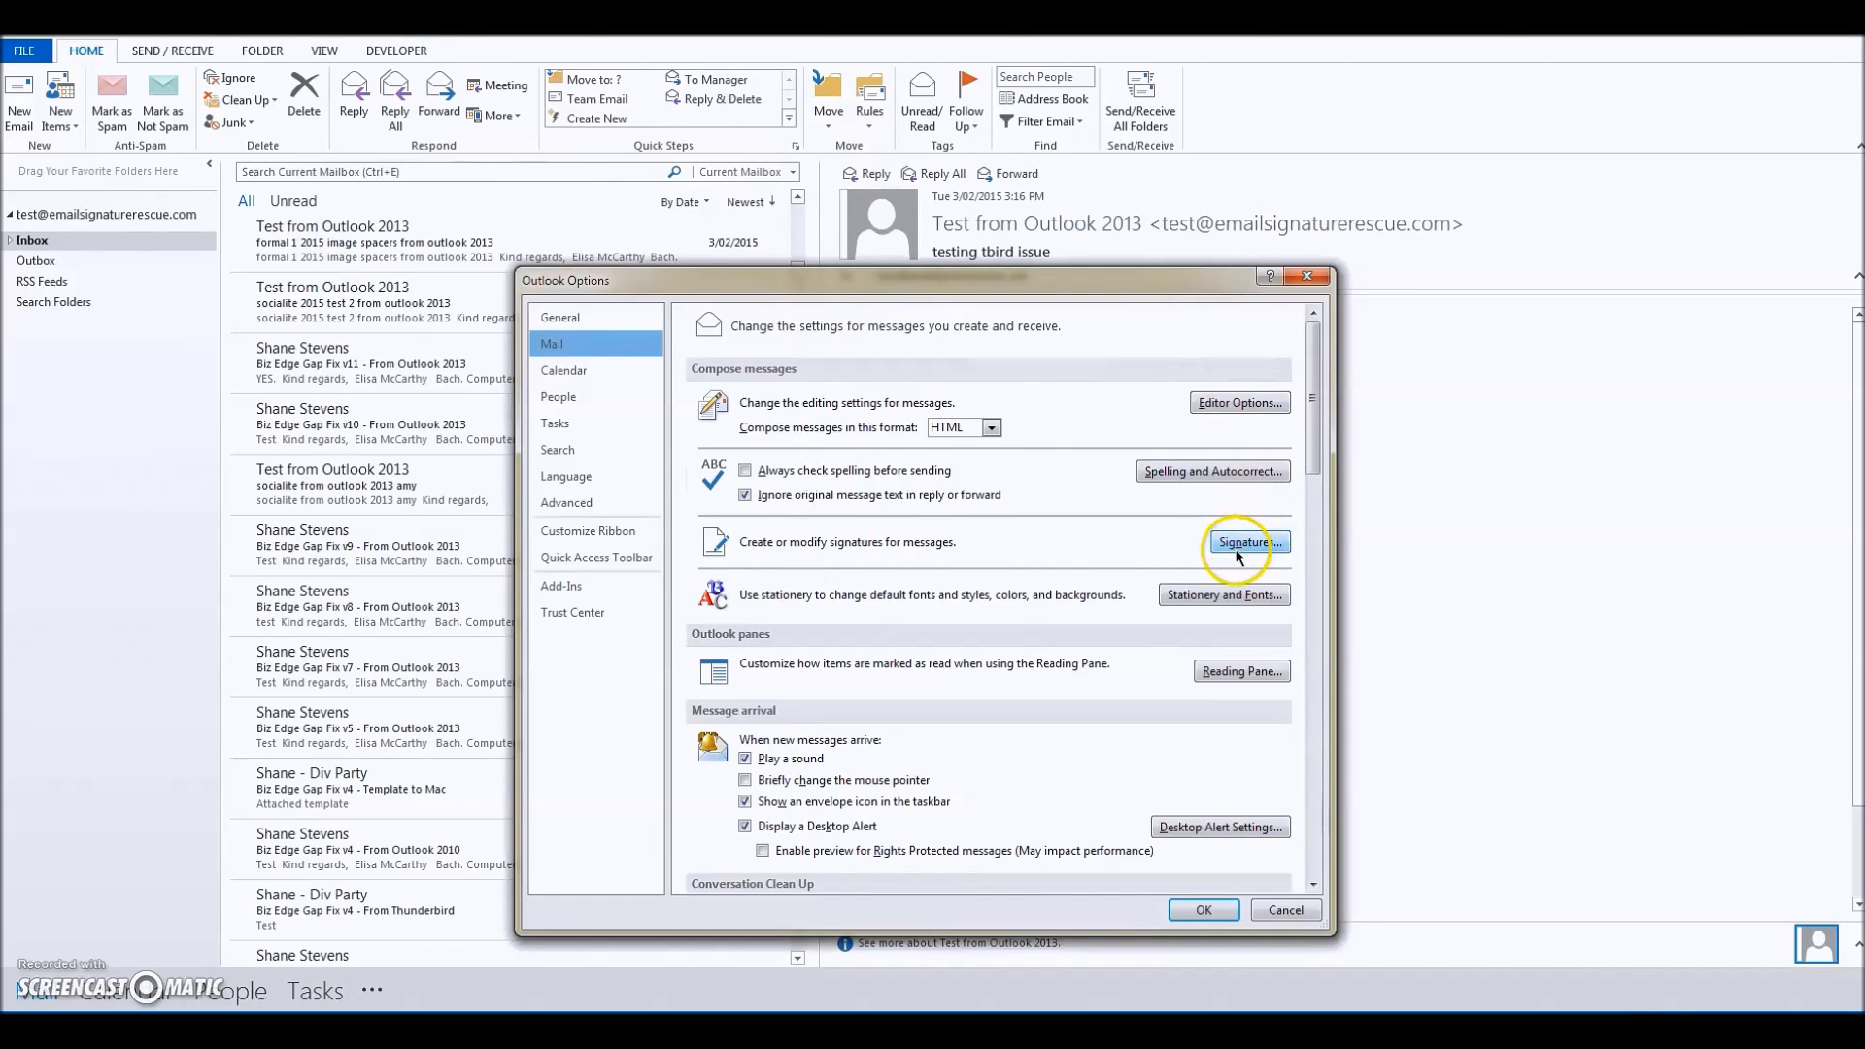
Step: Add a new signature named 'Elisa' and set it as default for new messages
left_click(1245, 542)
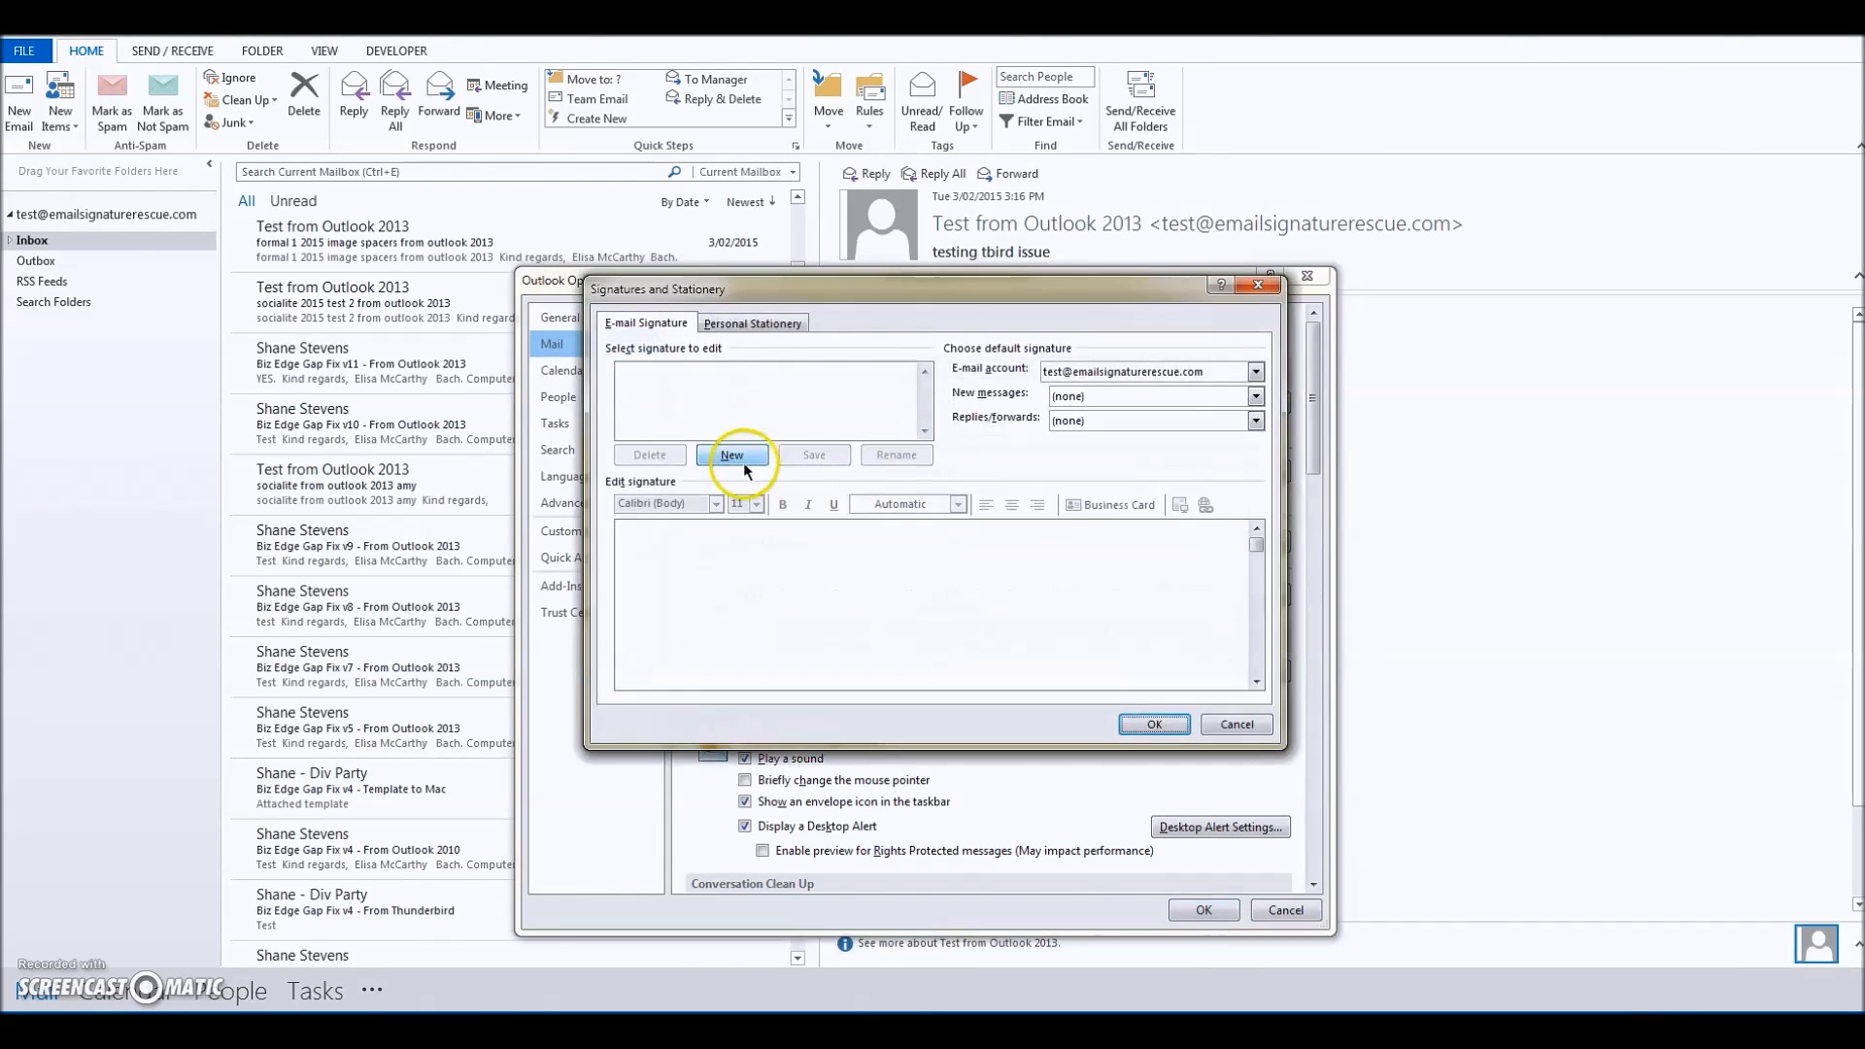
mouse_move(730, 476)
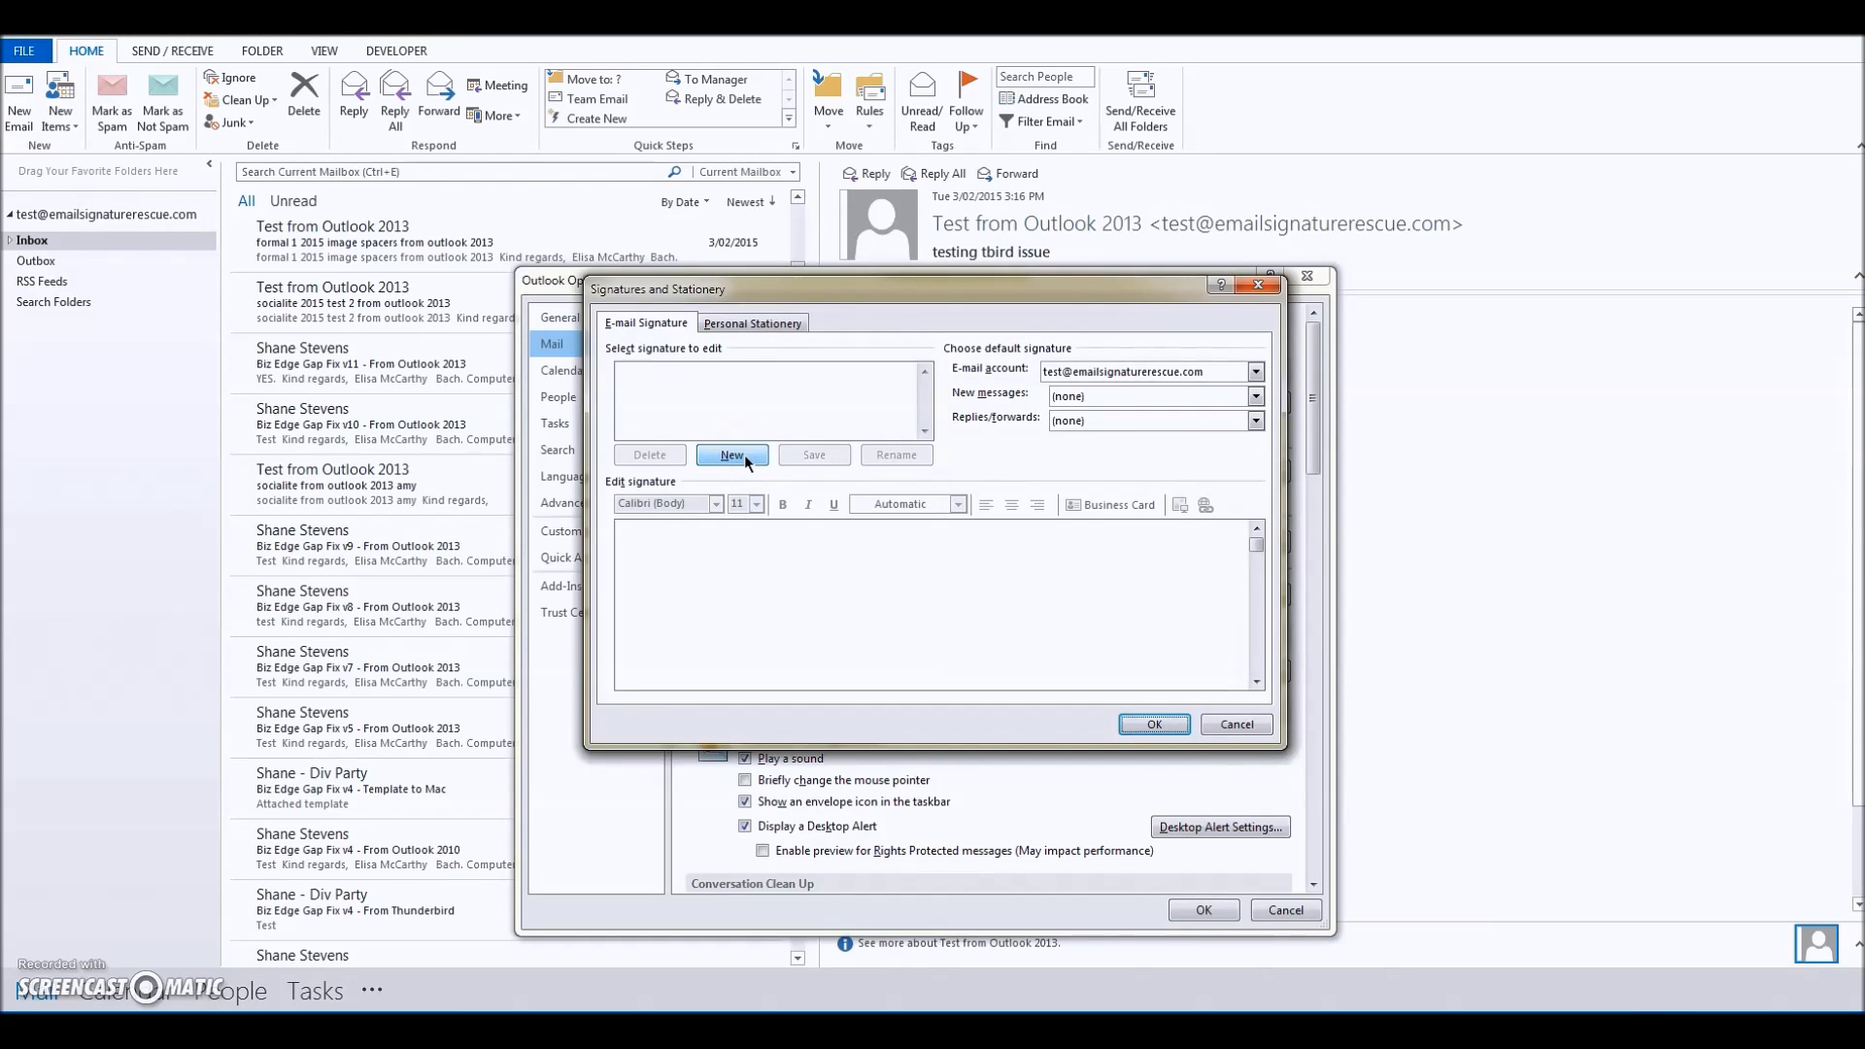
left_click(731, 454)
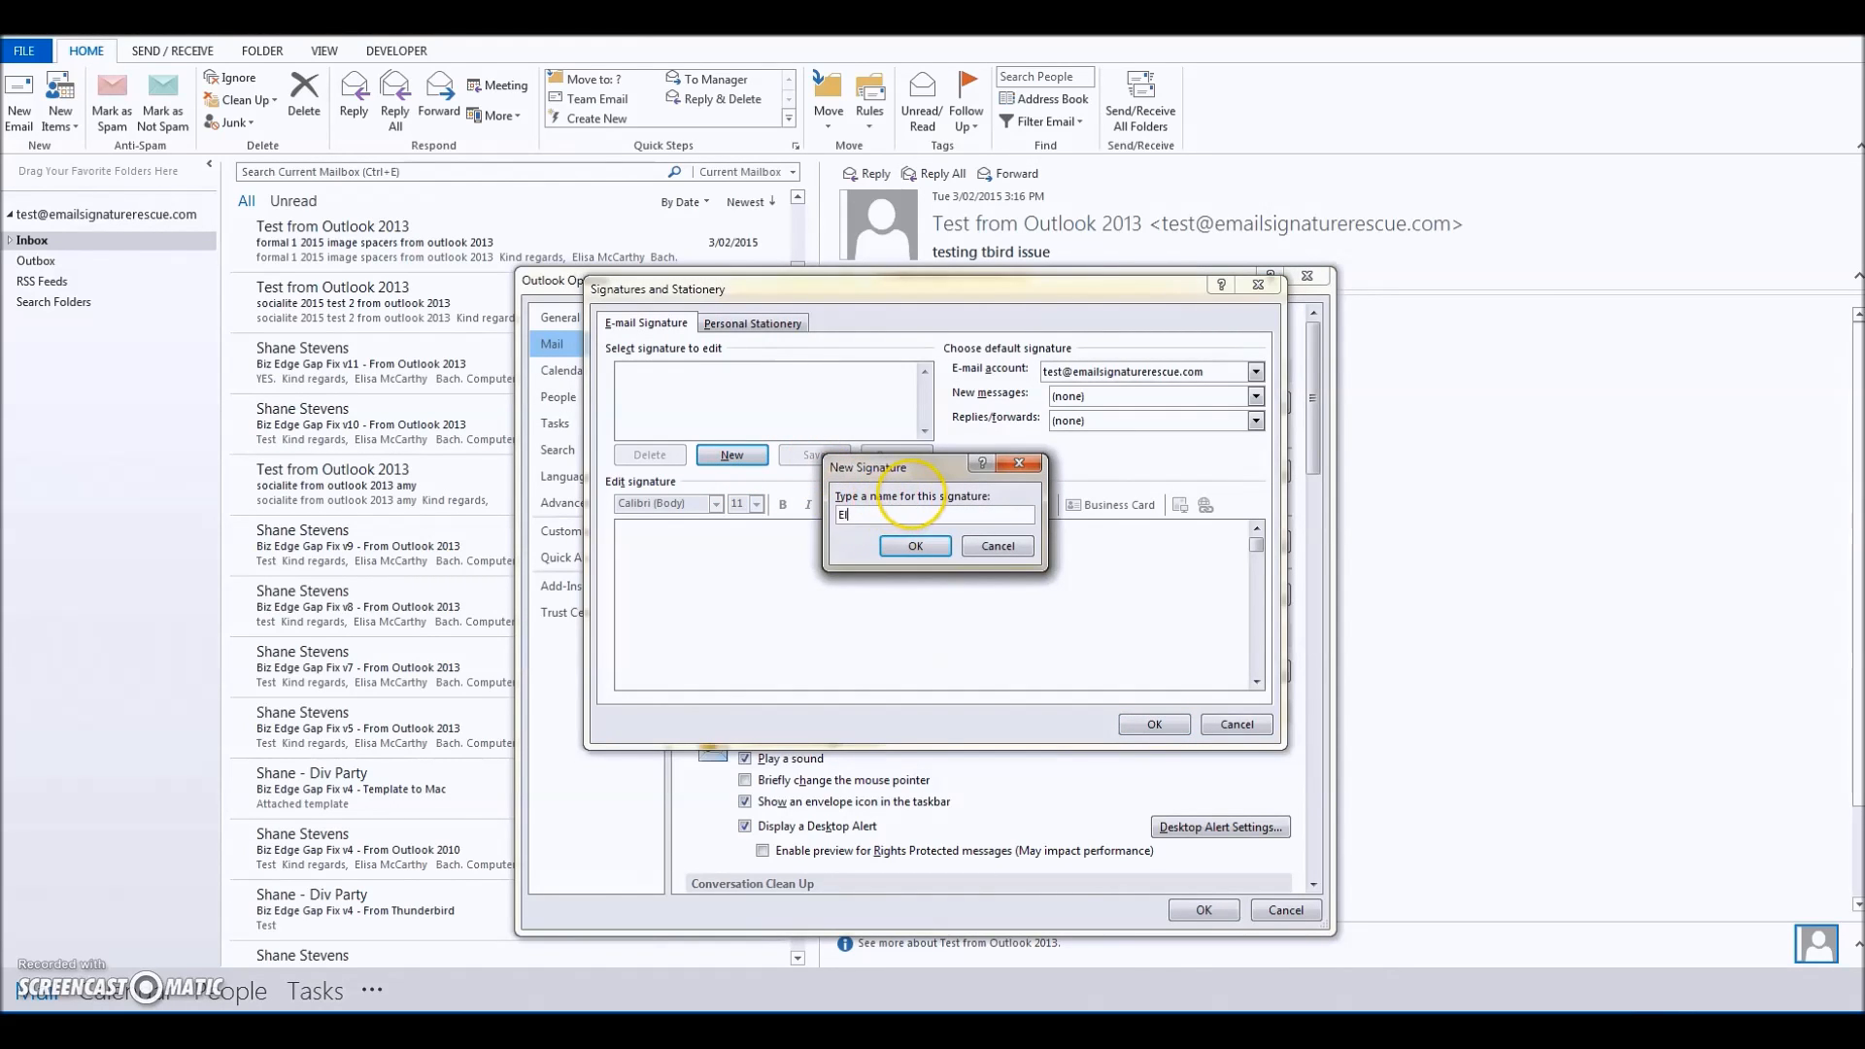
type("lisa")
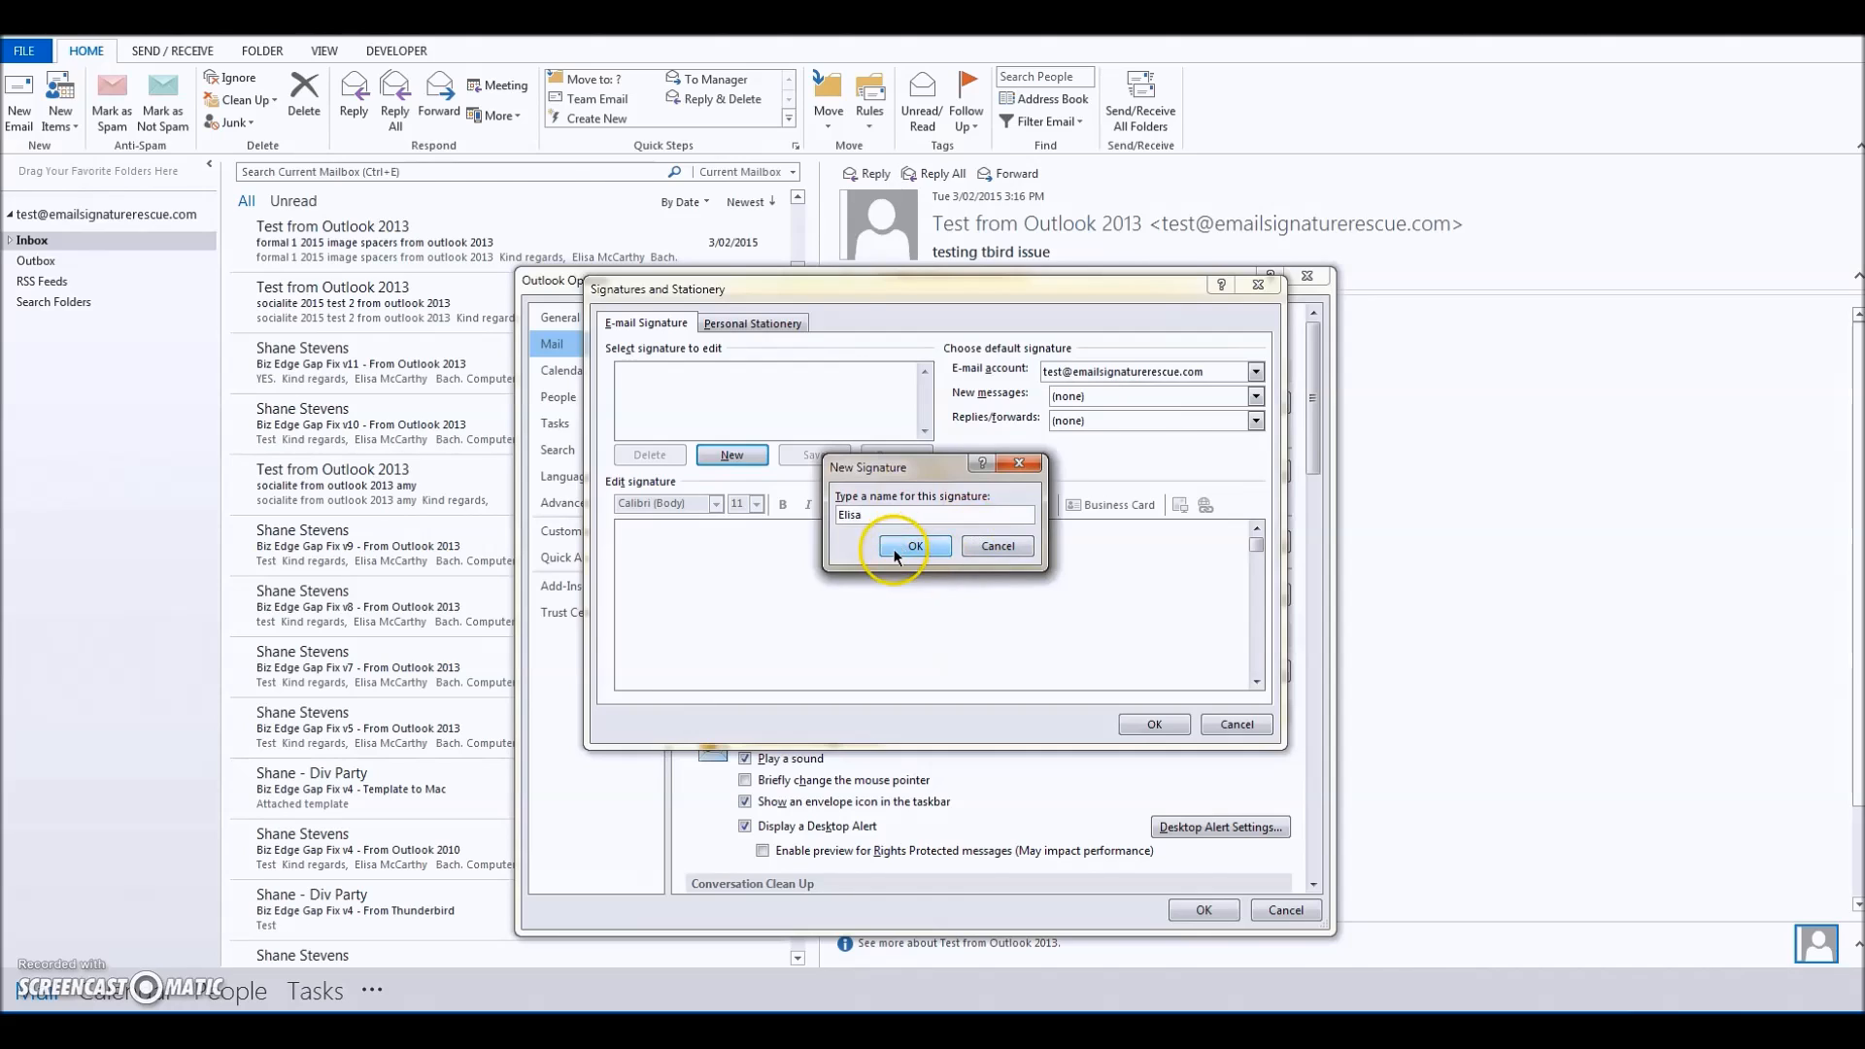
left_click(913, 546)
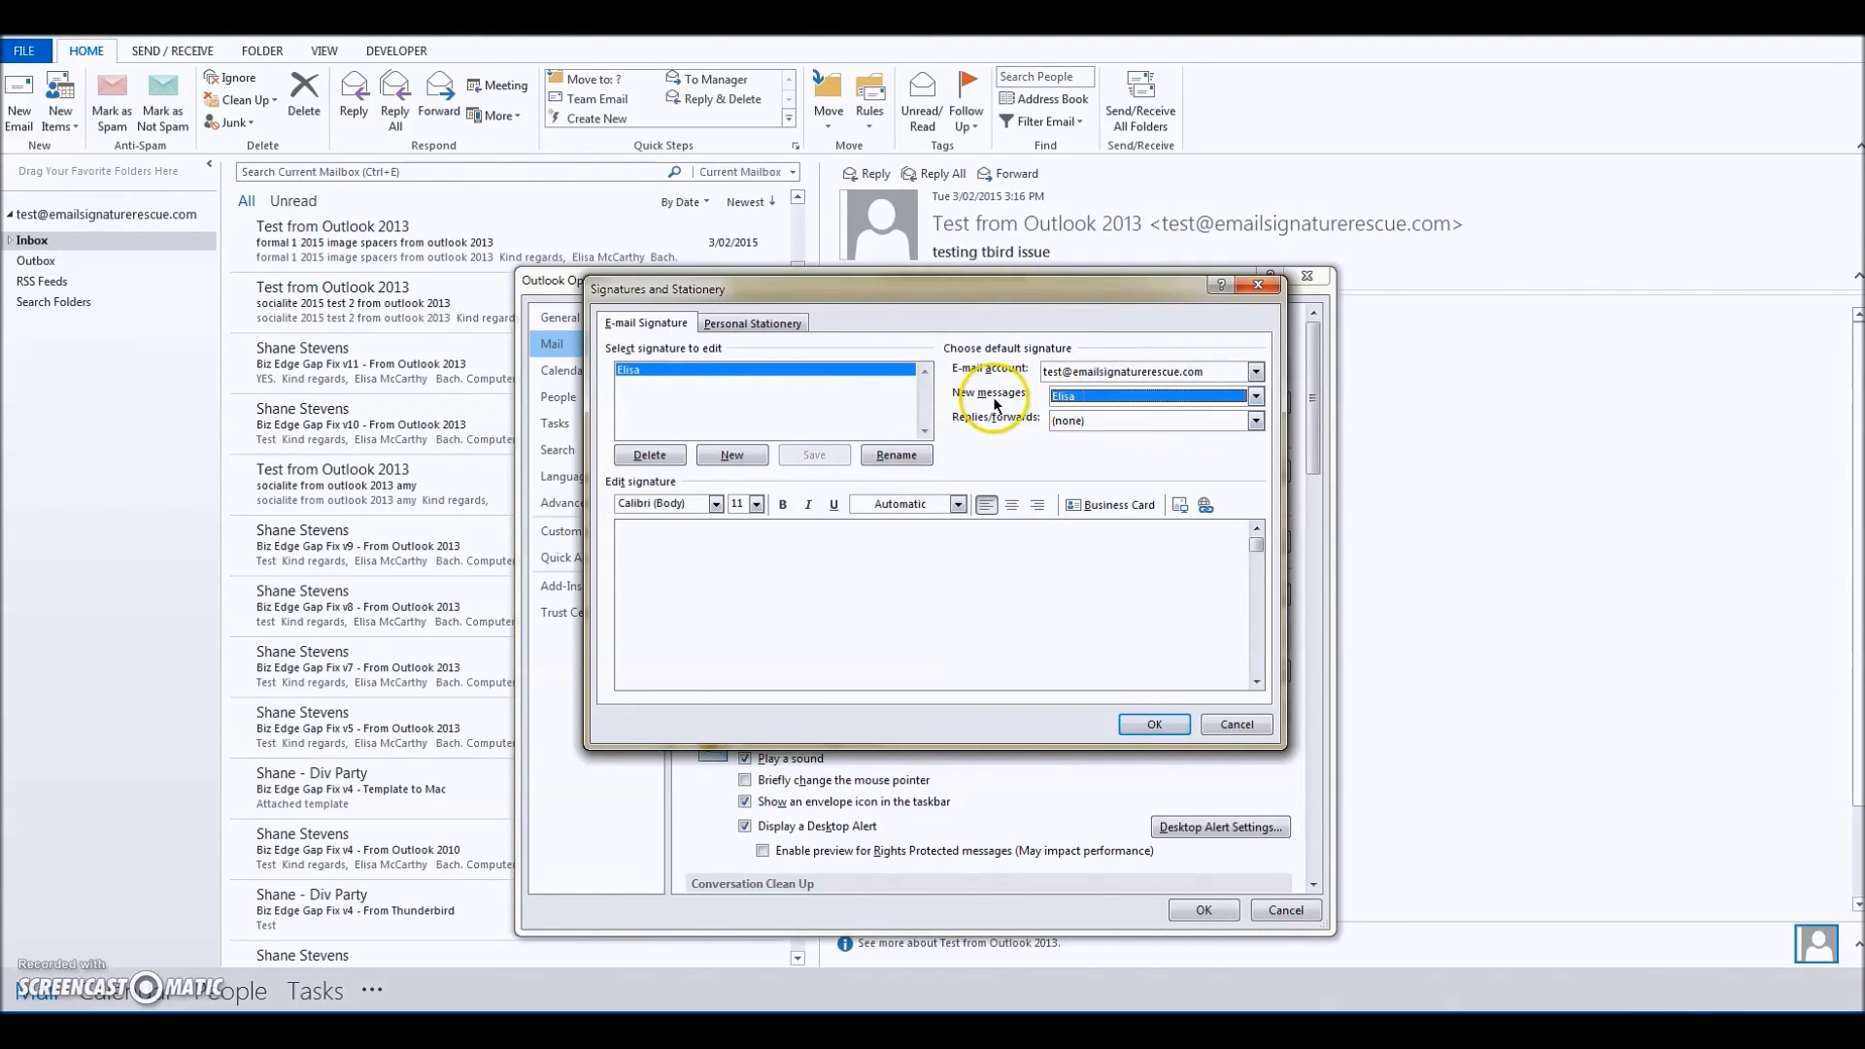
left_click(1148, 420)
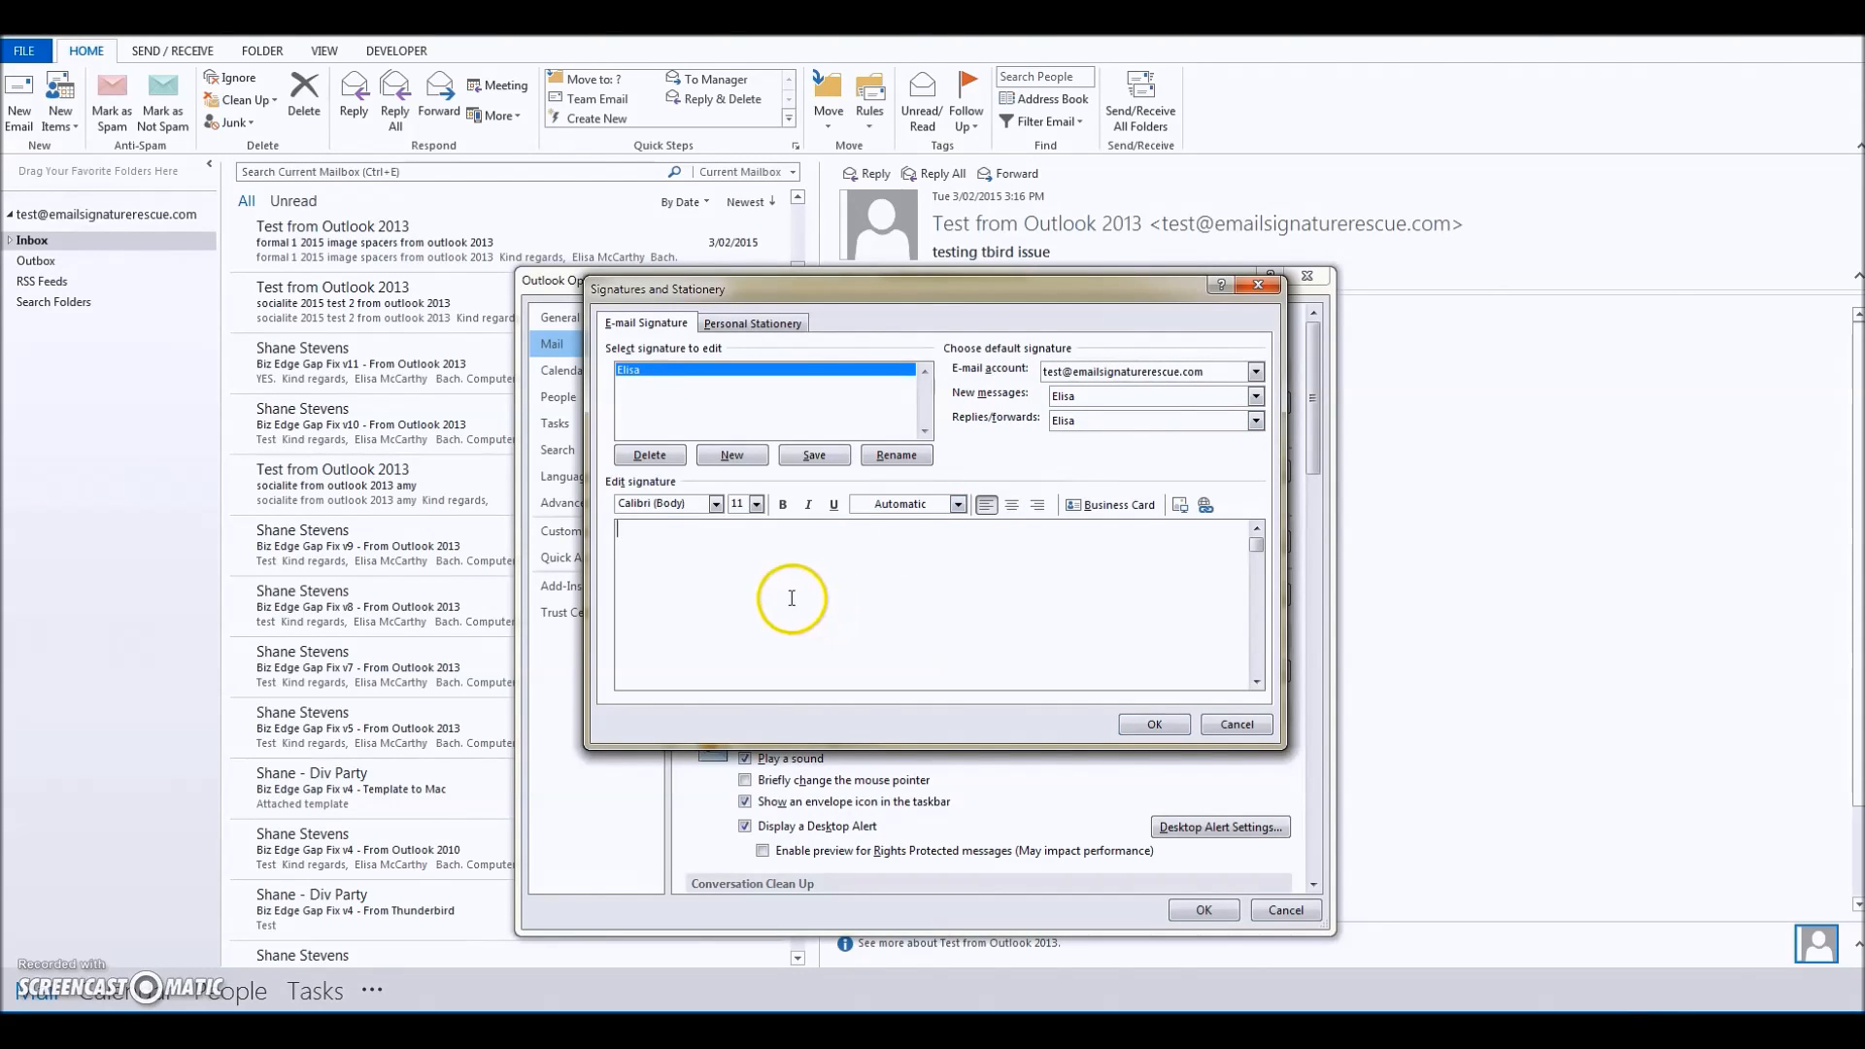
mouse_move(778, 582)
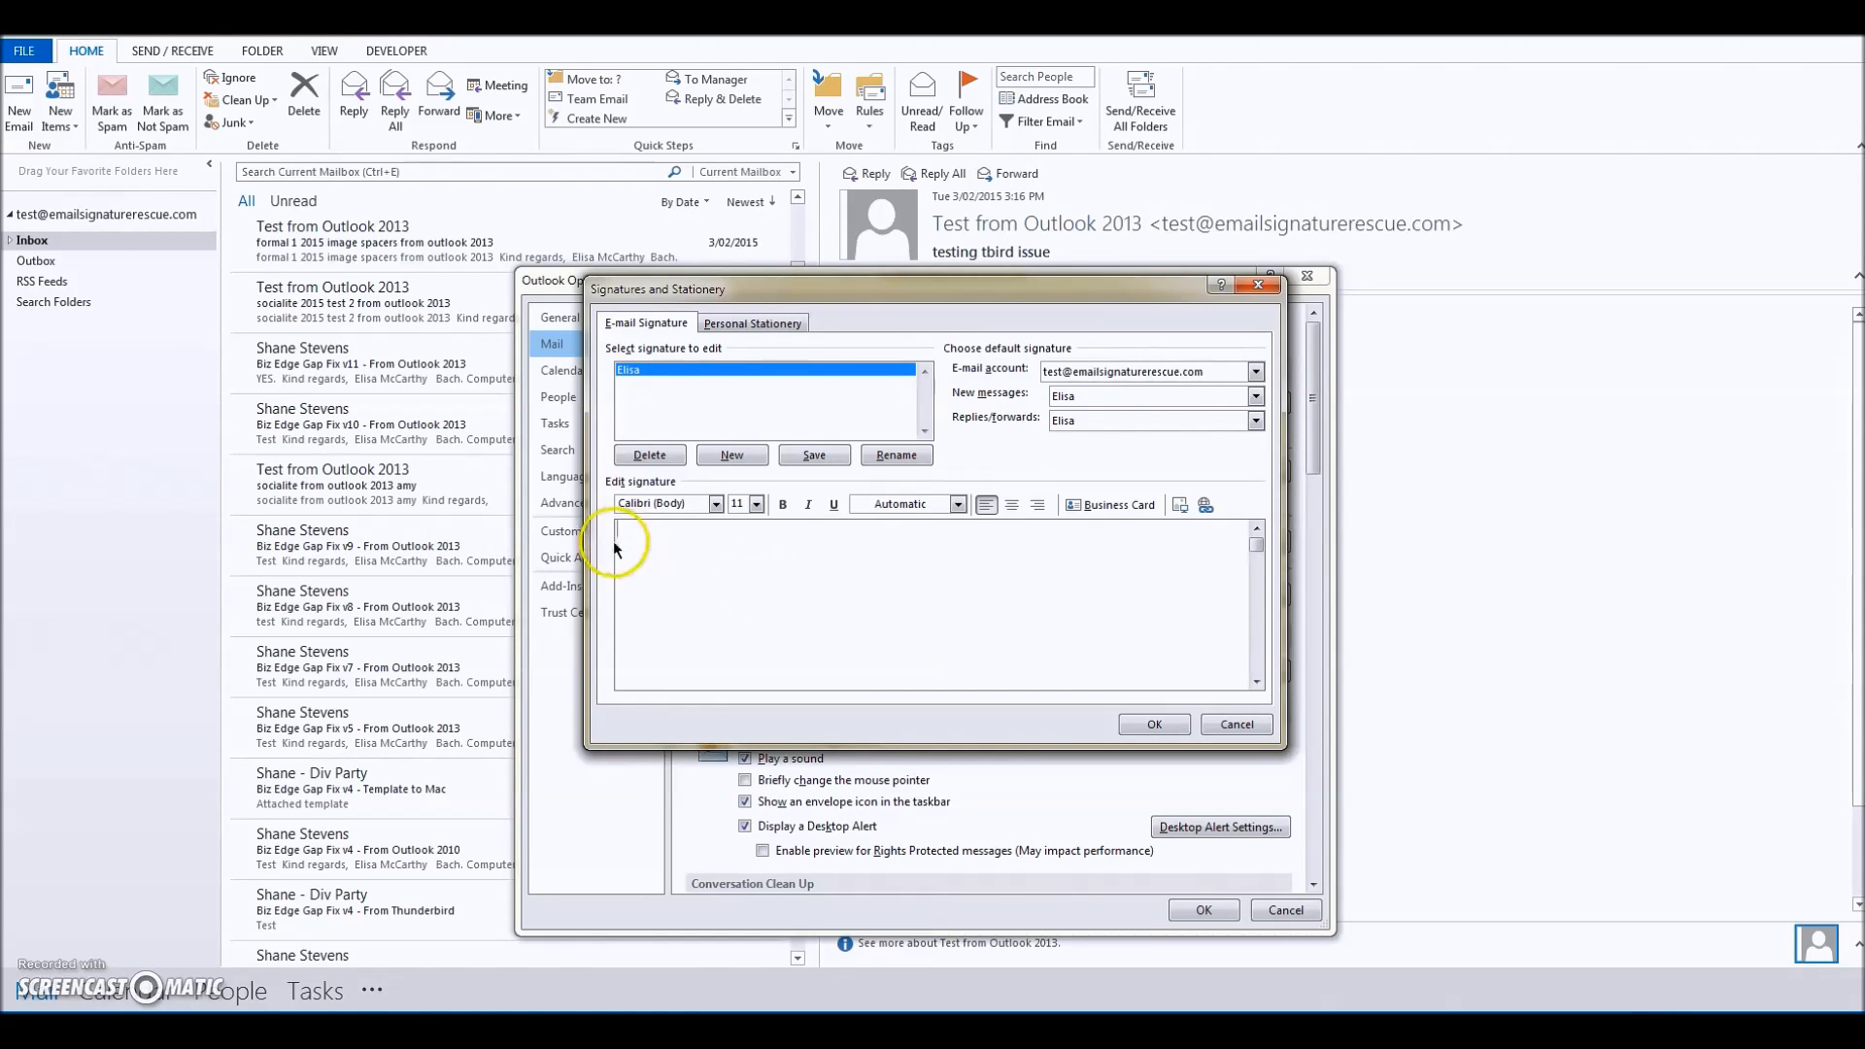
mouse_move(712, 566)
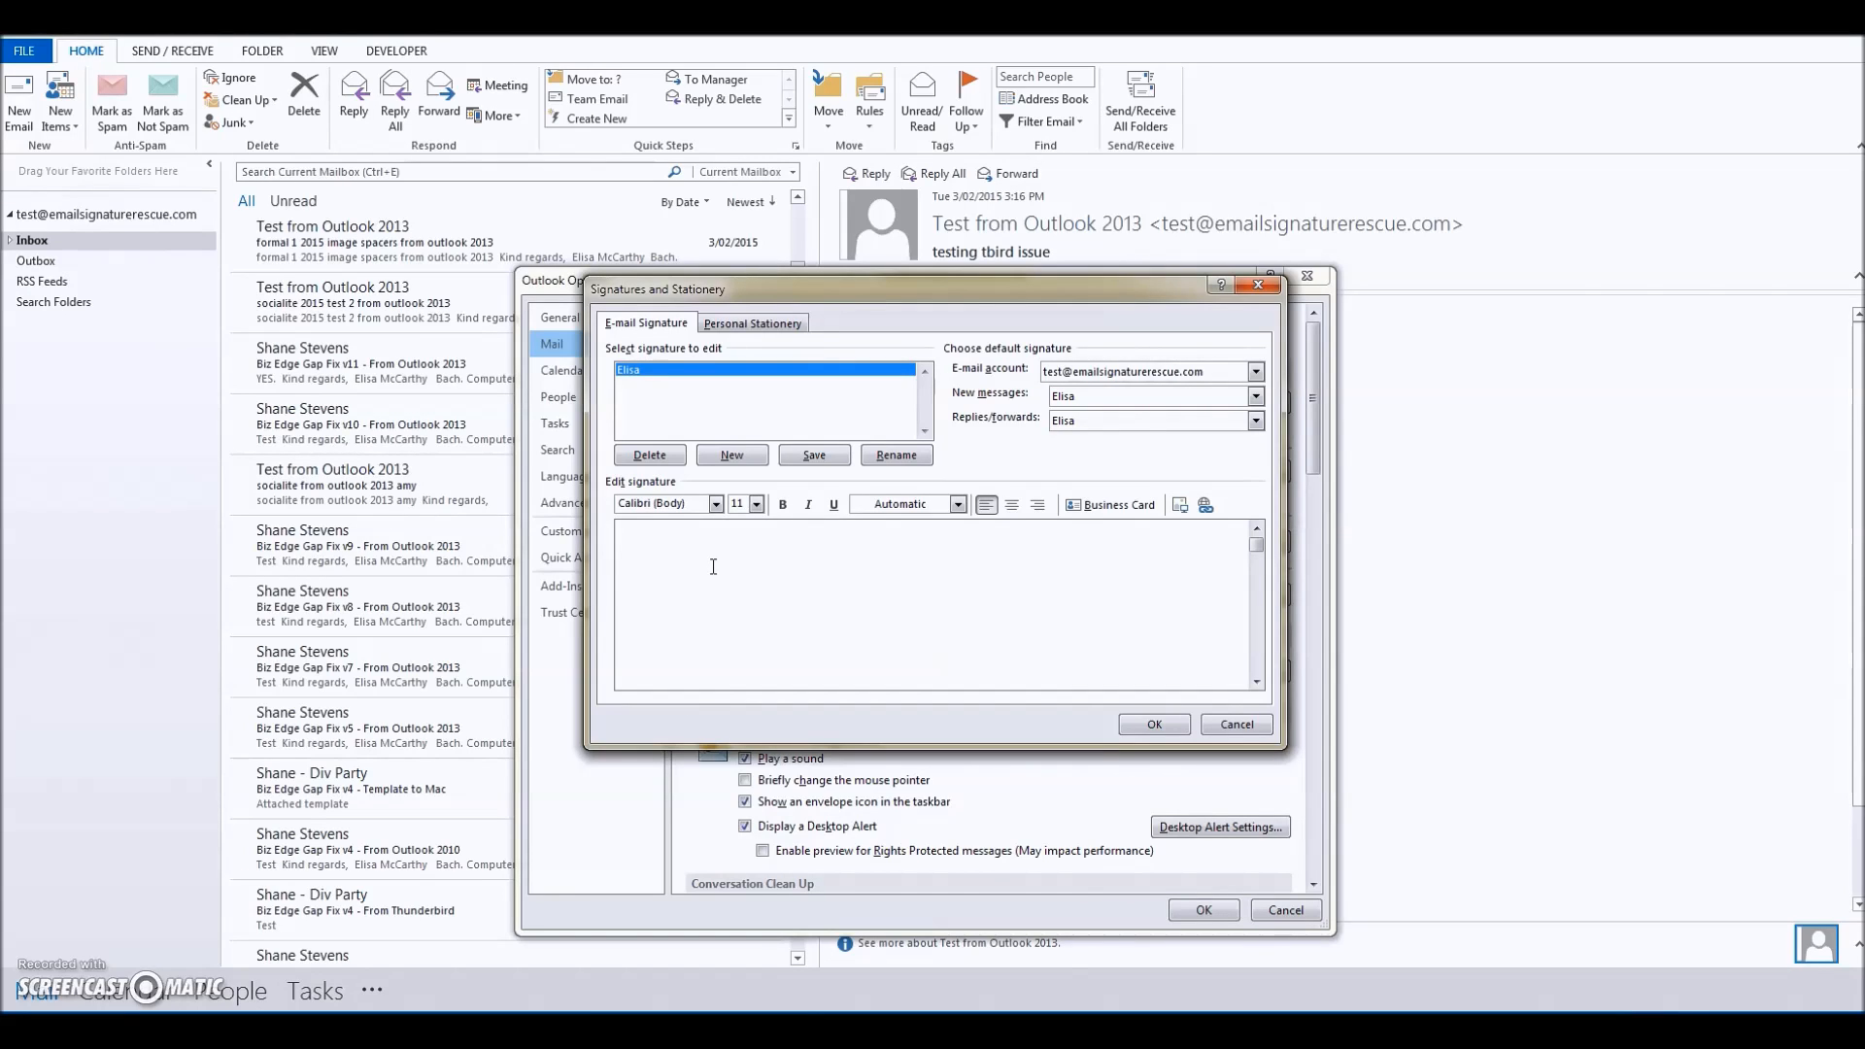
mouse_move(1118, 694)
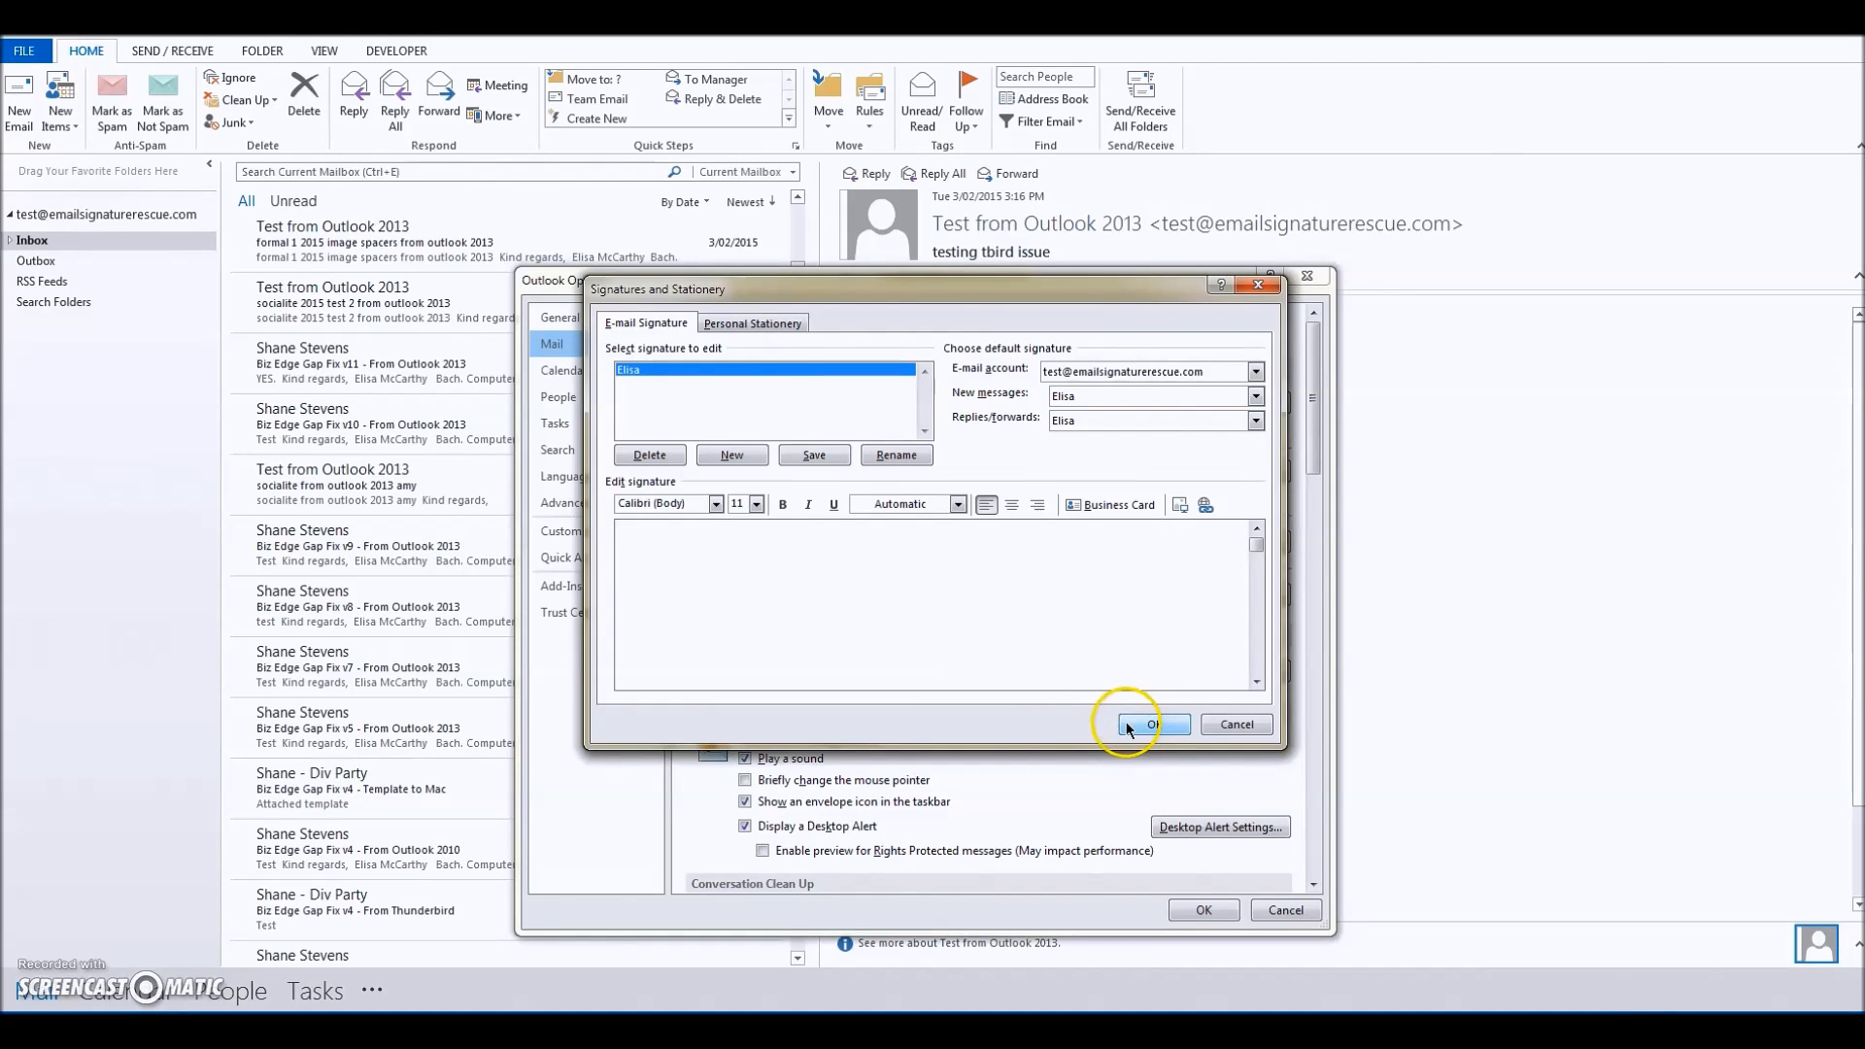
Step: Confirm the Signatures and Stationery settings and close the dialog
left_click(1151, 725)
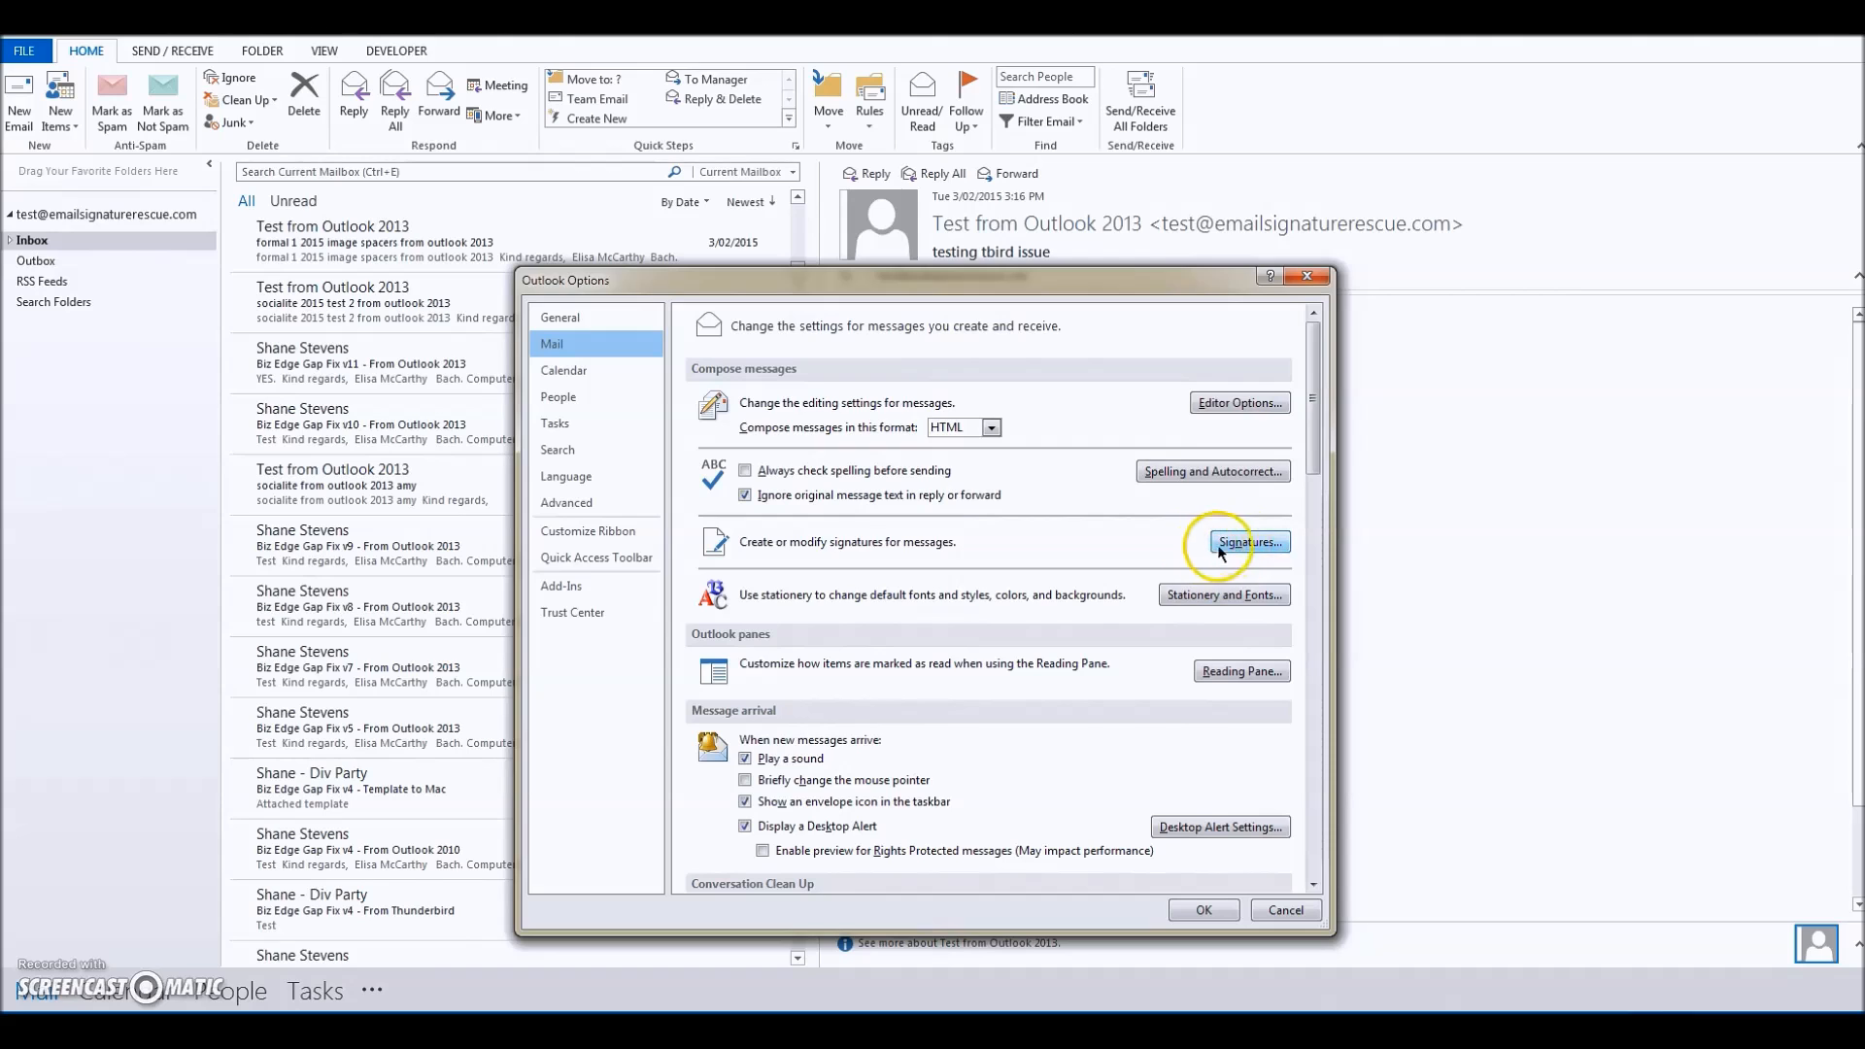
mouse_move(1097, 550)
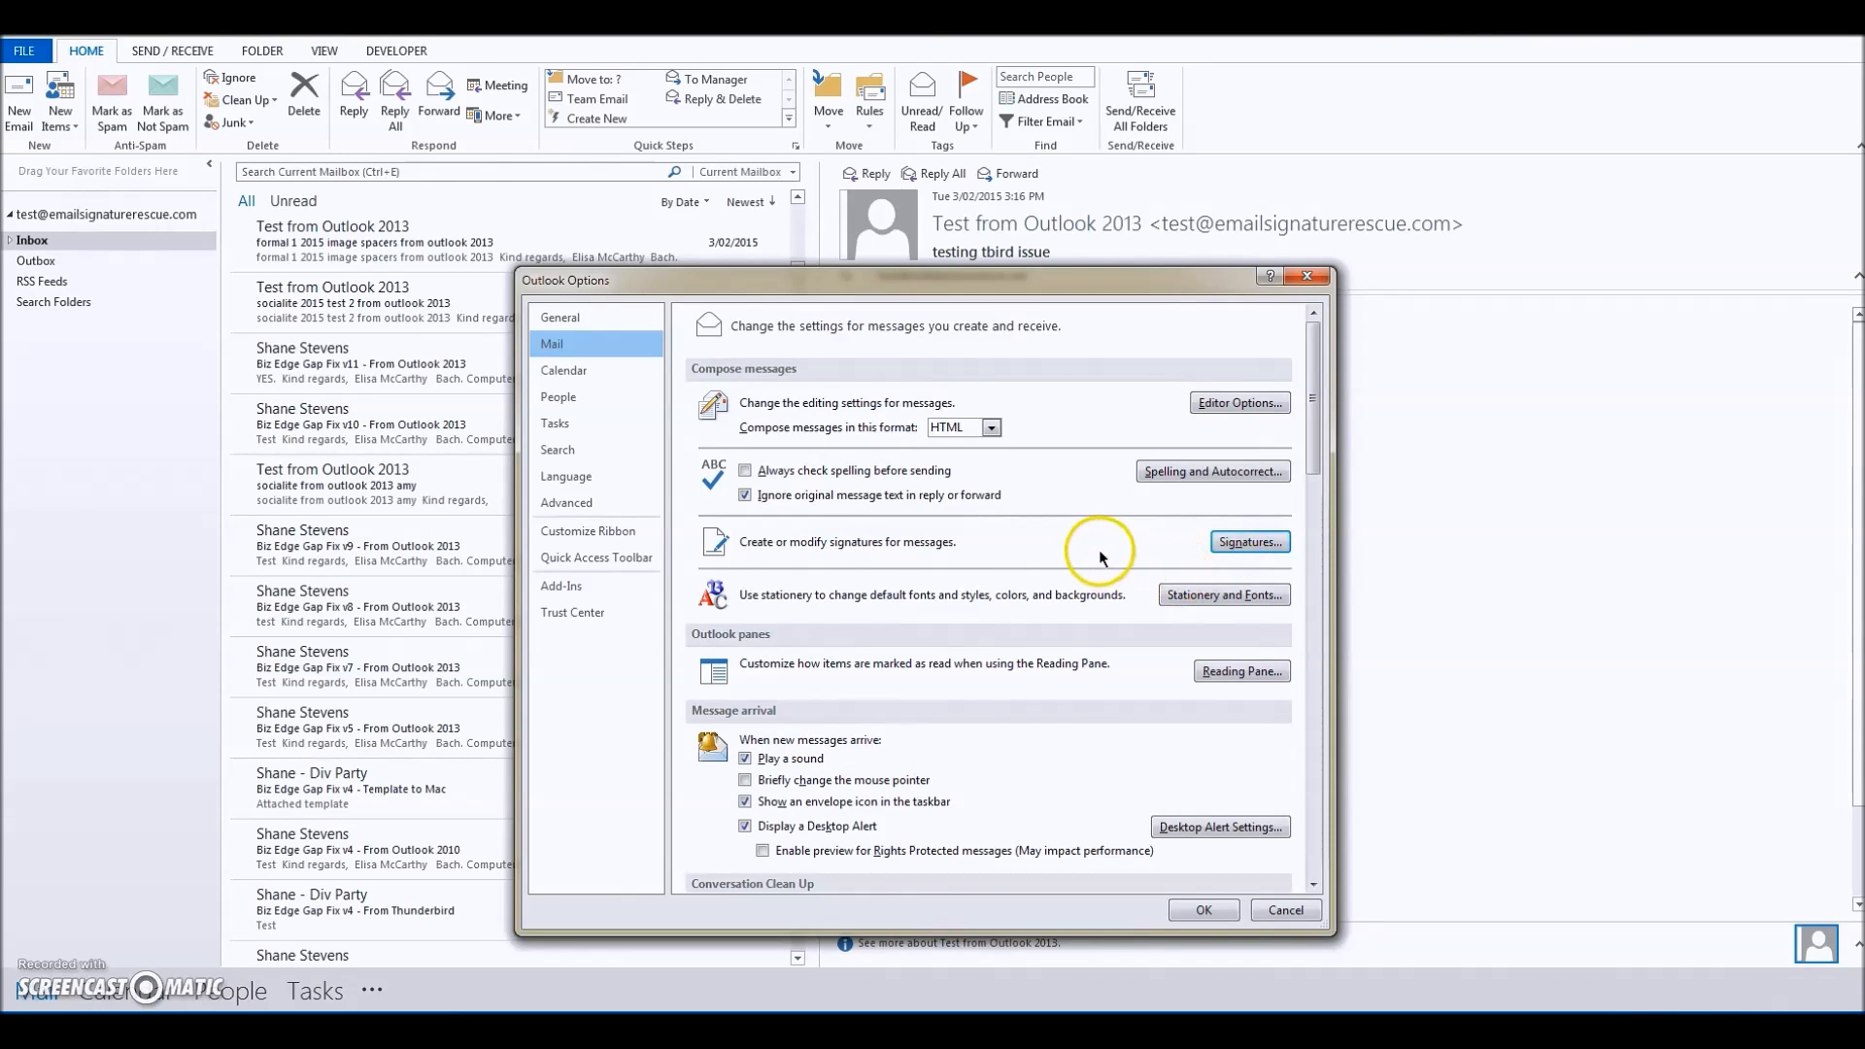
left_click(1247, 541)
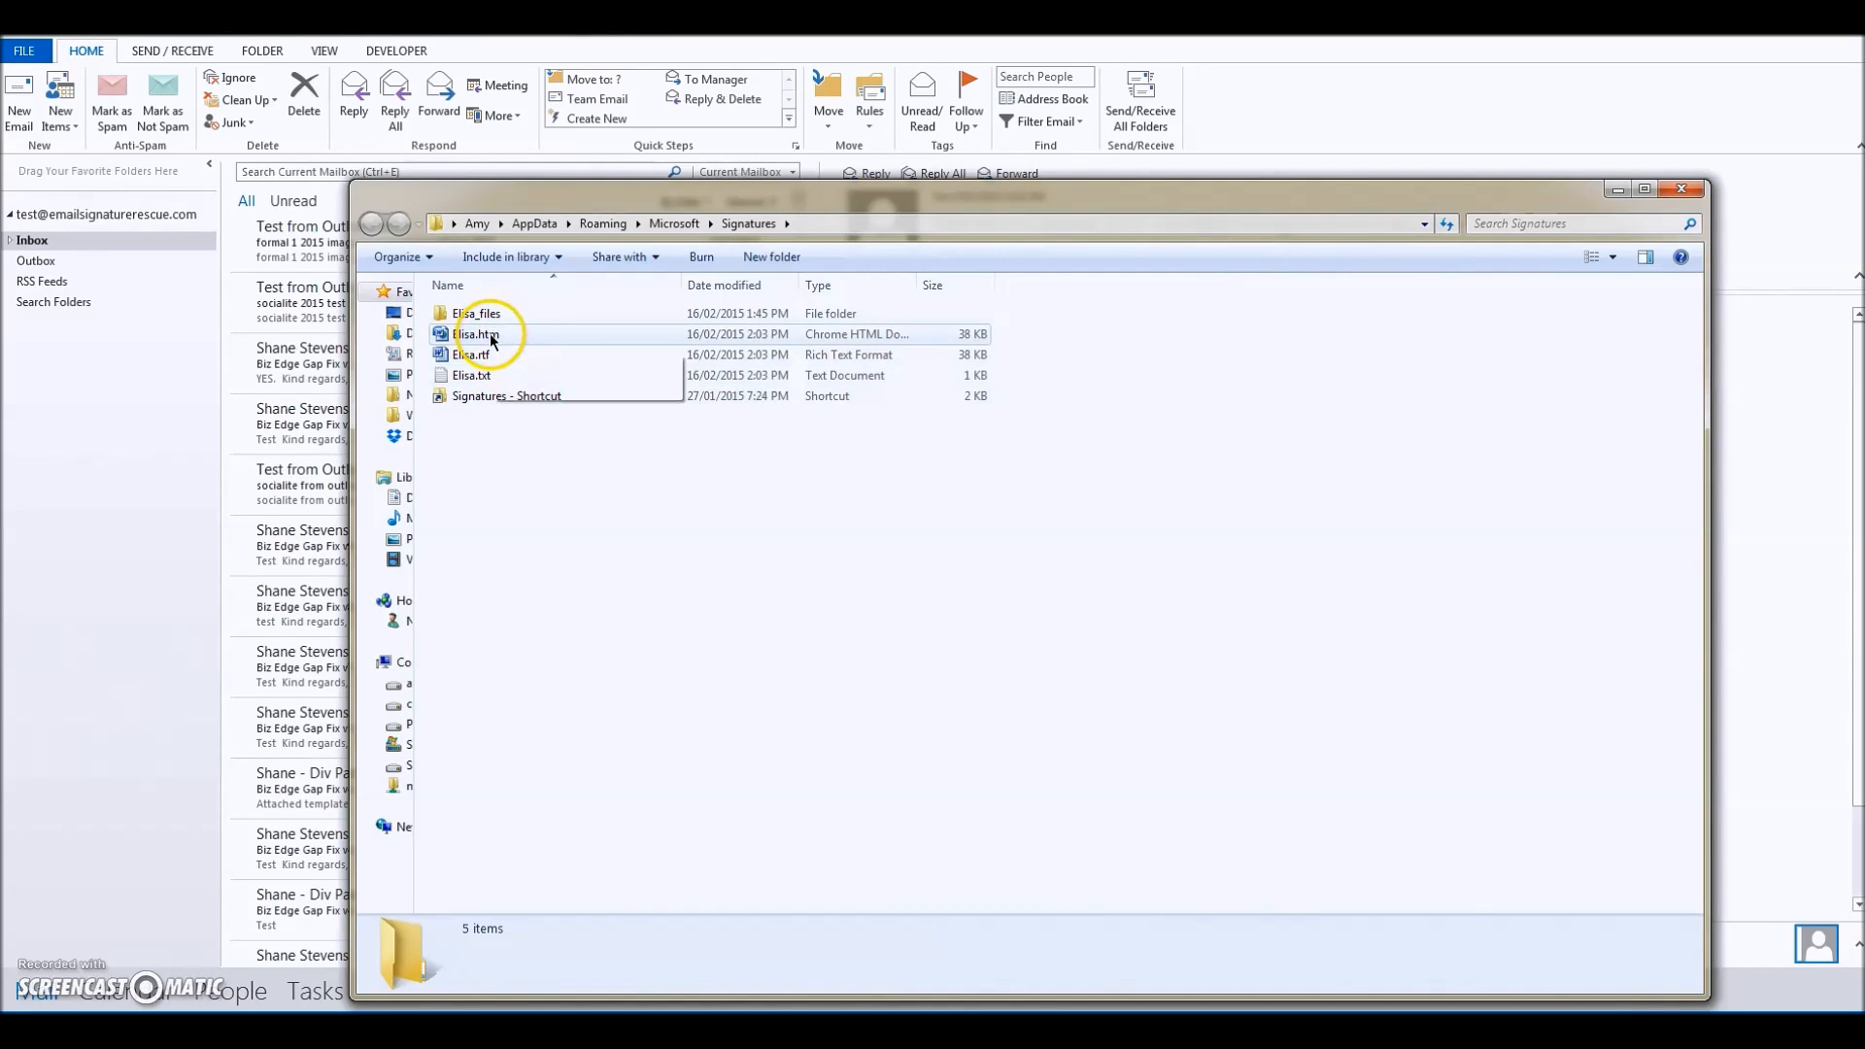
mouse_move(482, 334)
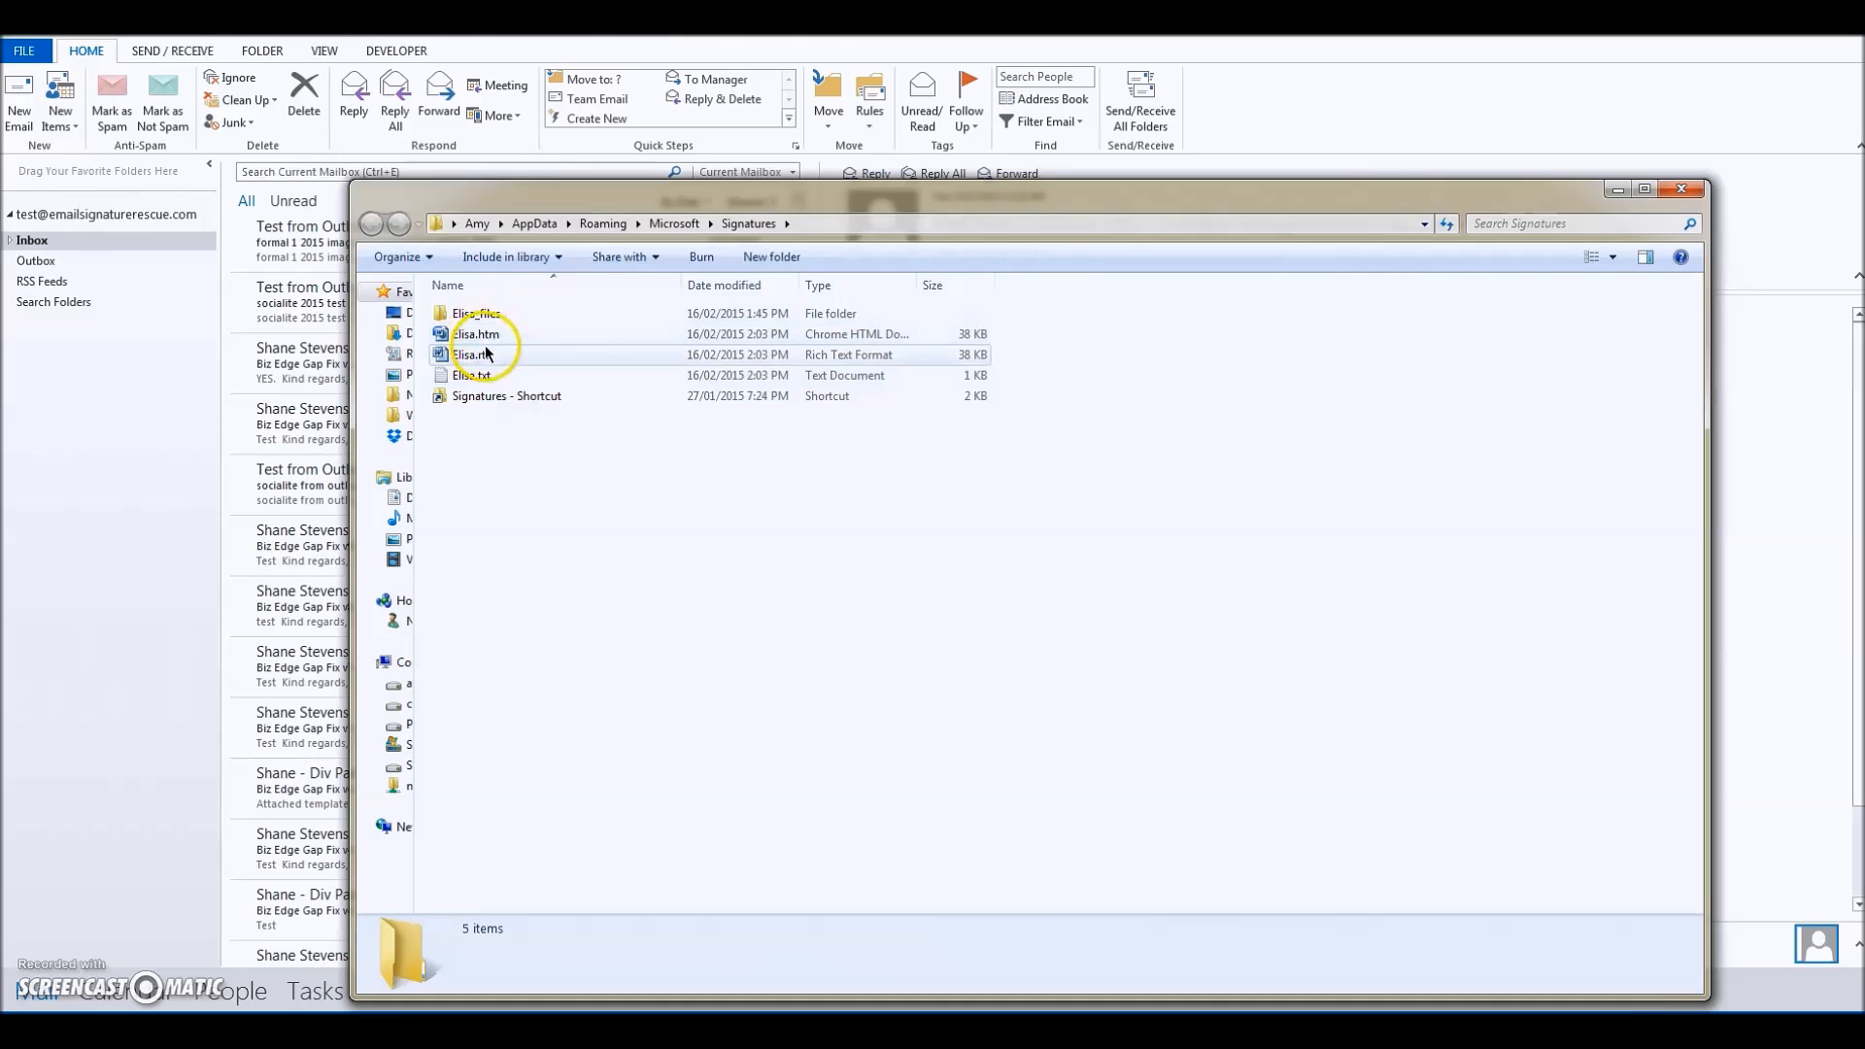
mouse_move(499, 339)
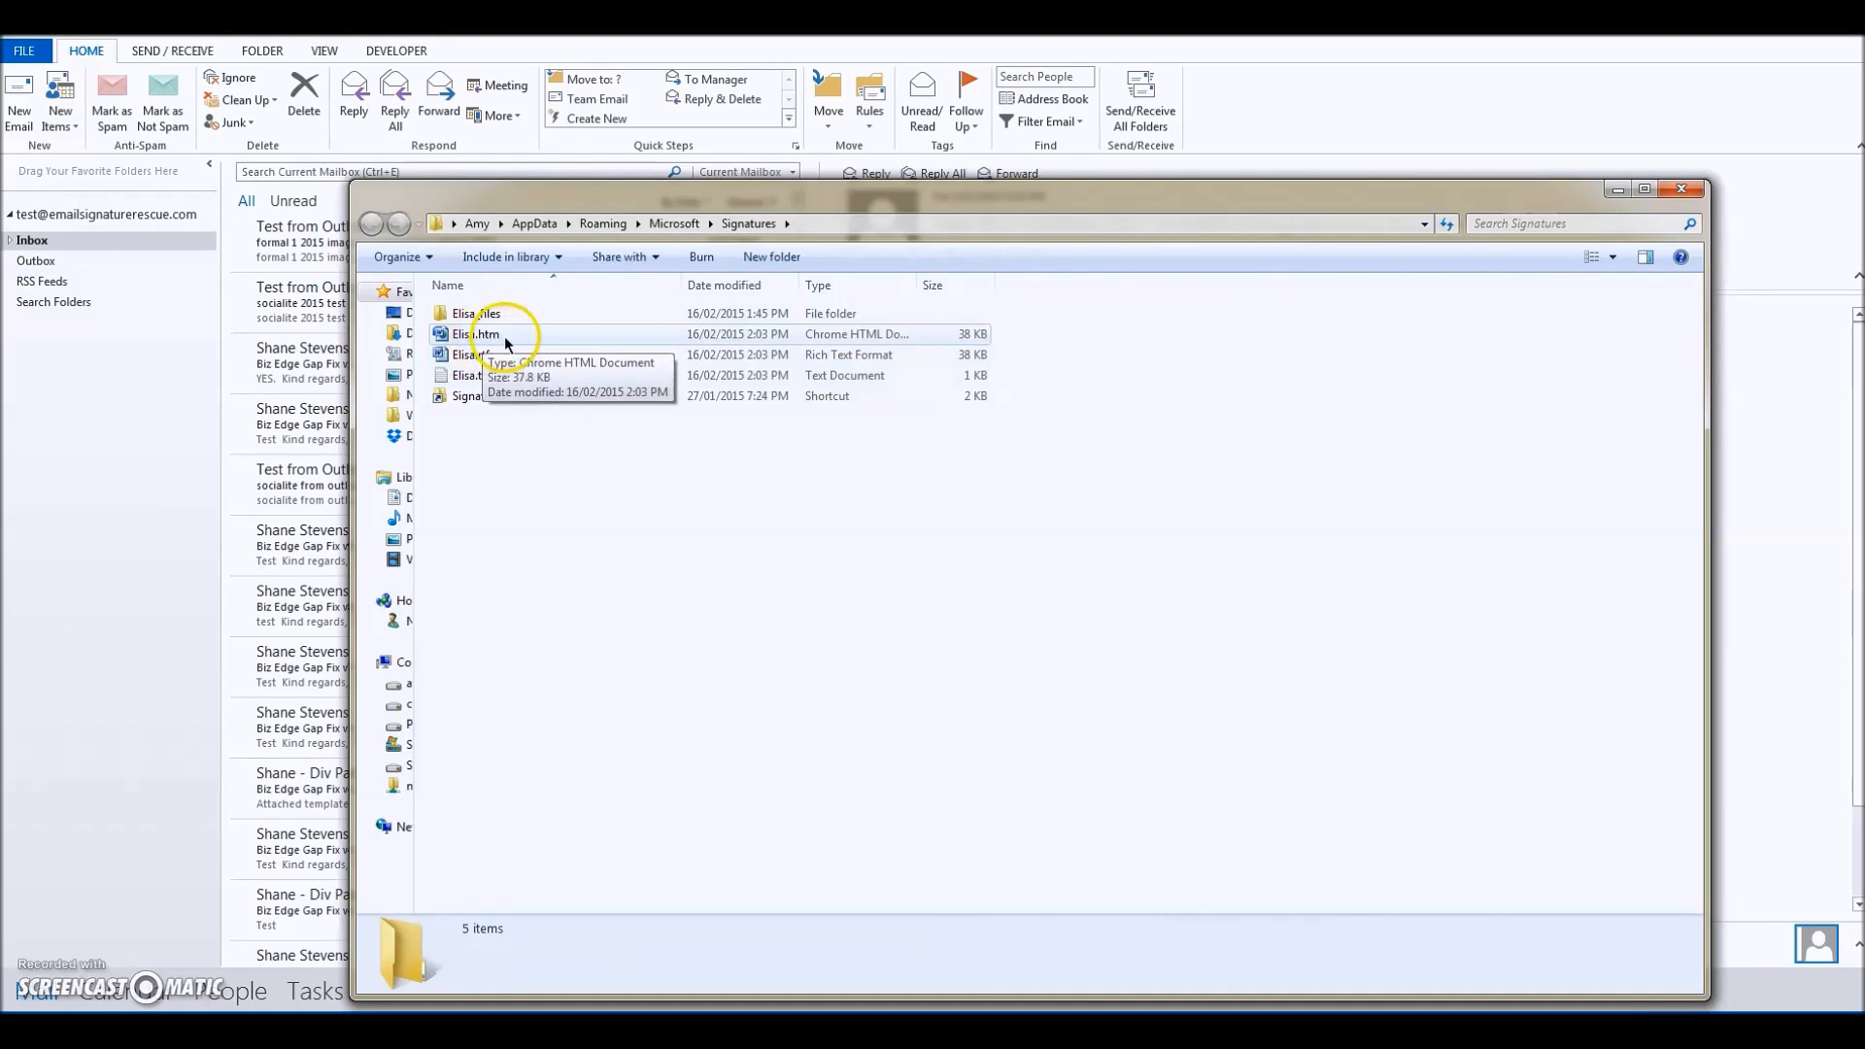
Step: Select Elisa.htm in the Signatures folder and bring up its context menu
left_click(481, 334)
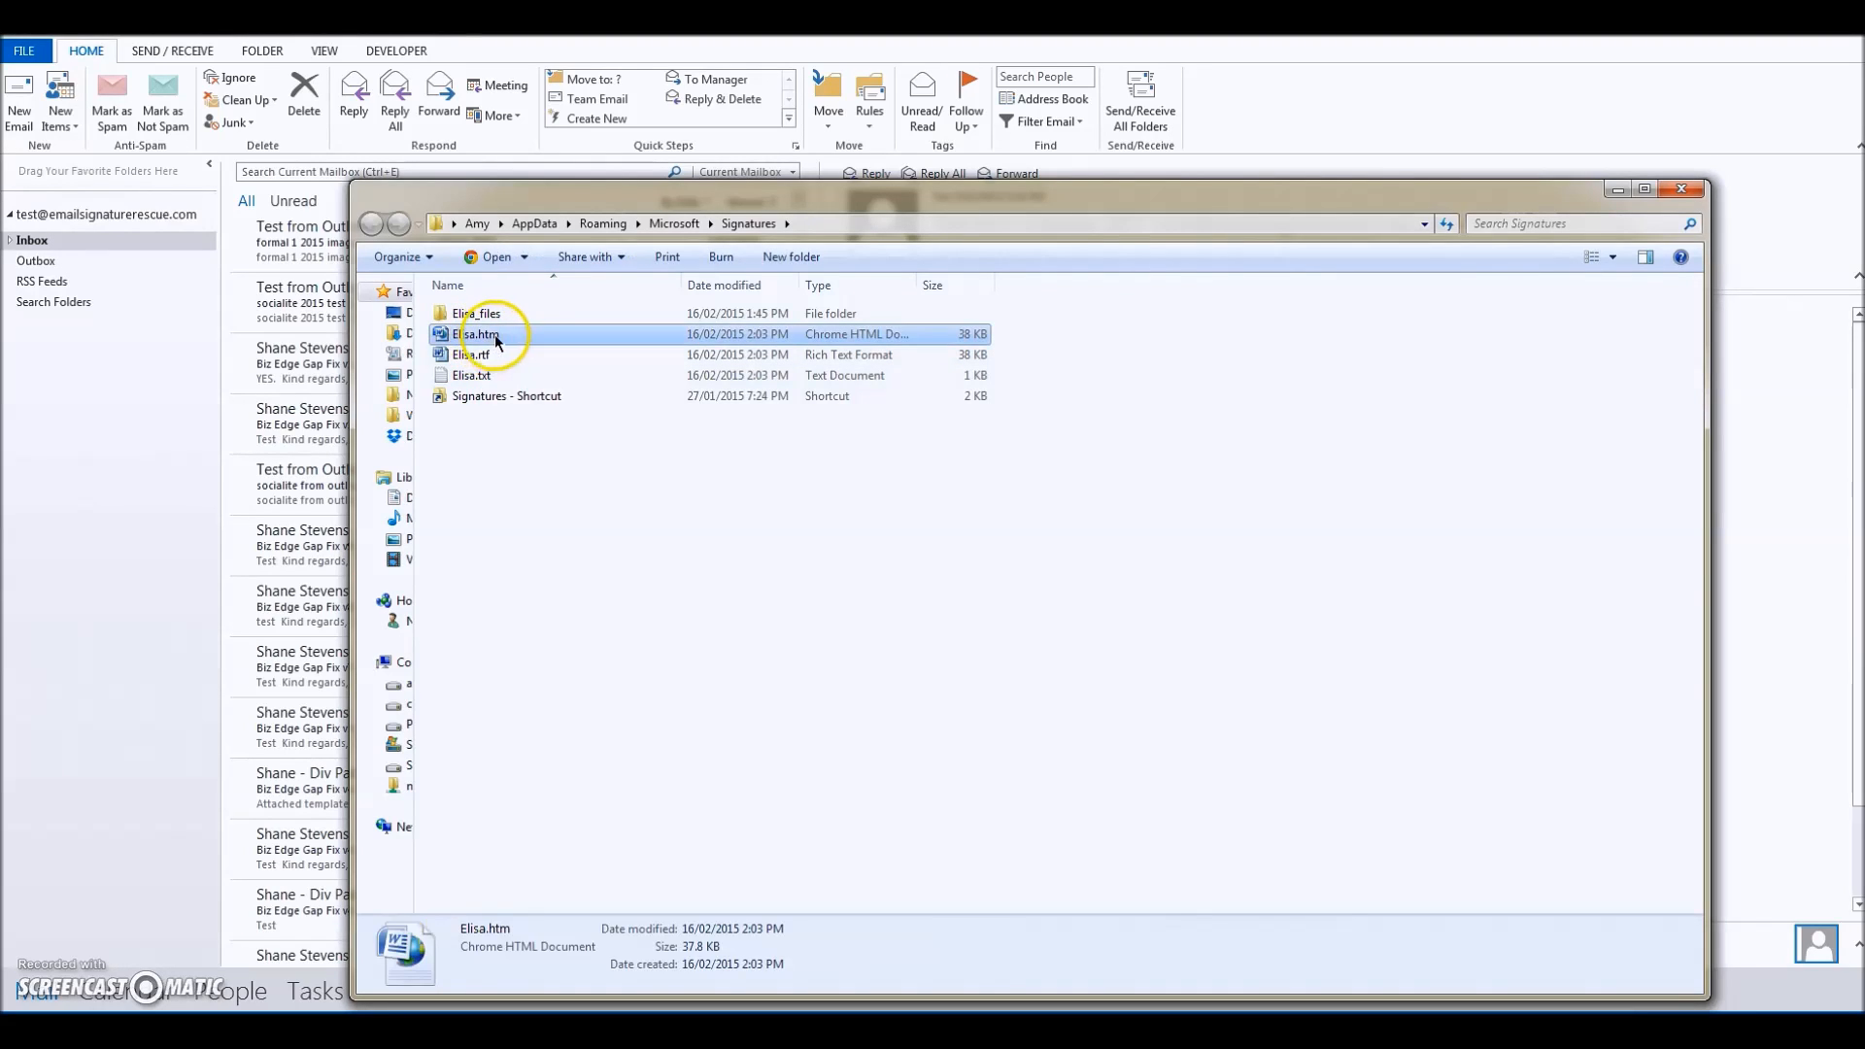
right_click(482, 334)
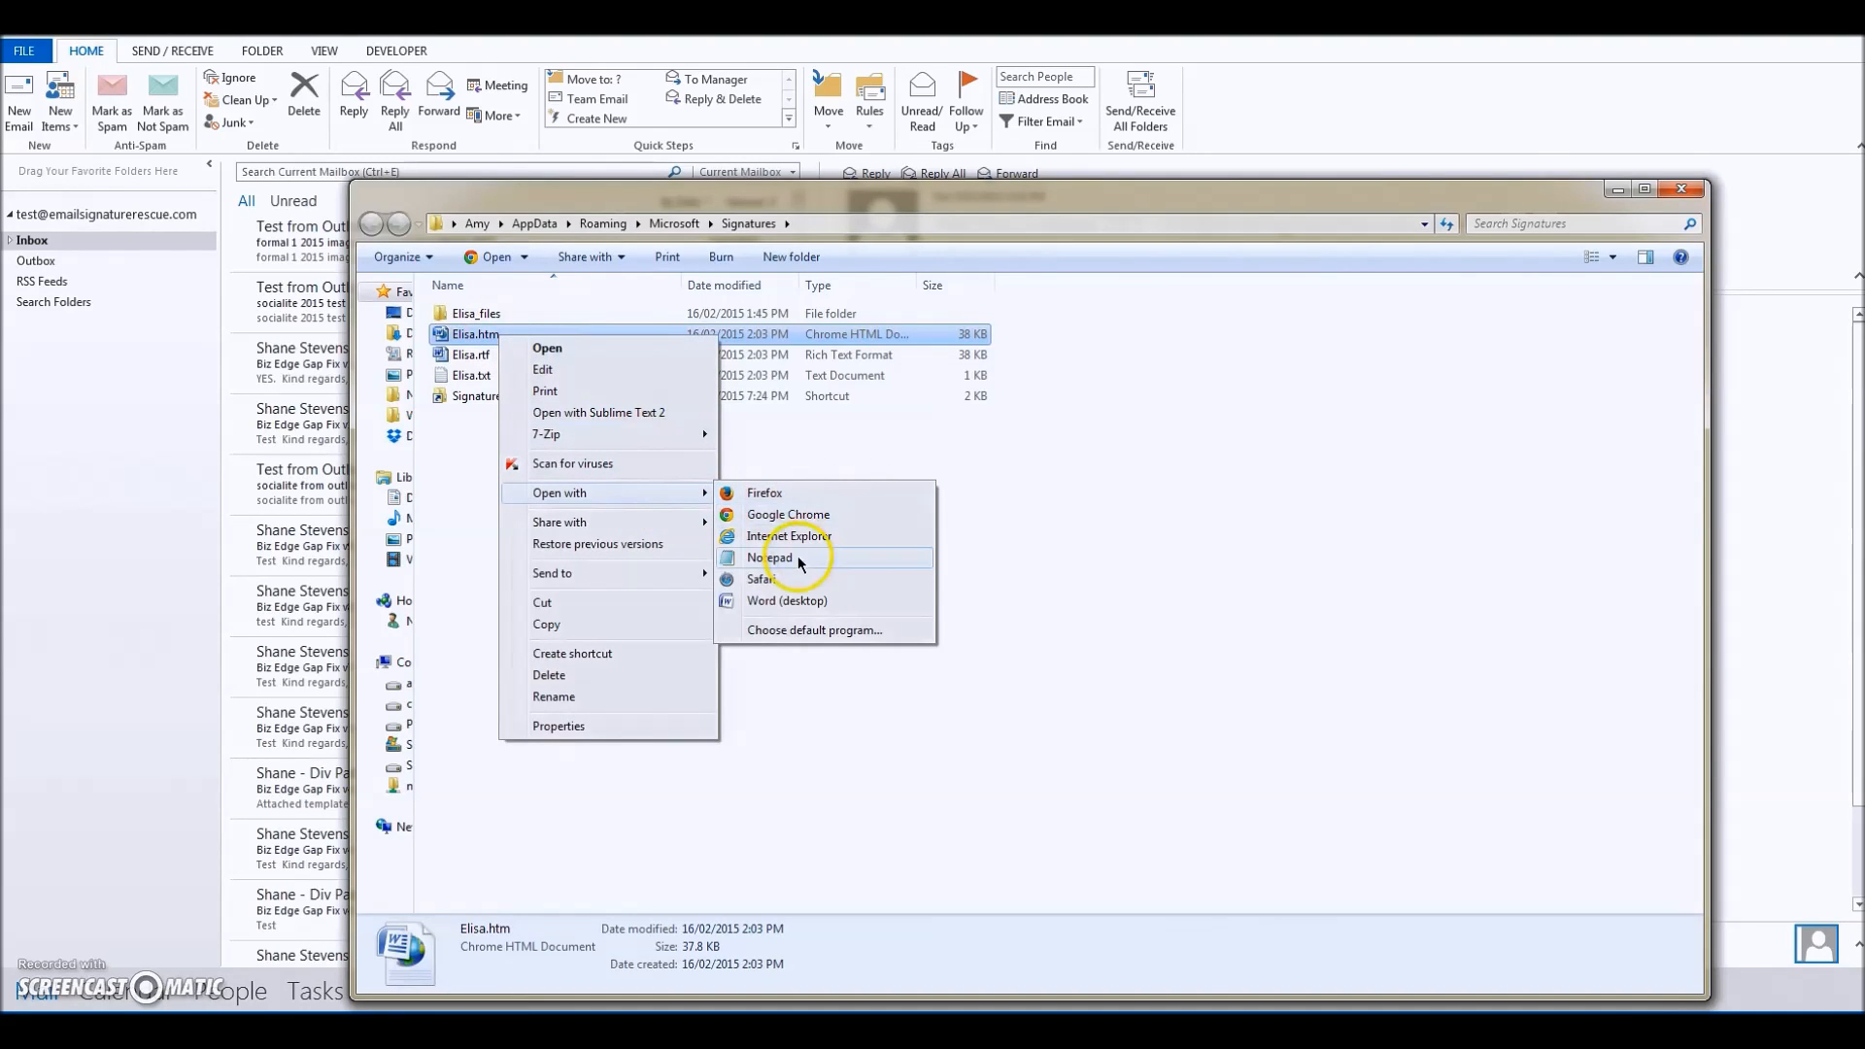
Step: Open Elisa.htm in Notepad and select all of its code
left_click(770, 556)
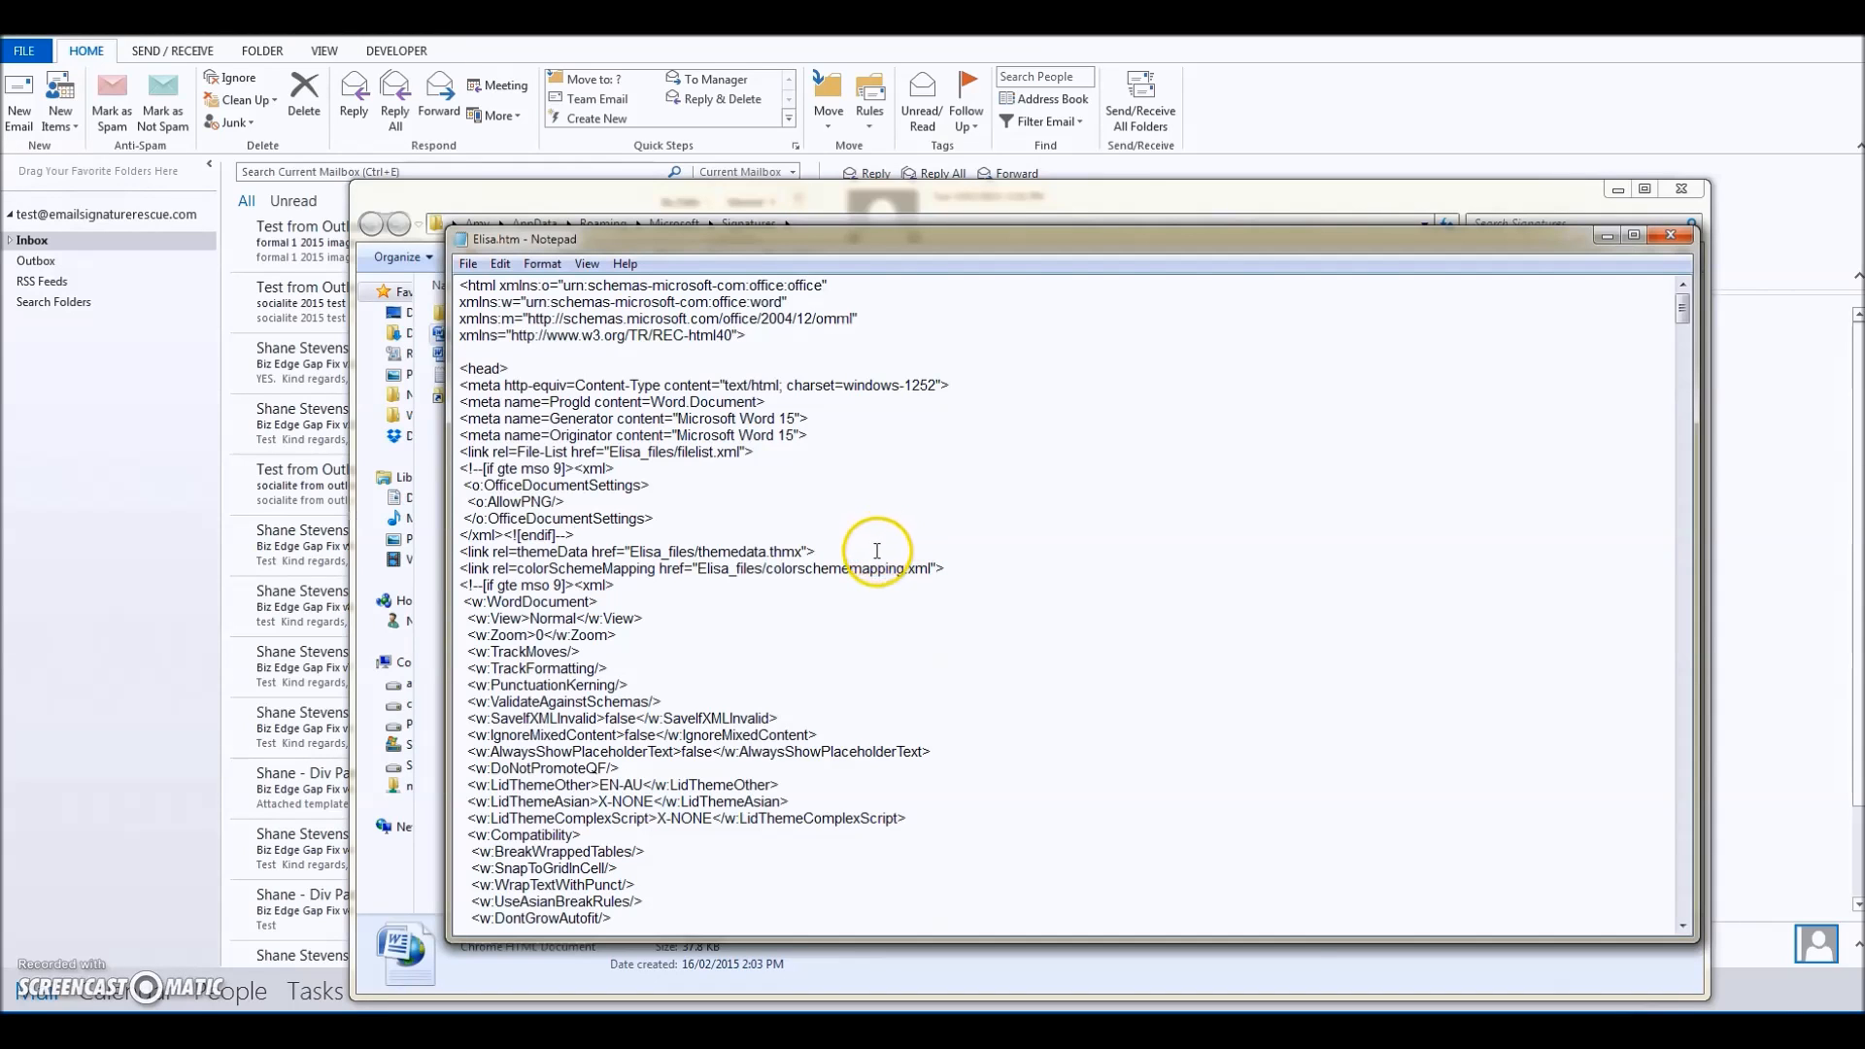
key("ctrl+a")
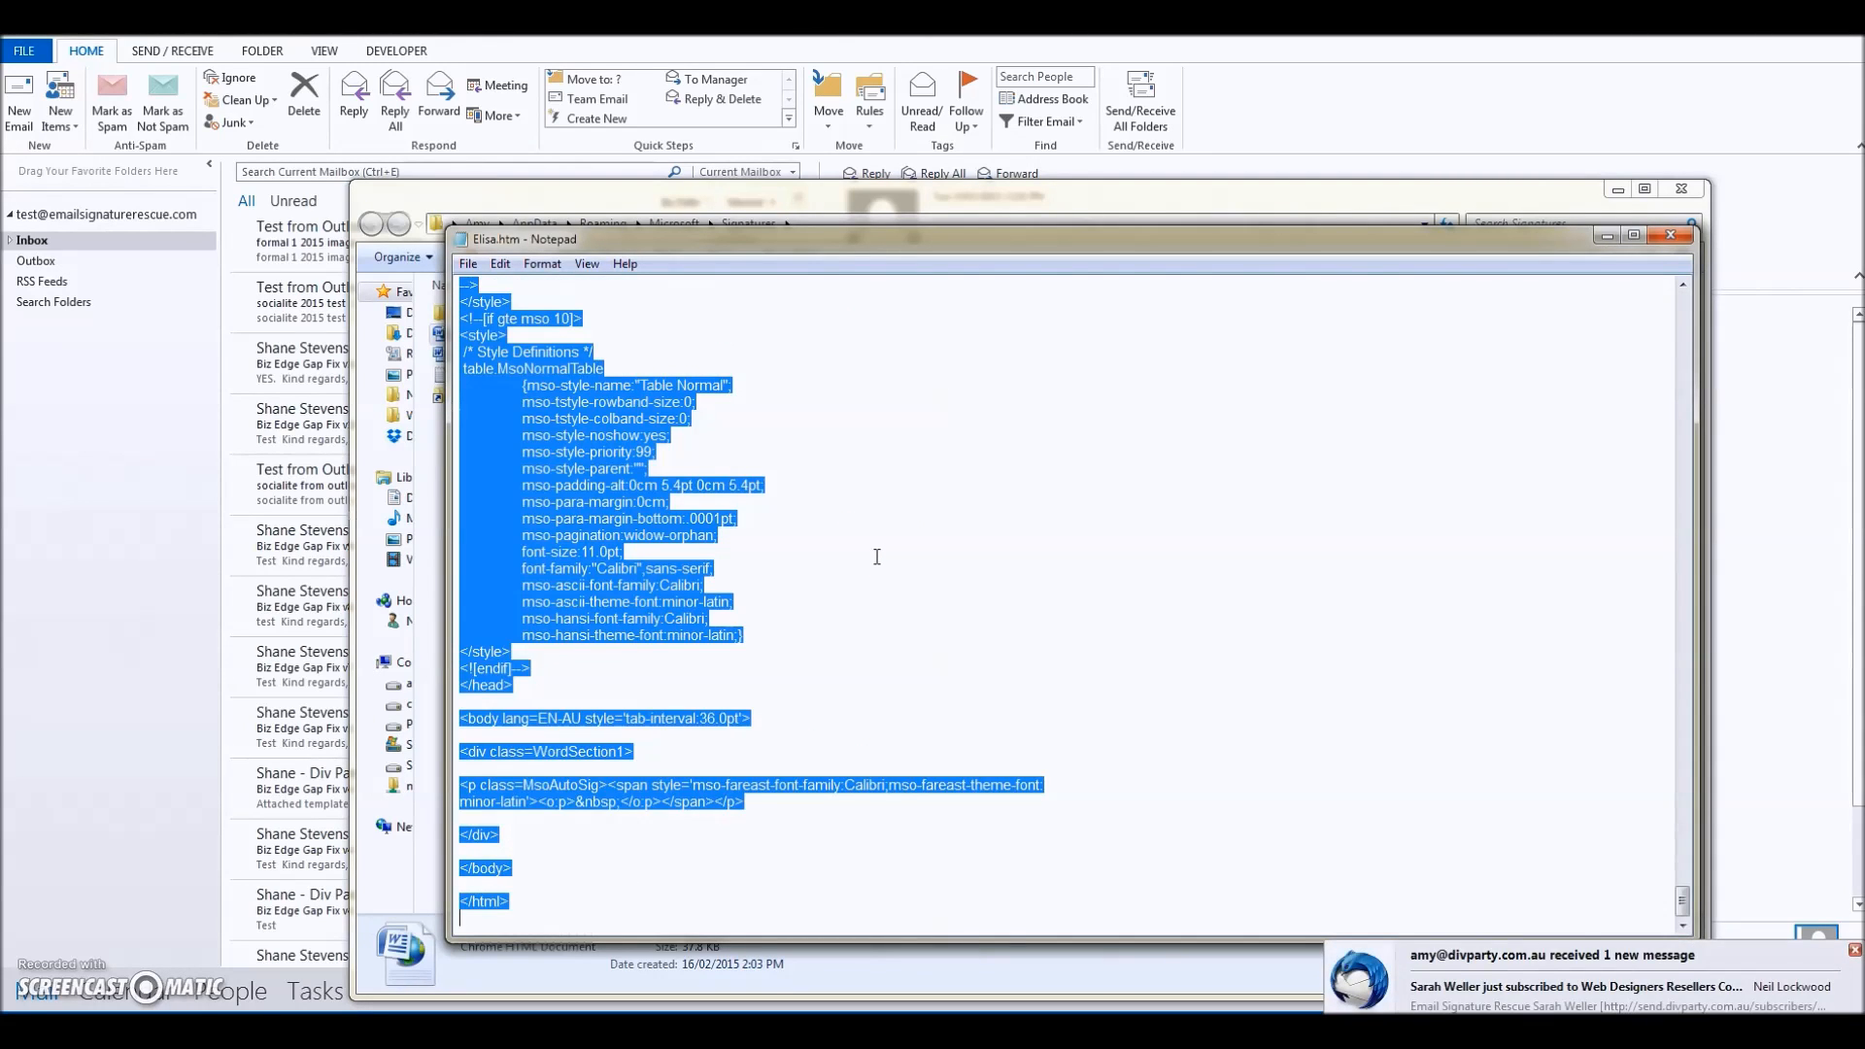
mouse_move(928, 545)
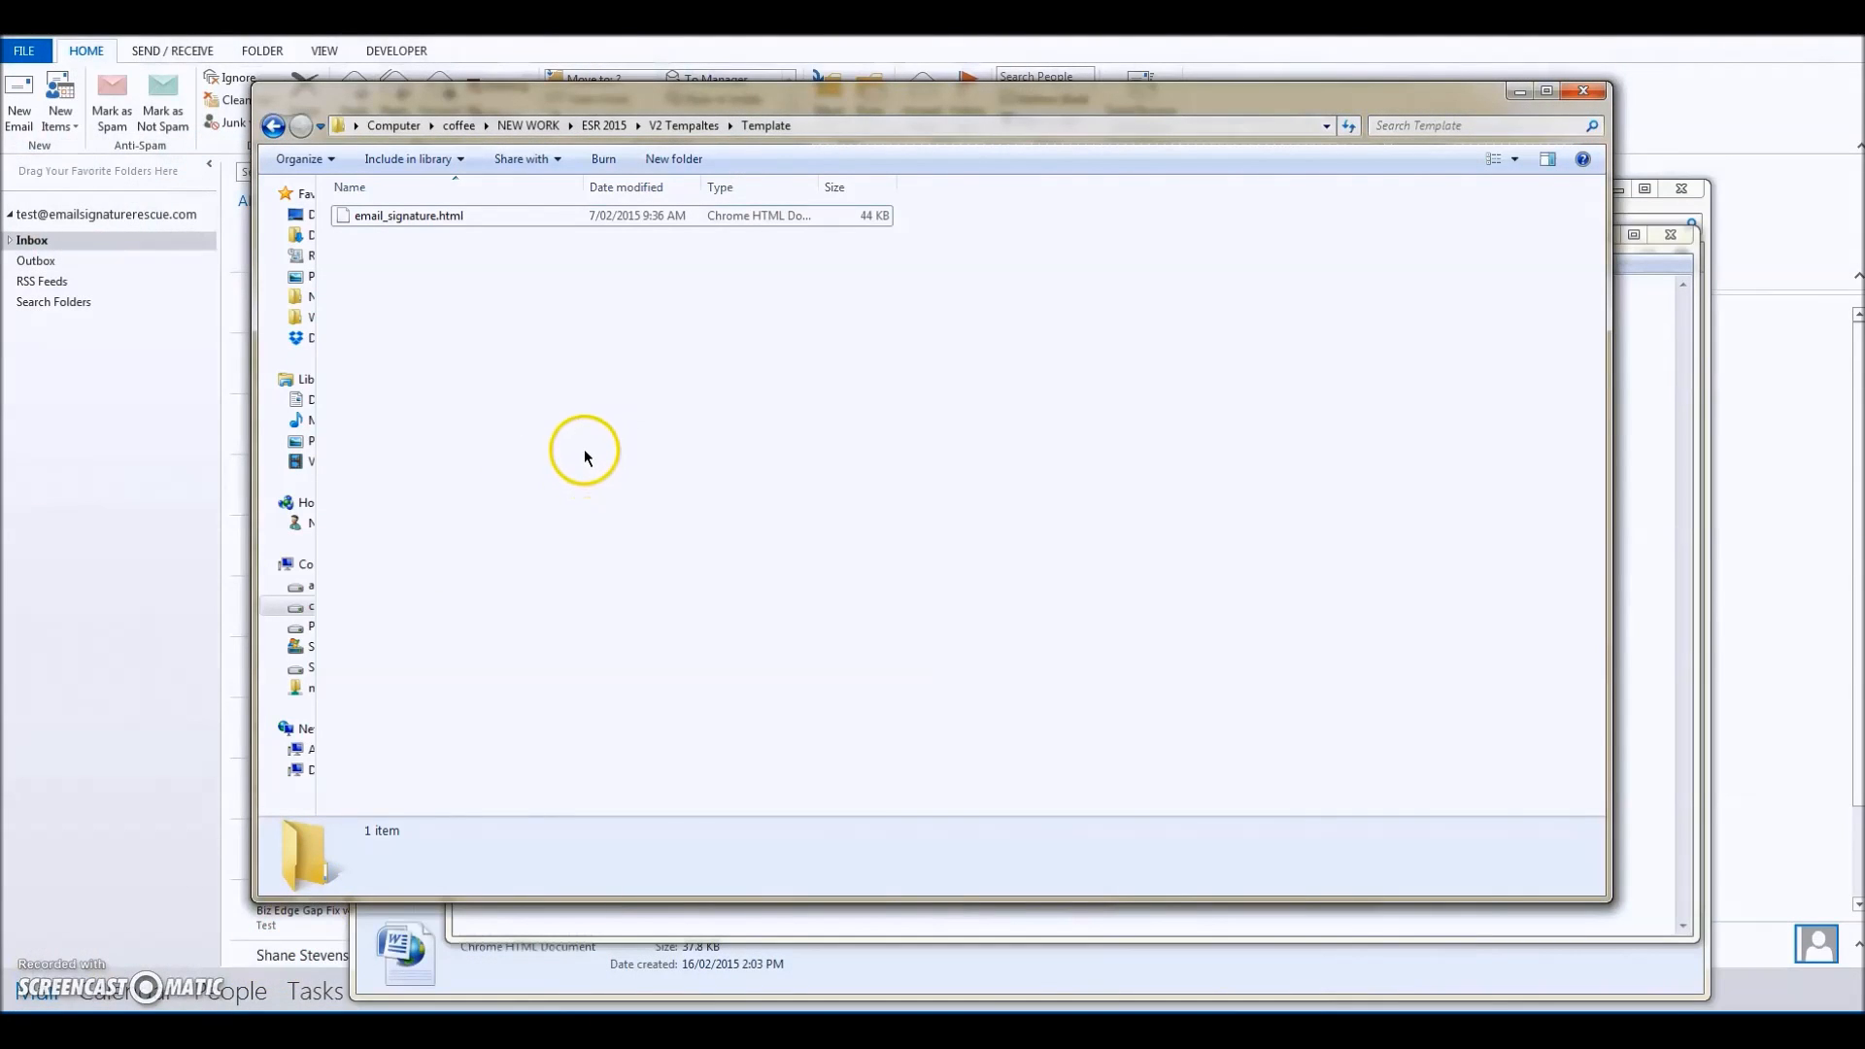
mouse_move(584, 449)
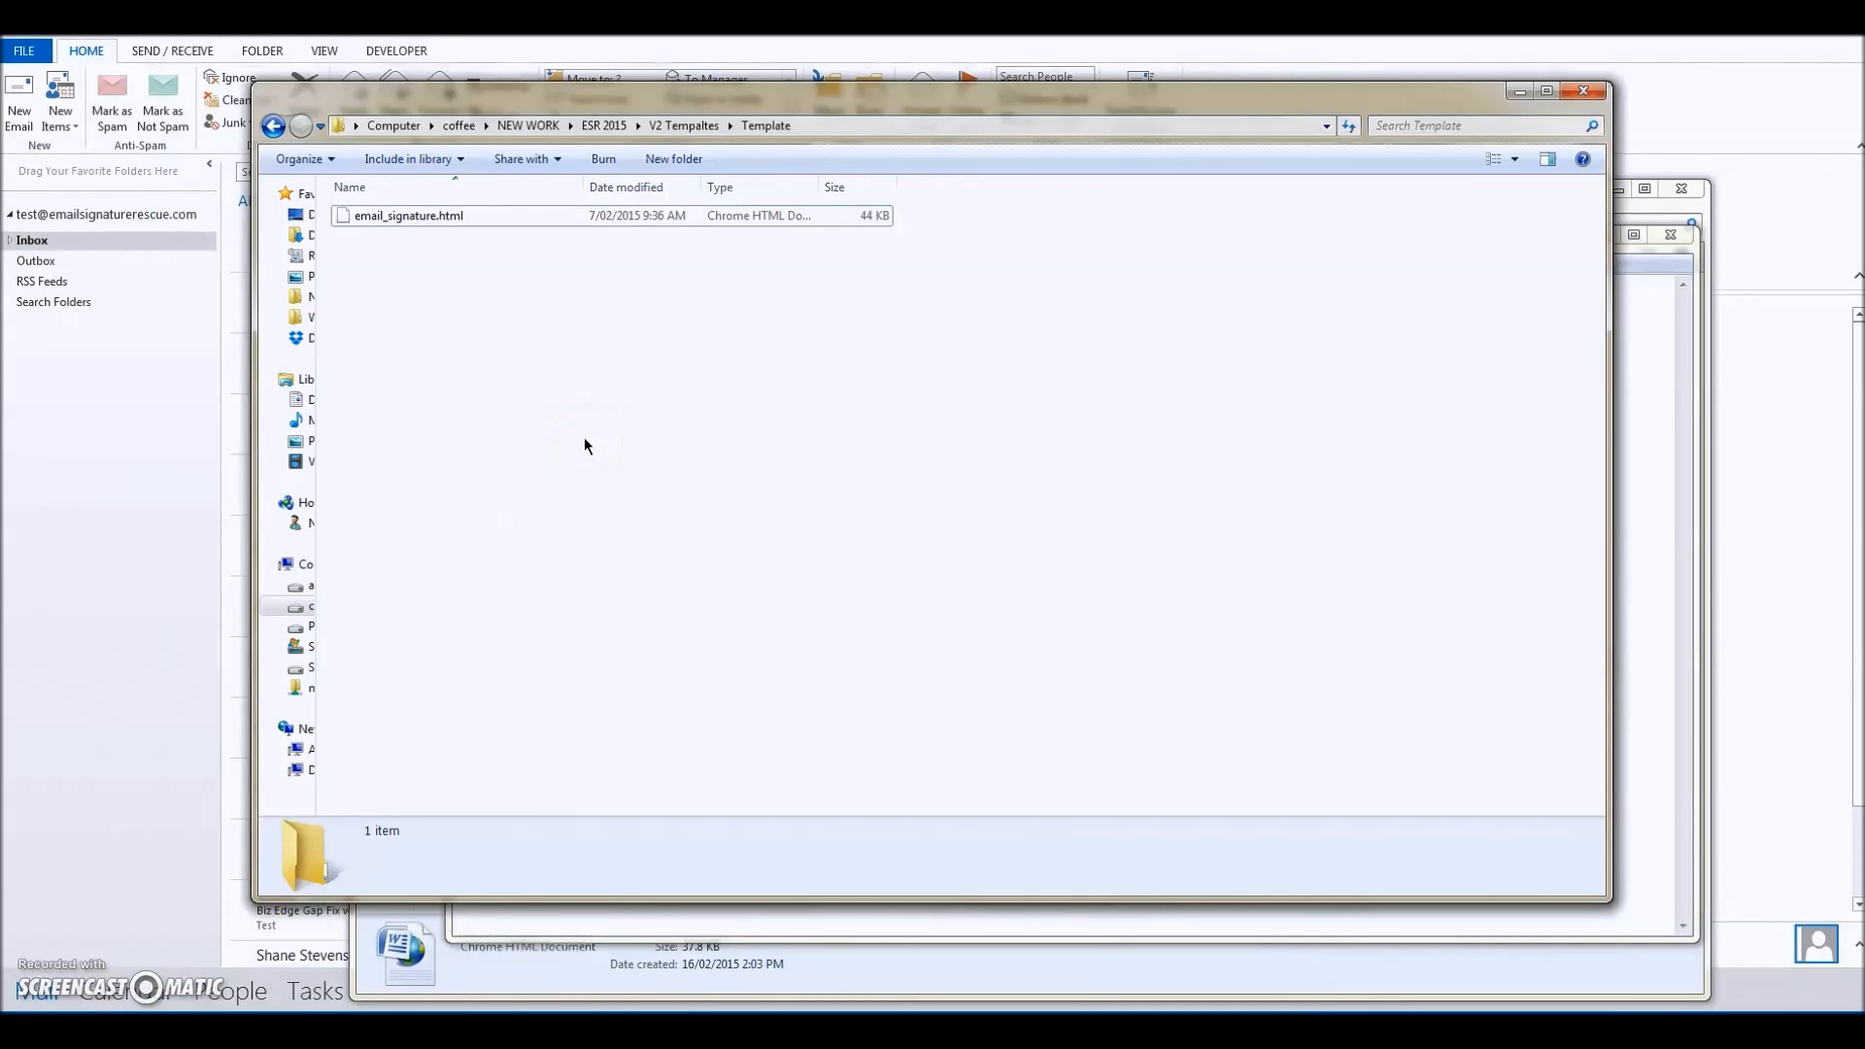
mouse_move(547, 337)
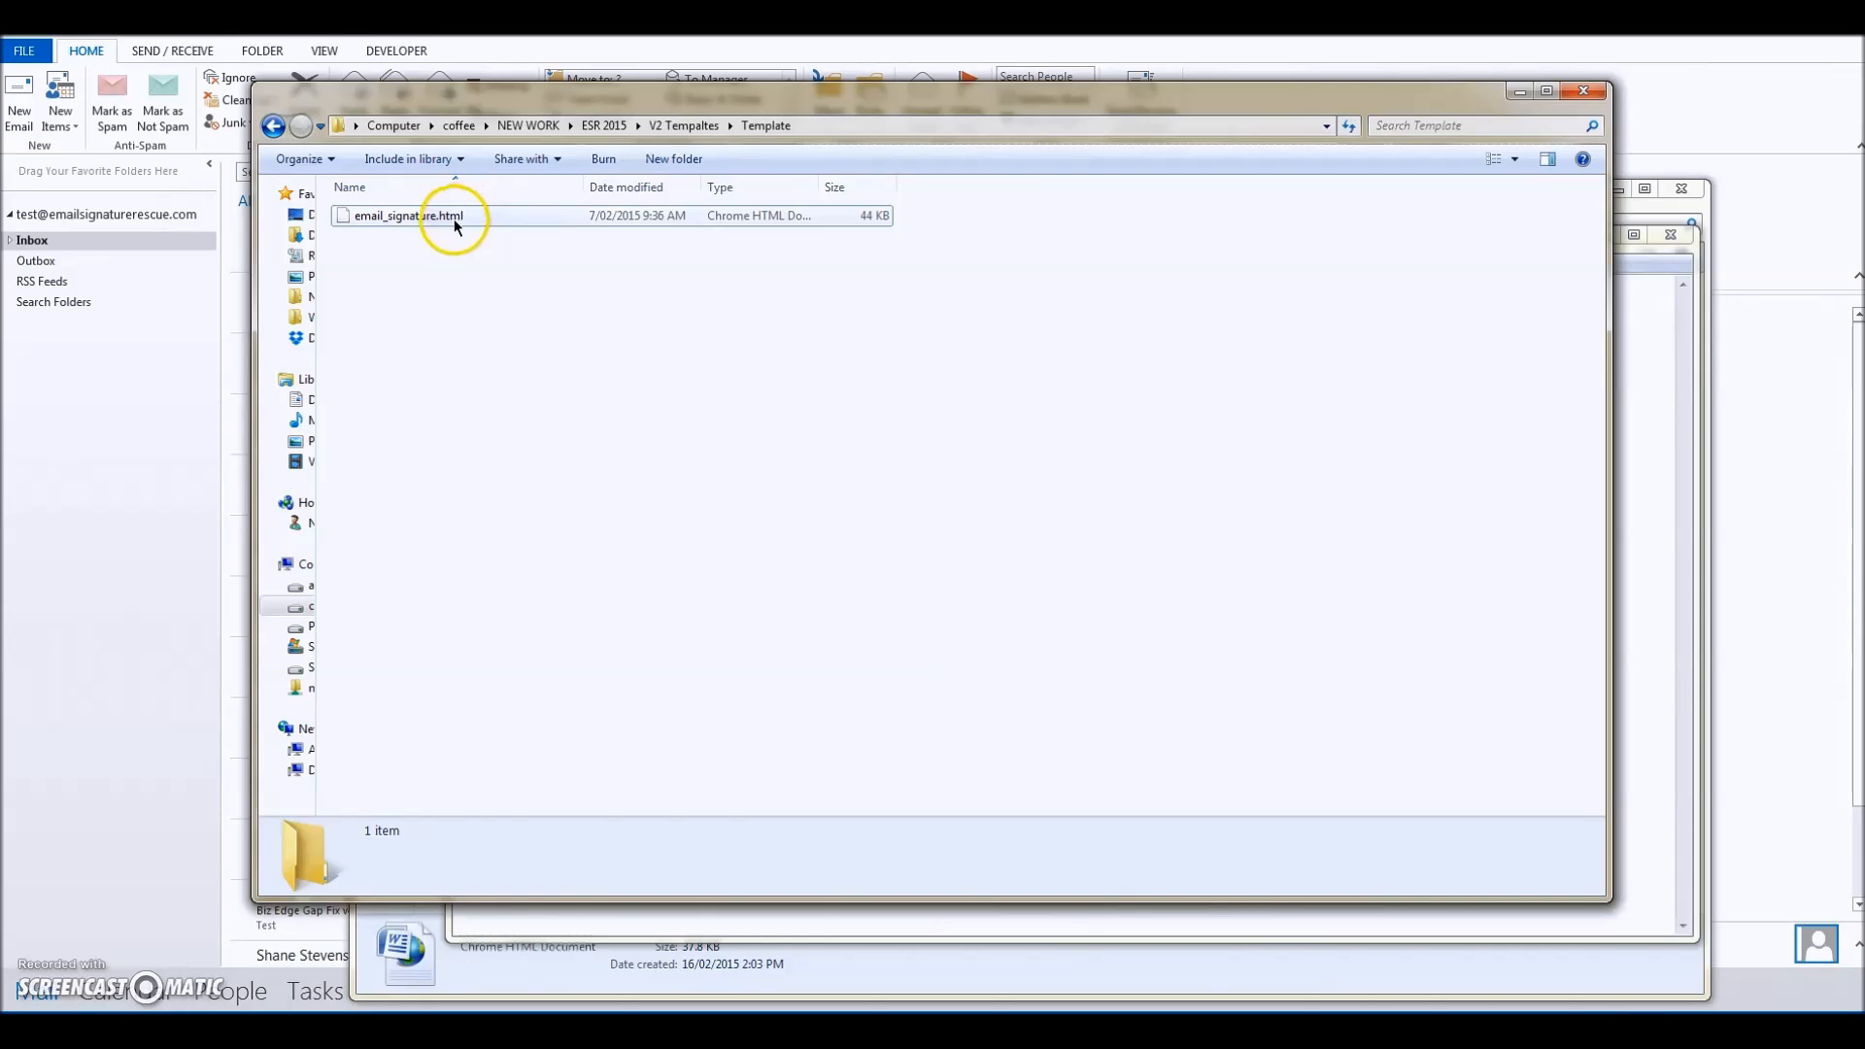
Step: Open email_signature.html from the Template folder with Notepad
right_click(408, 215)
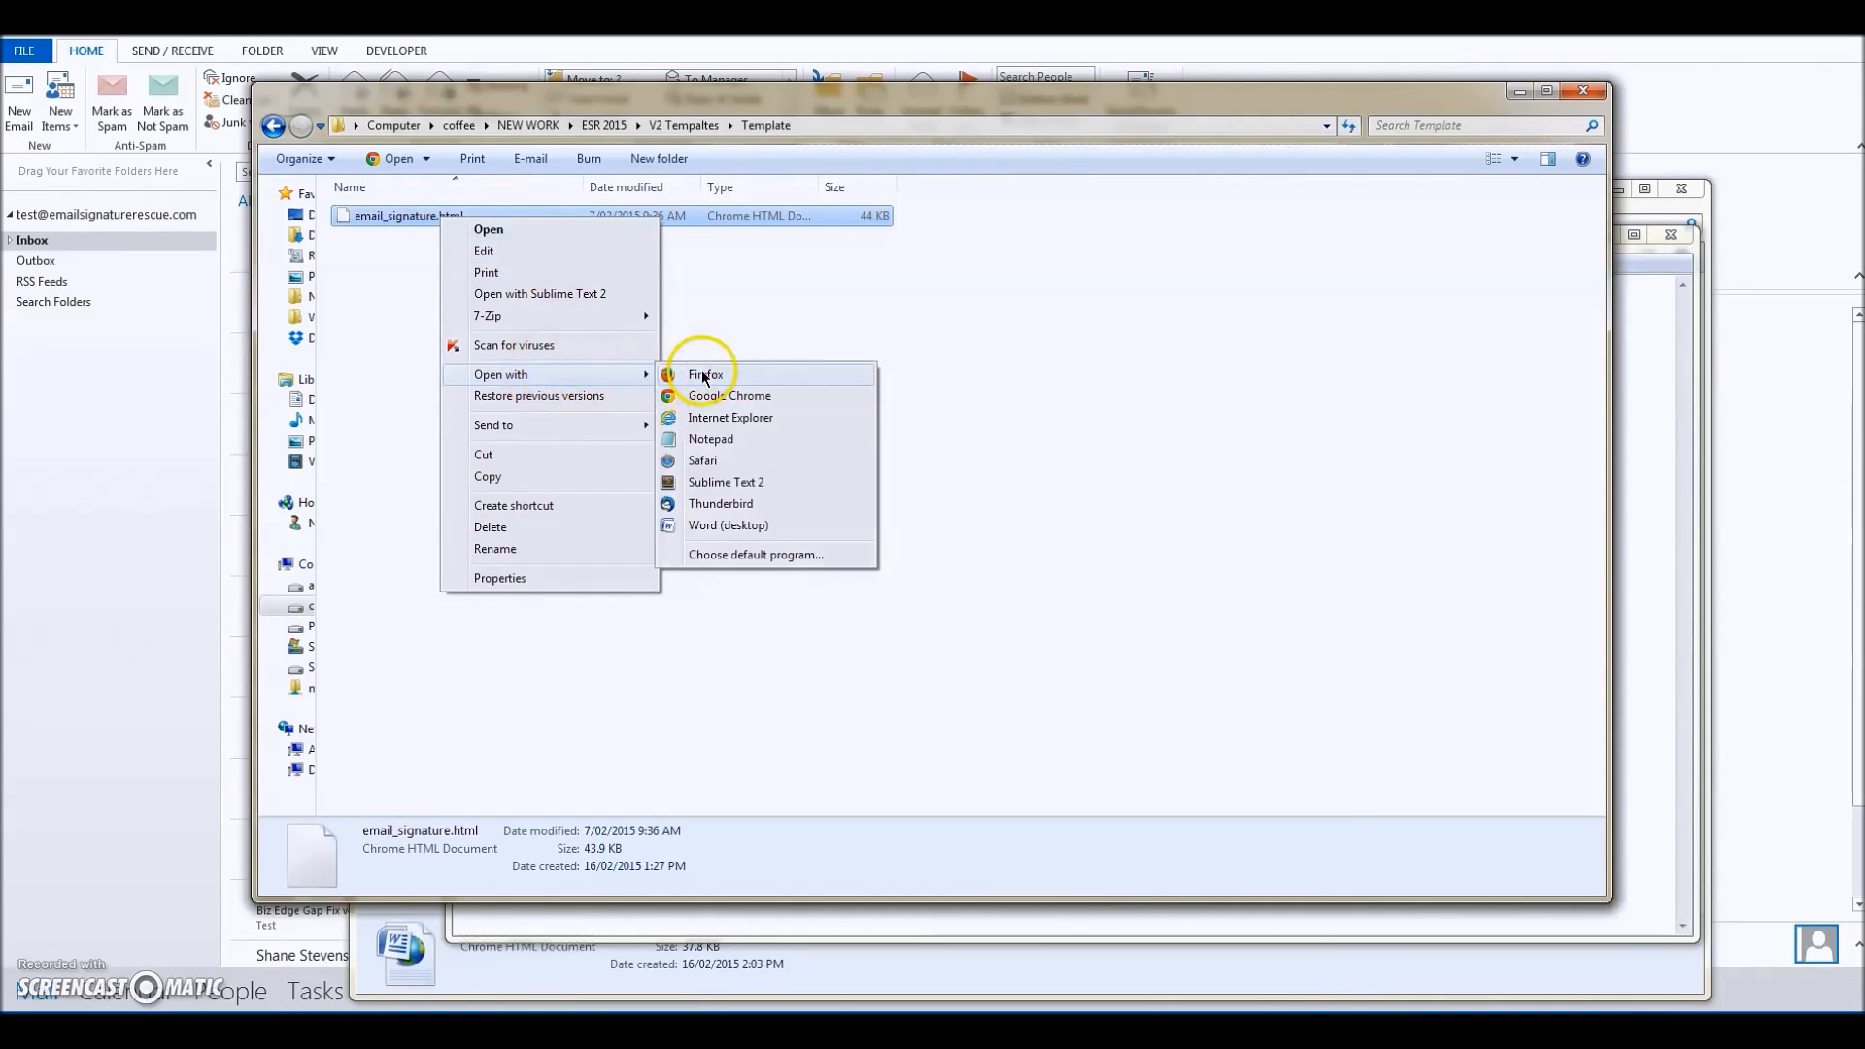
left_click(710, 439)
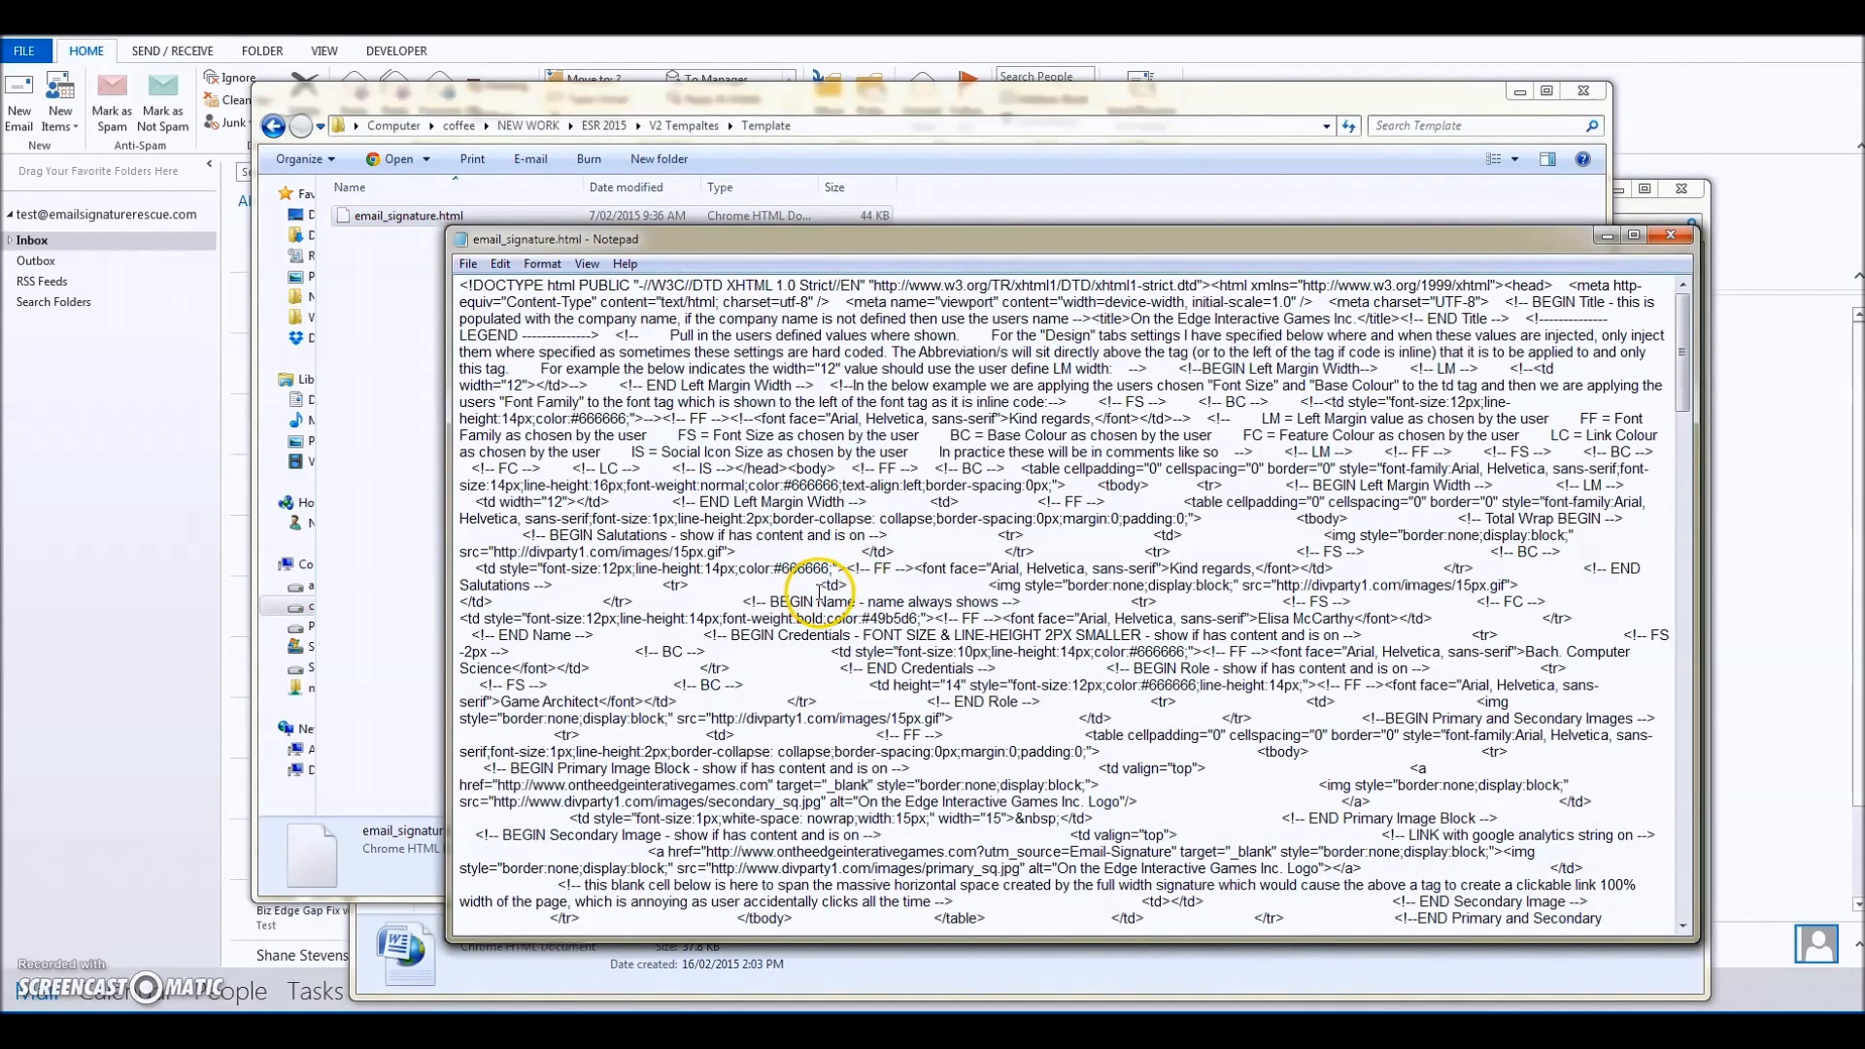
Step: Copy the template code into Elisa.htm, save it and close Notepad
key("ctrl+a")
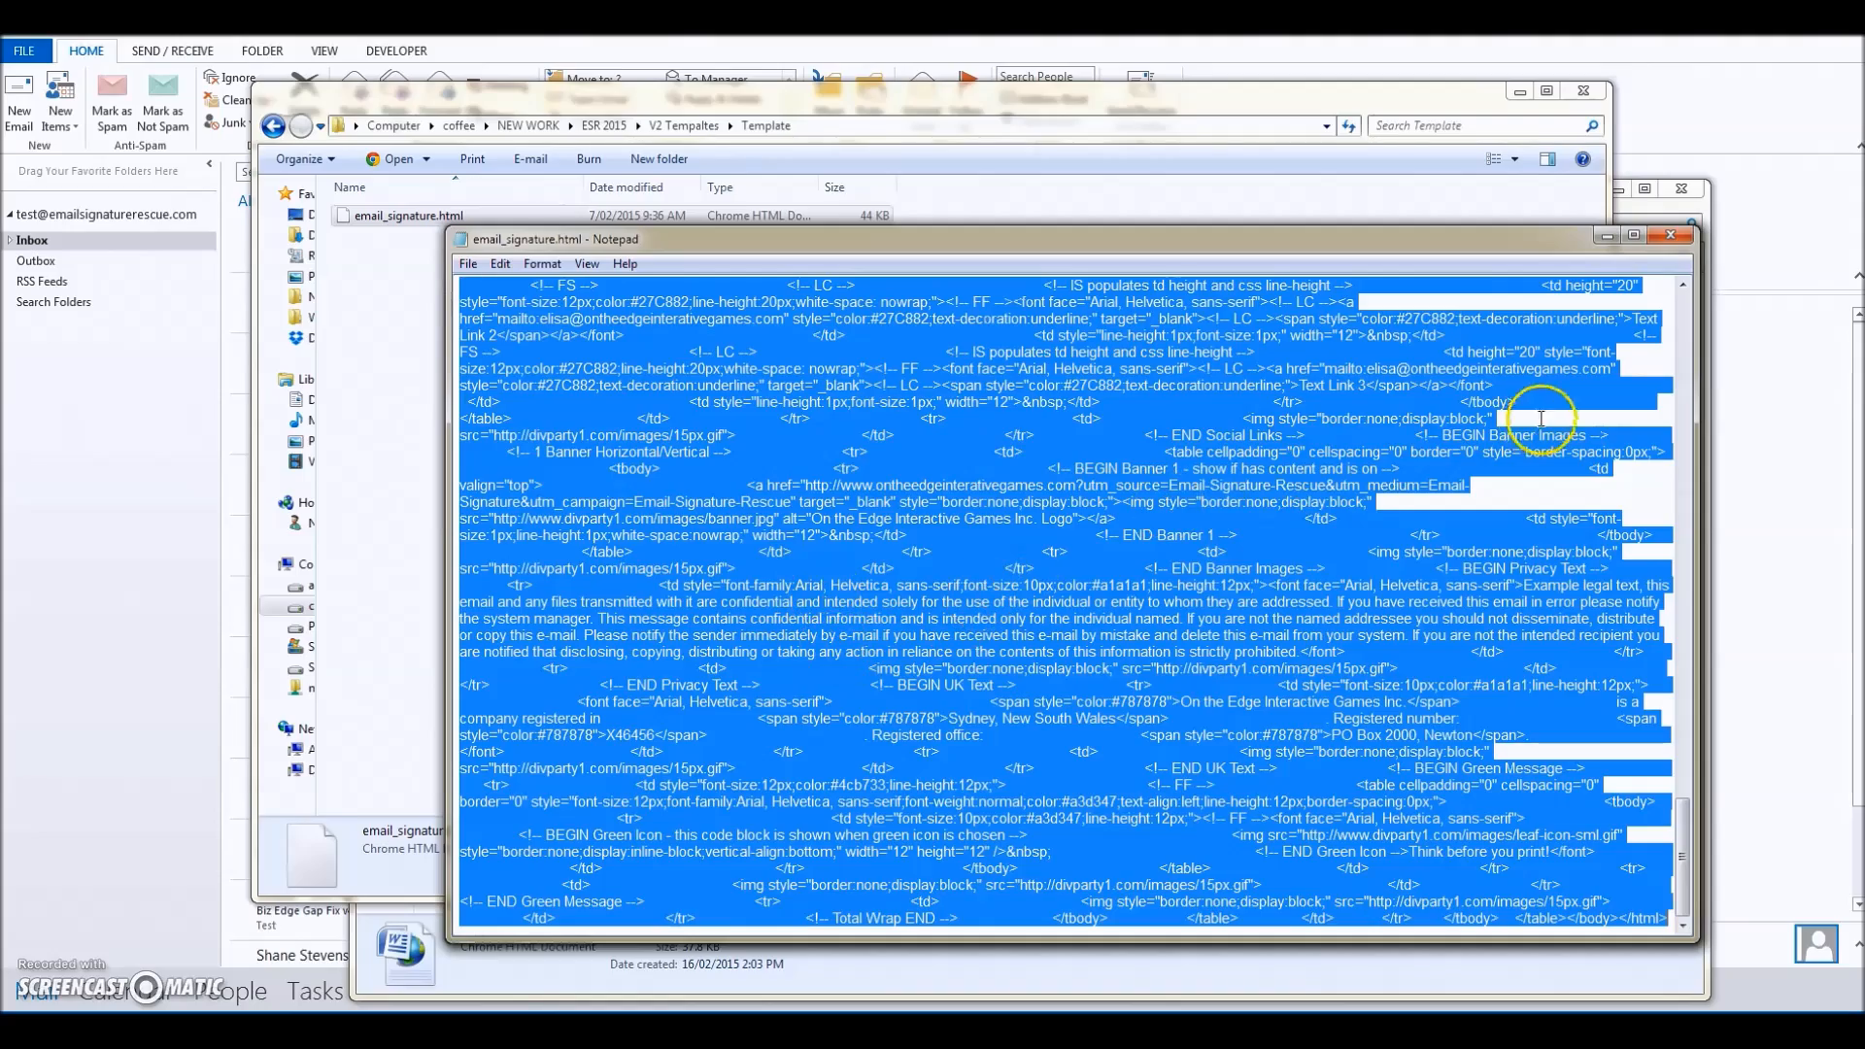
scroll("up", 3)
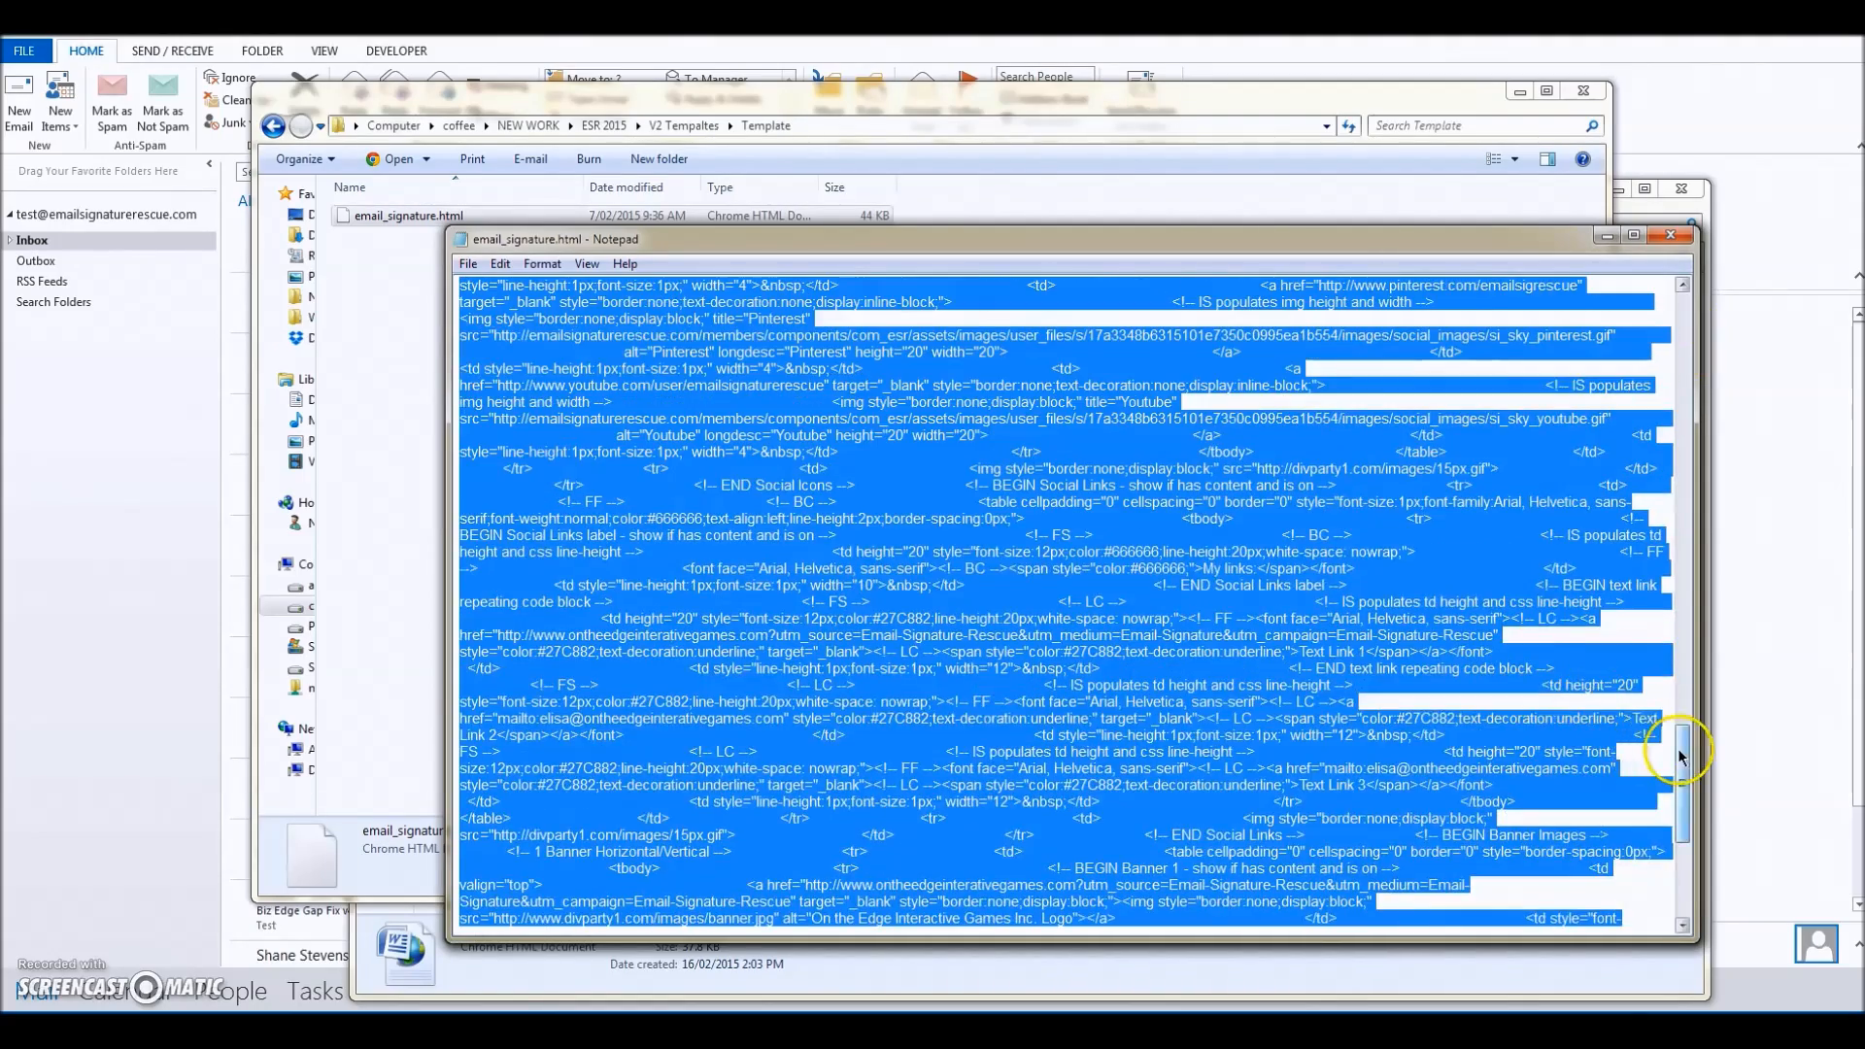
scroll("down", 3)
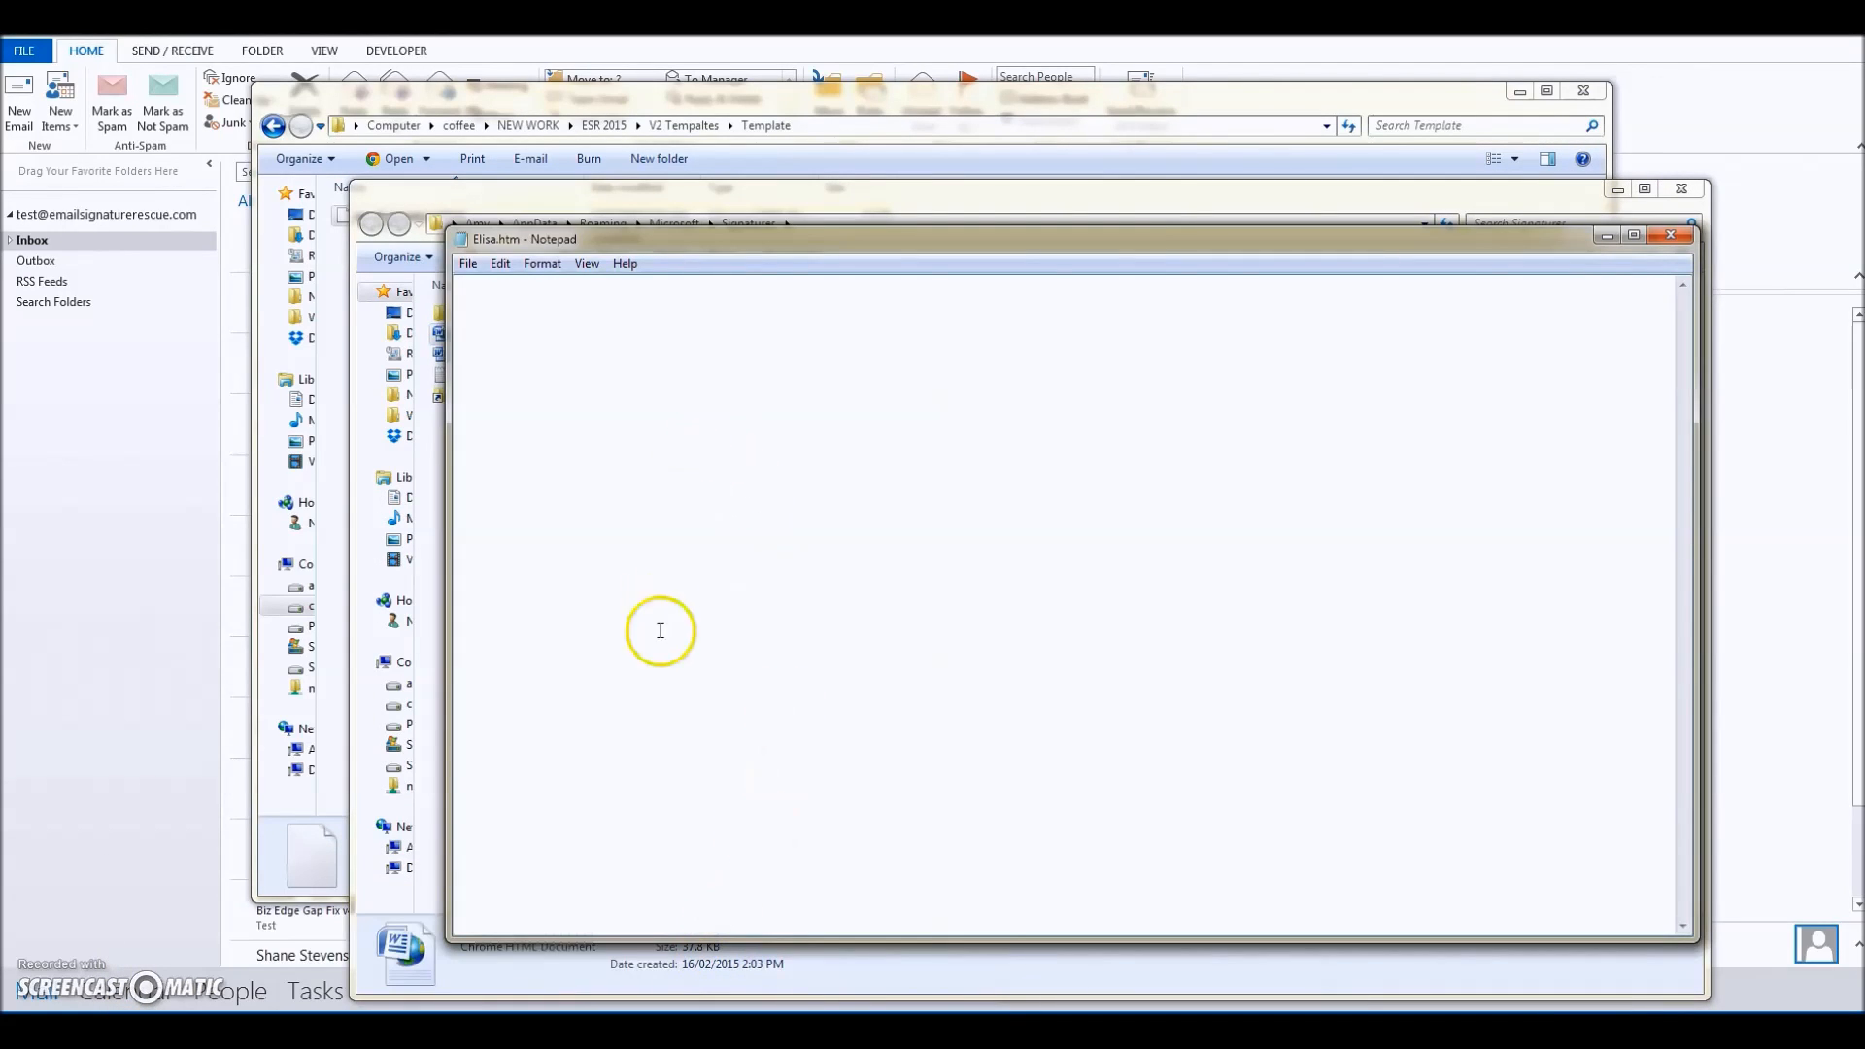
mouse_move(634, 563)
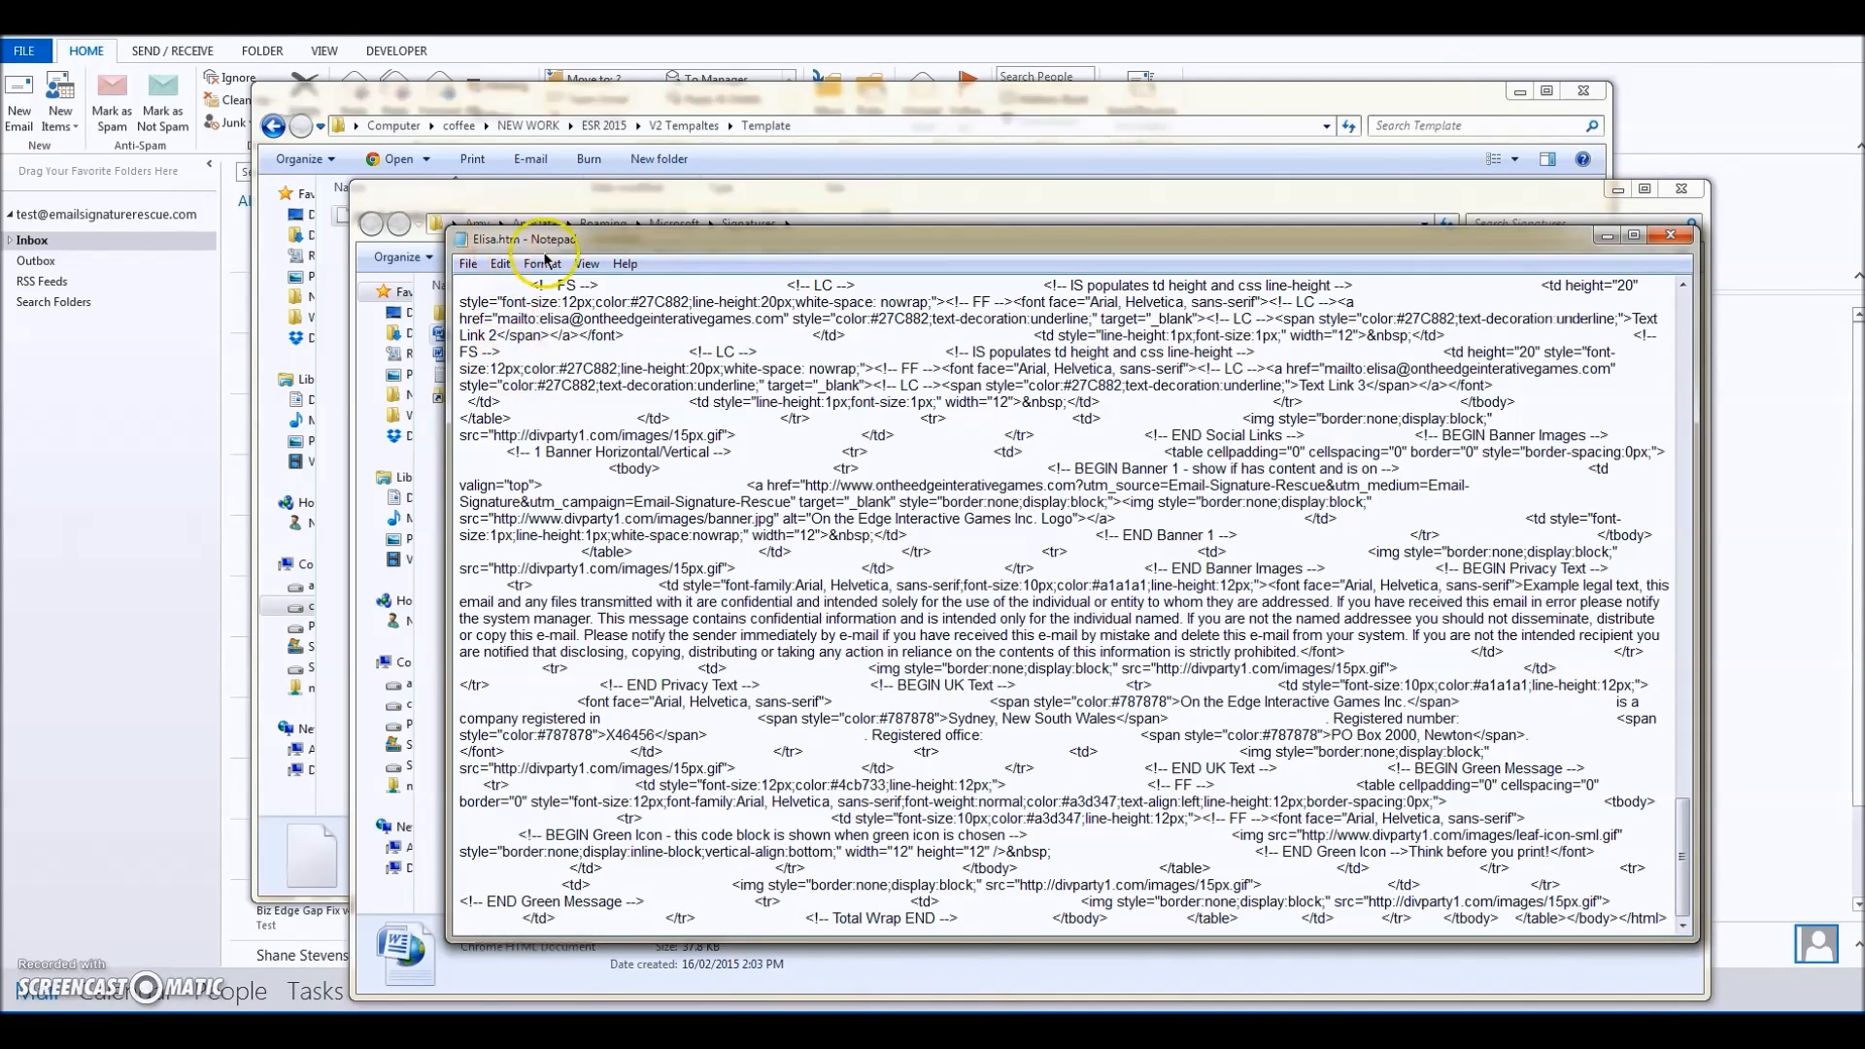
mouse_move(1103, 279)
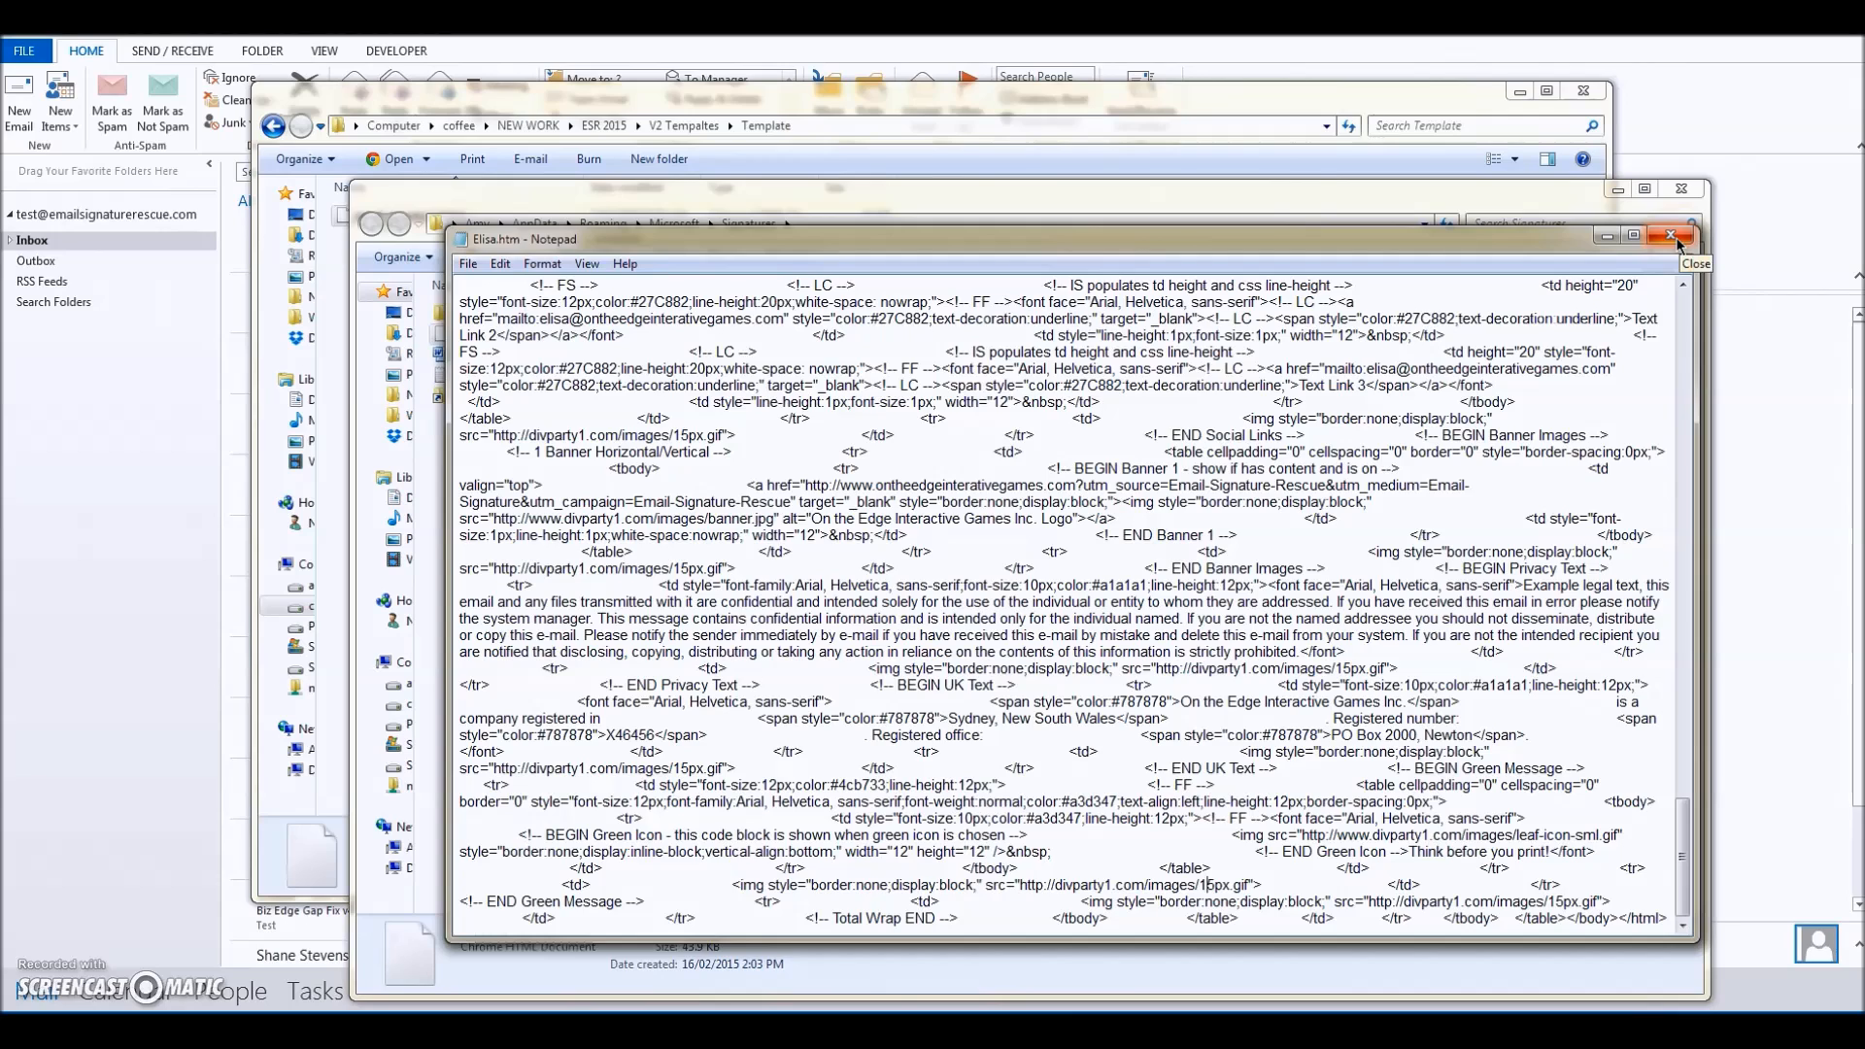
left_click(1670, 235)
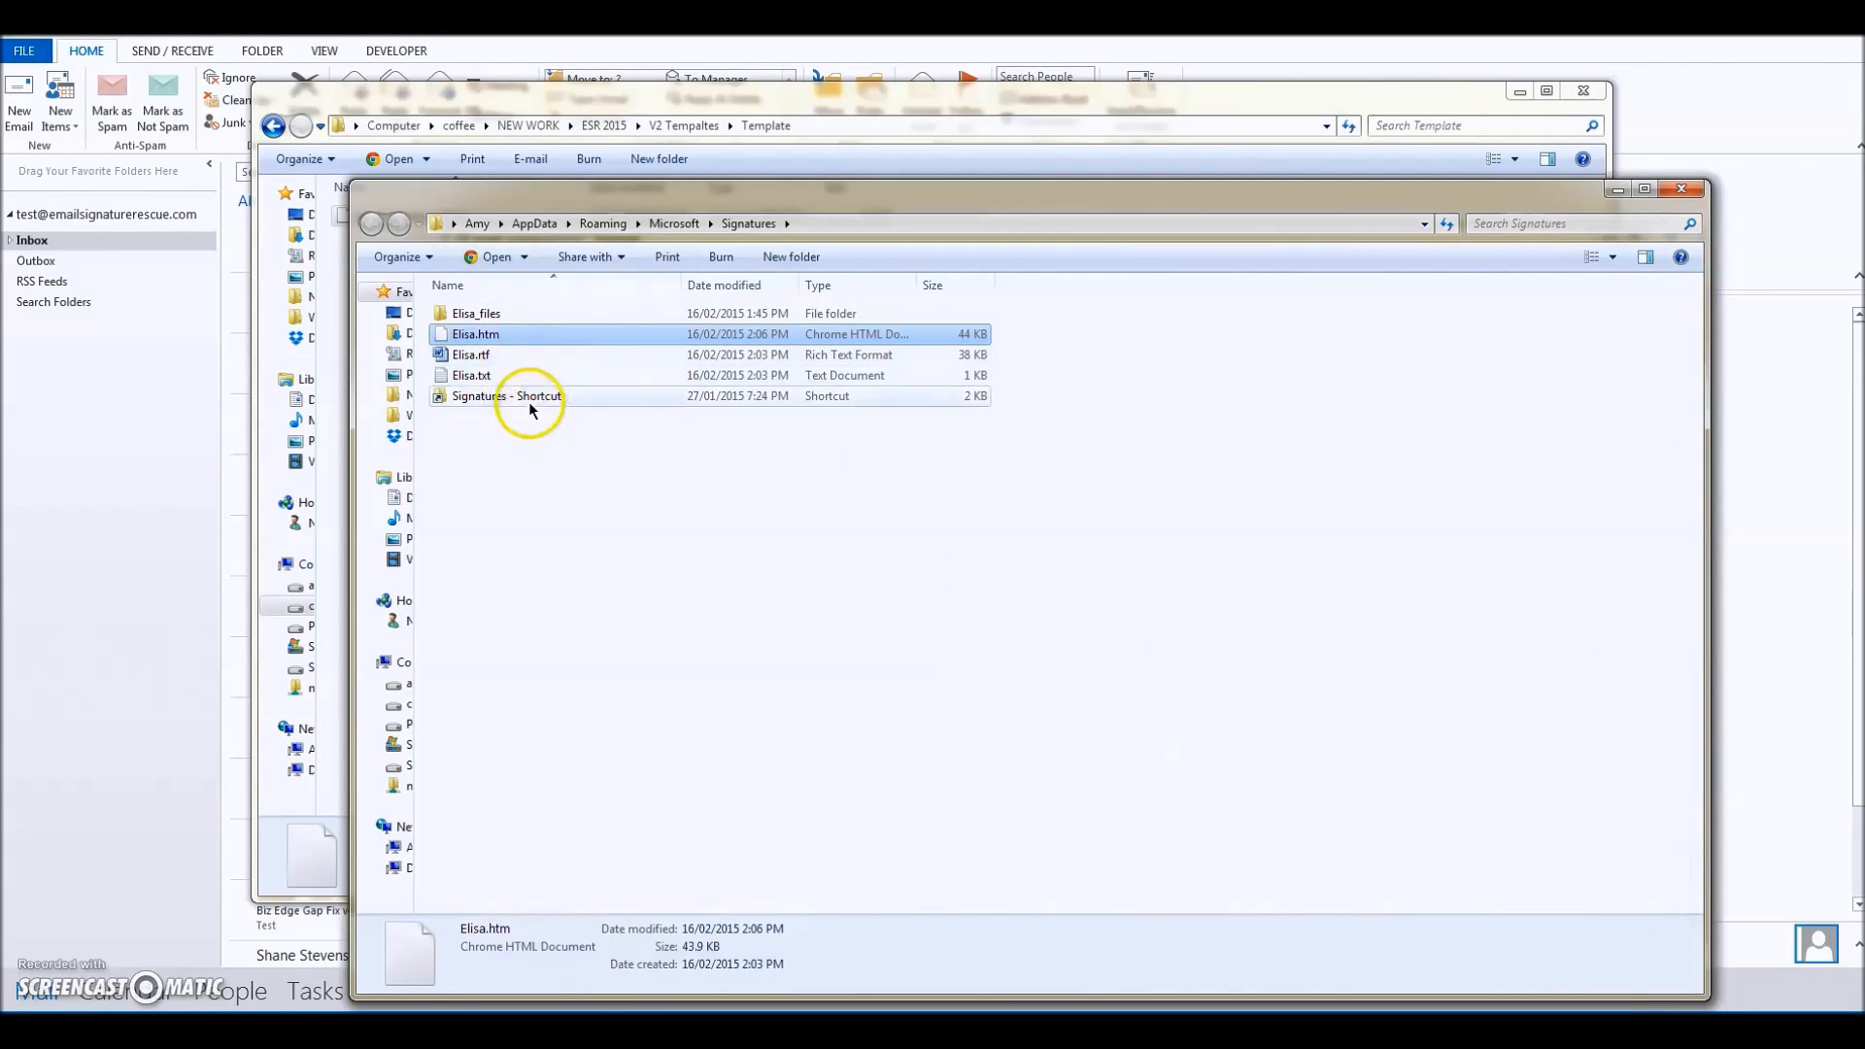
mouse_move(1198, 895)
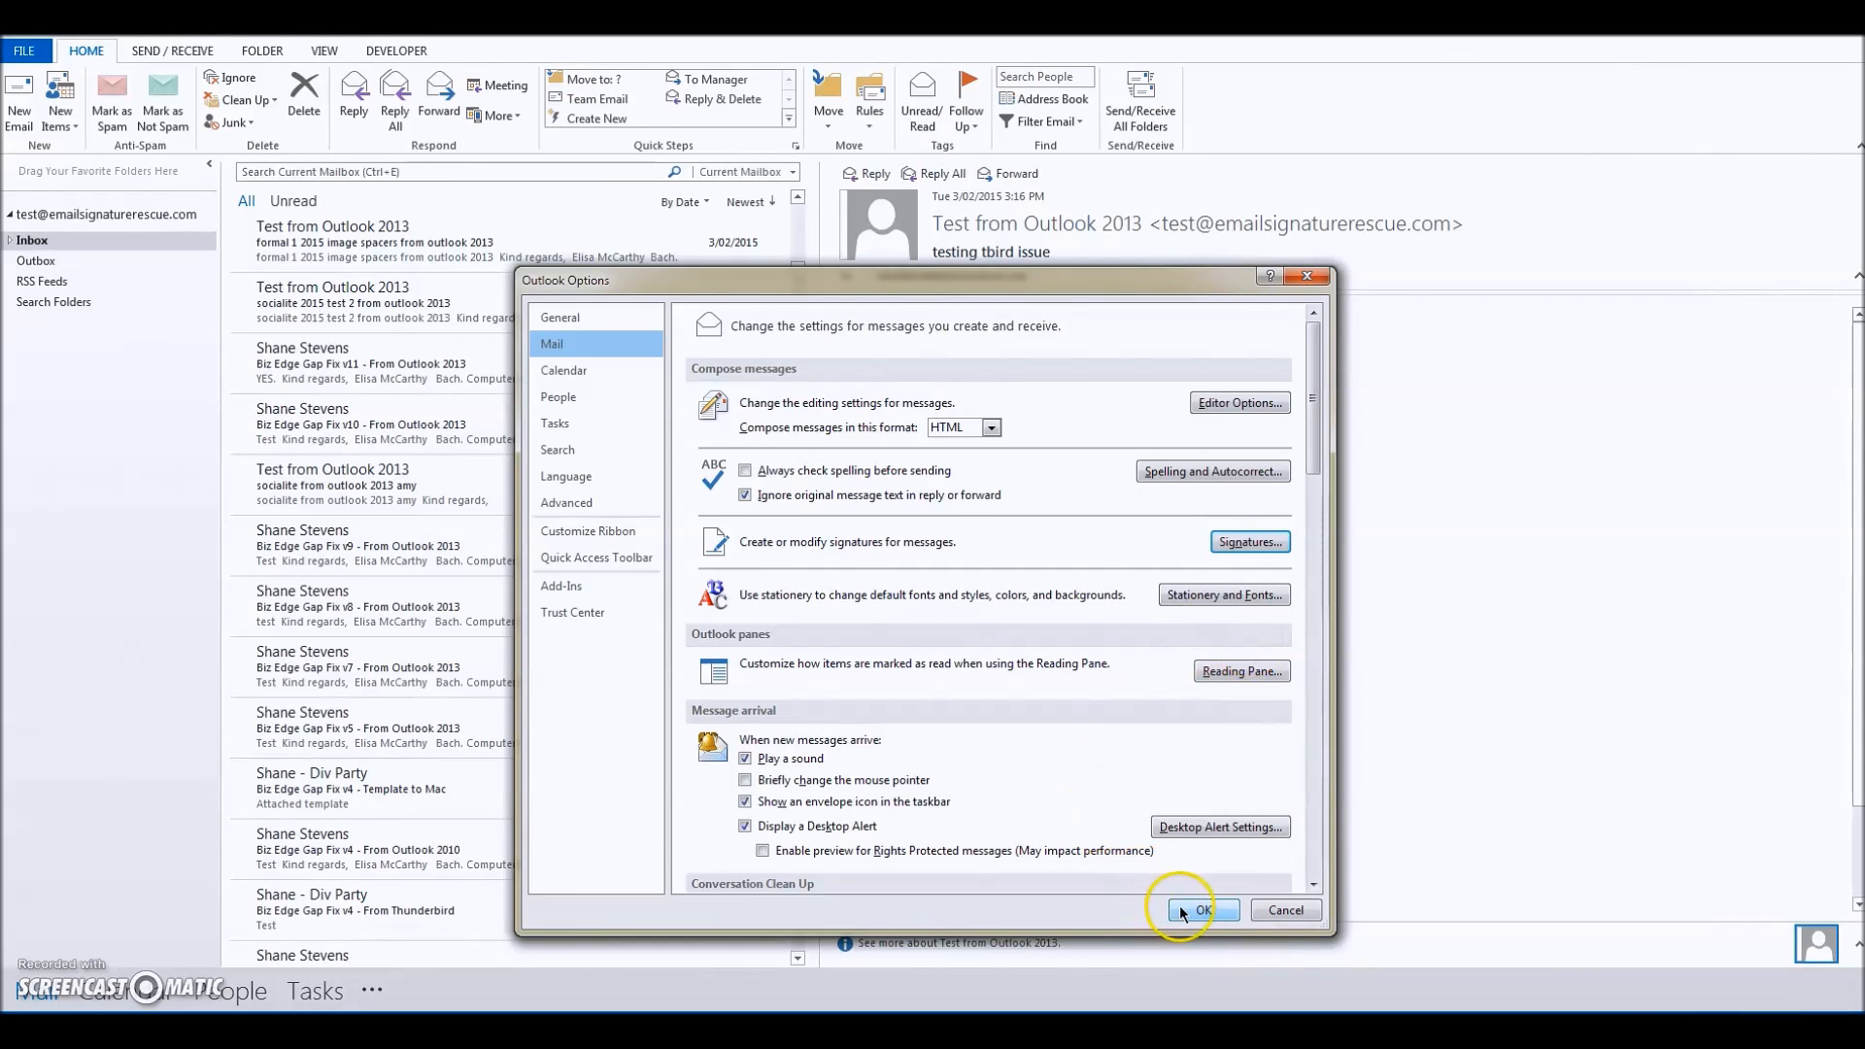
Step: Confirm and close the Outlook Options window
left_click(1202, 910)
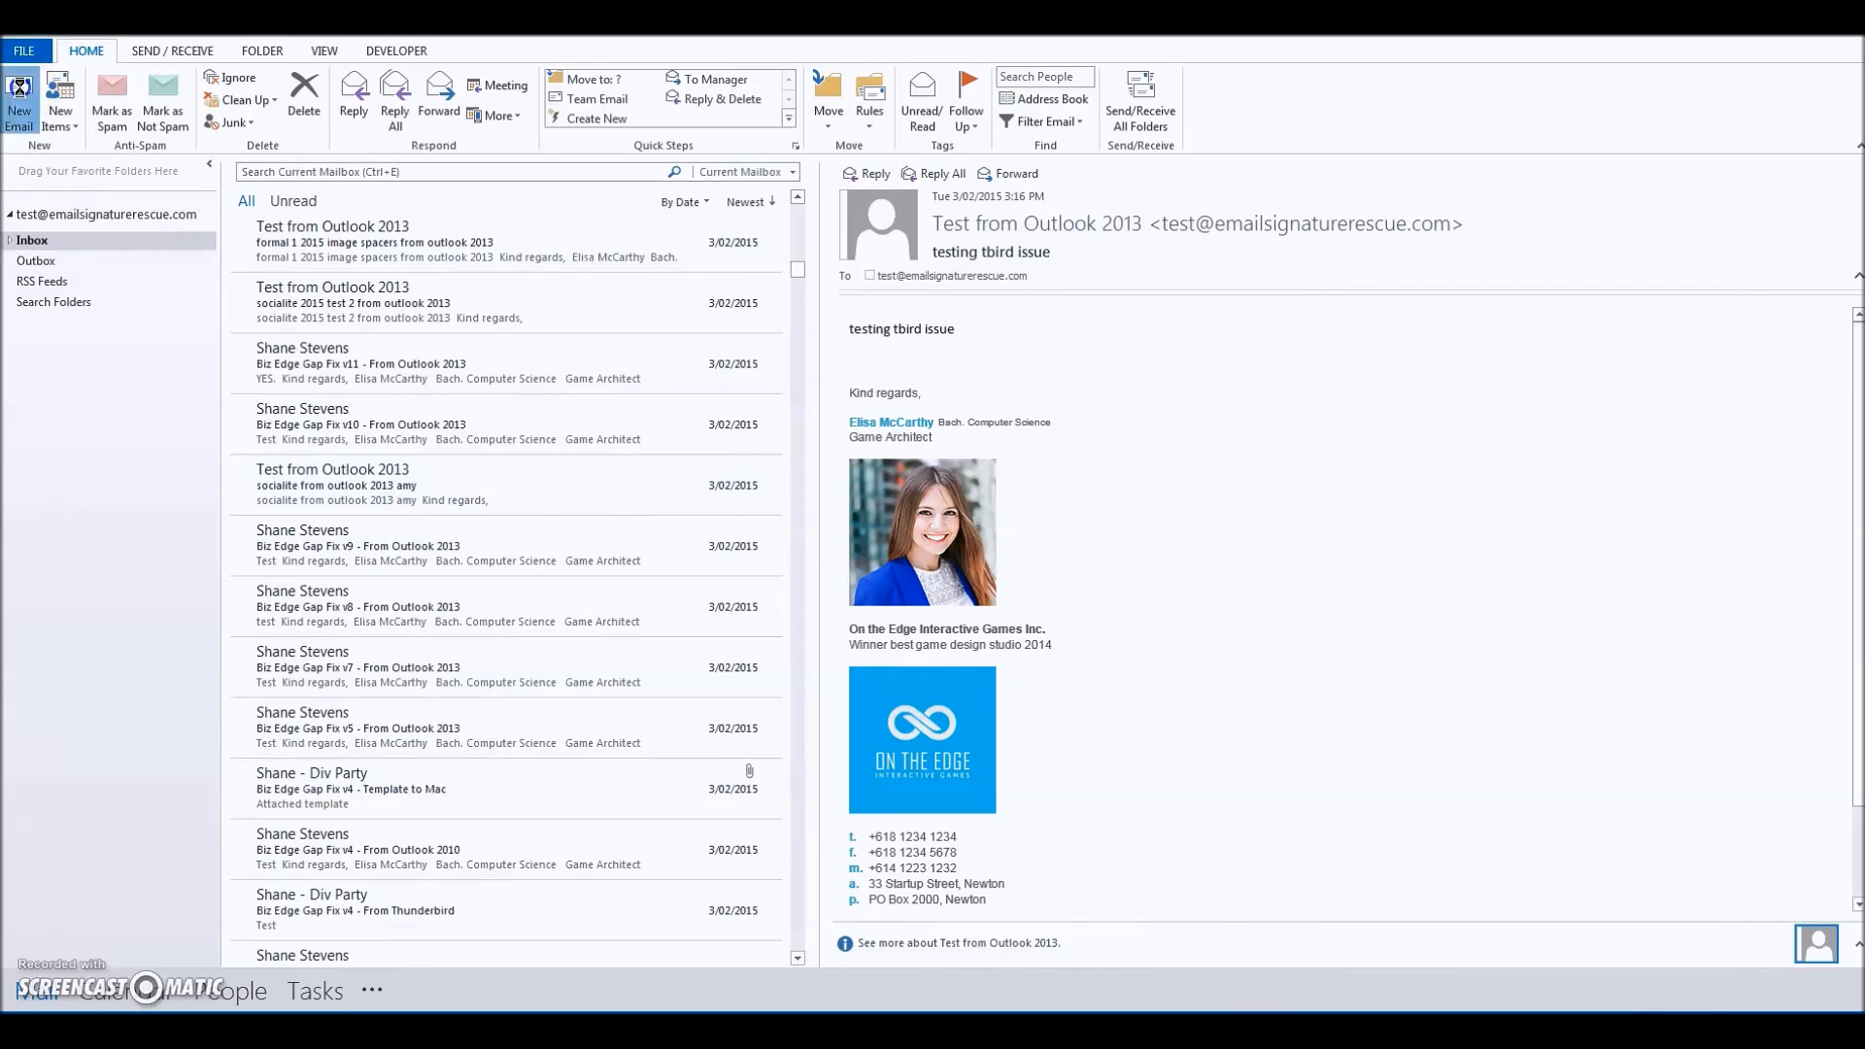
mouse_move(482, 354)
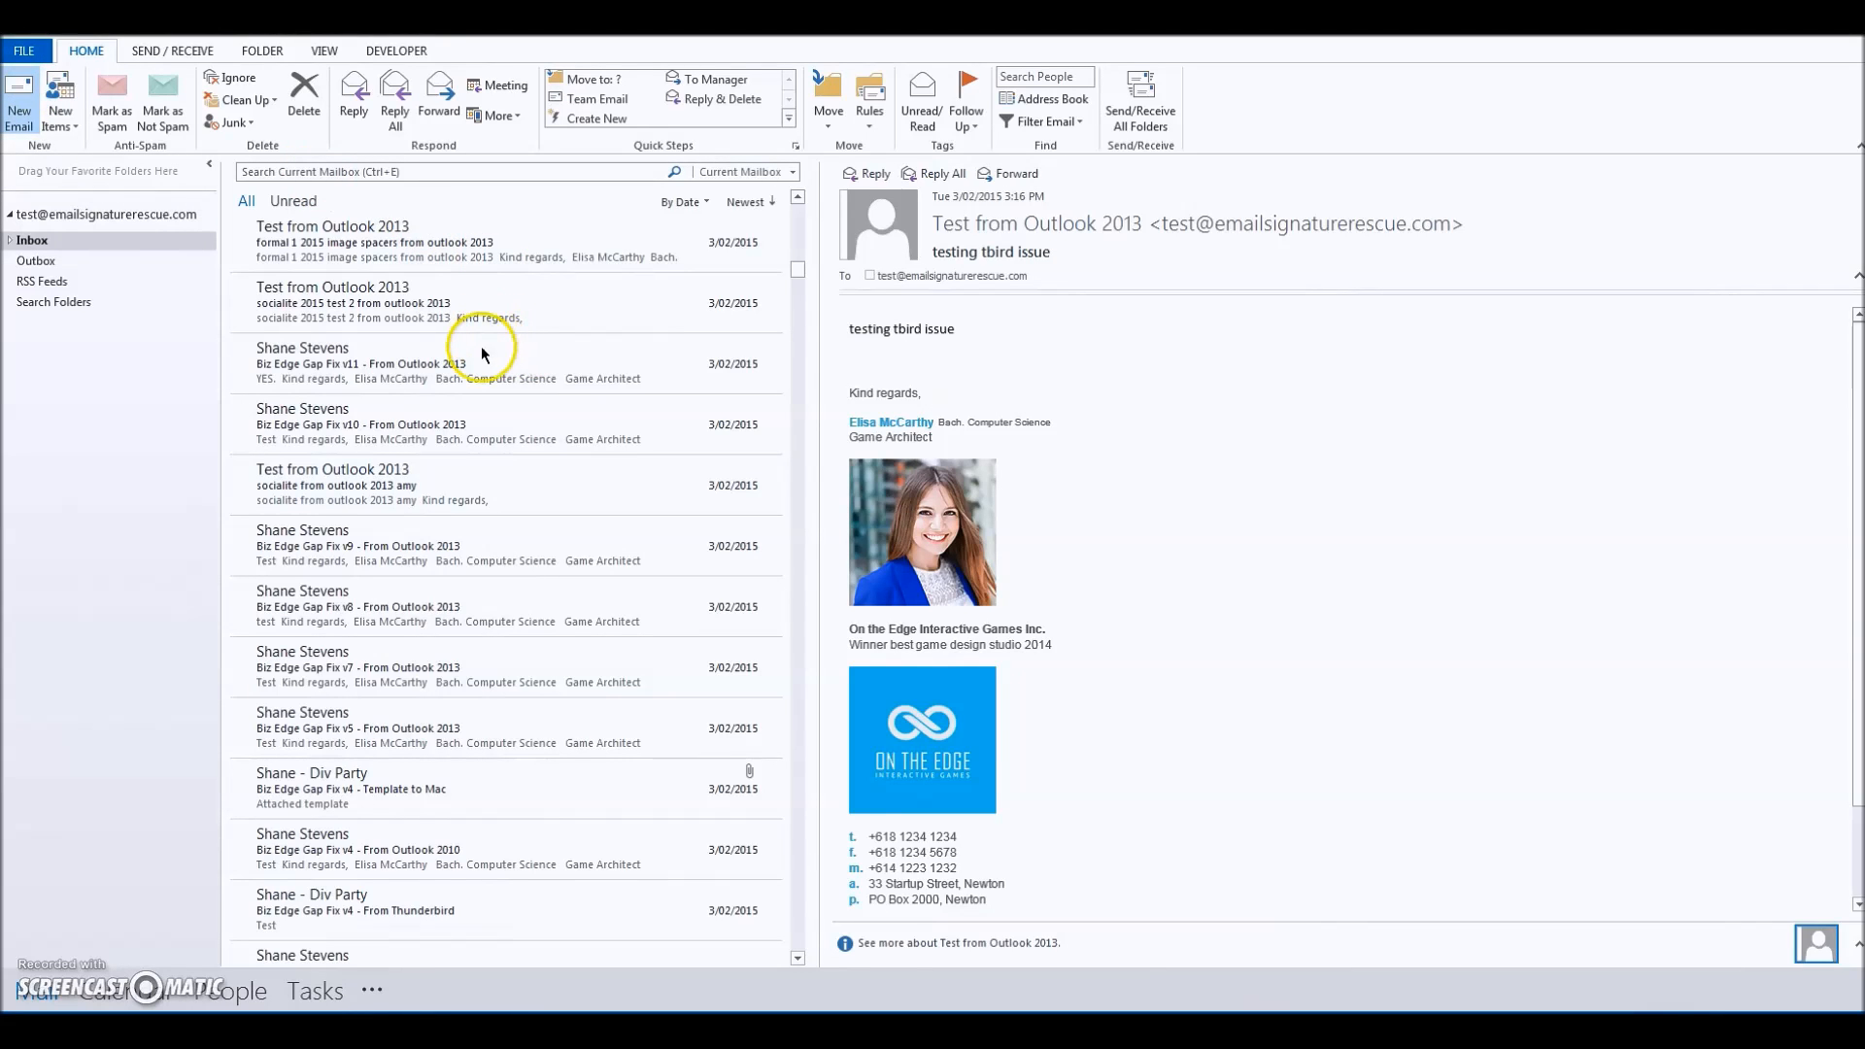
left_click(18, 101)
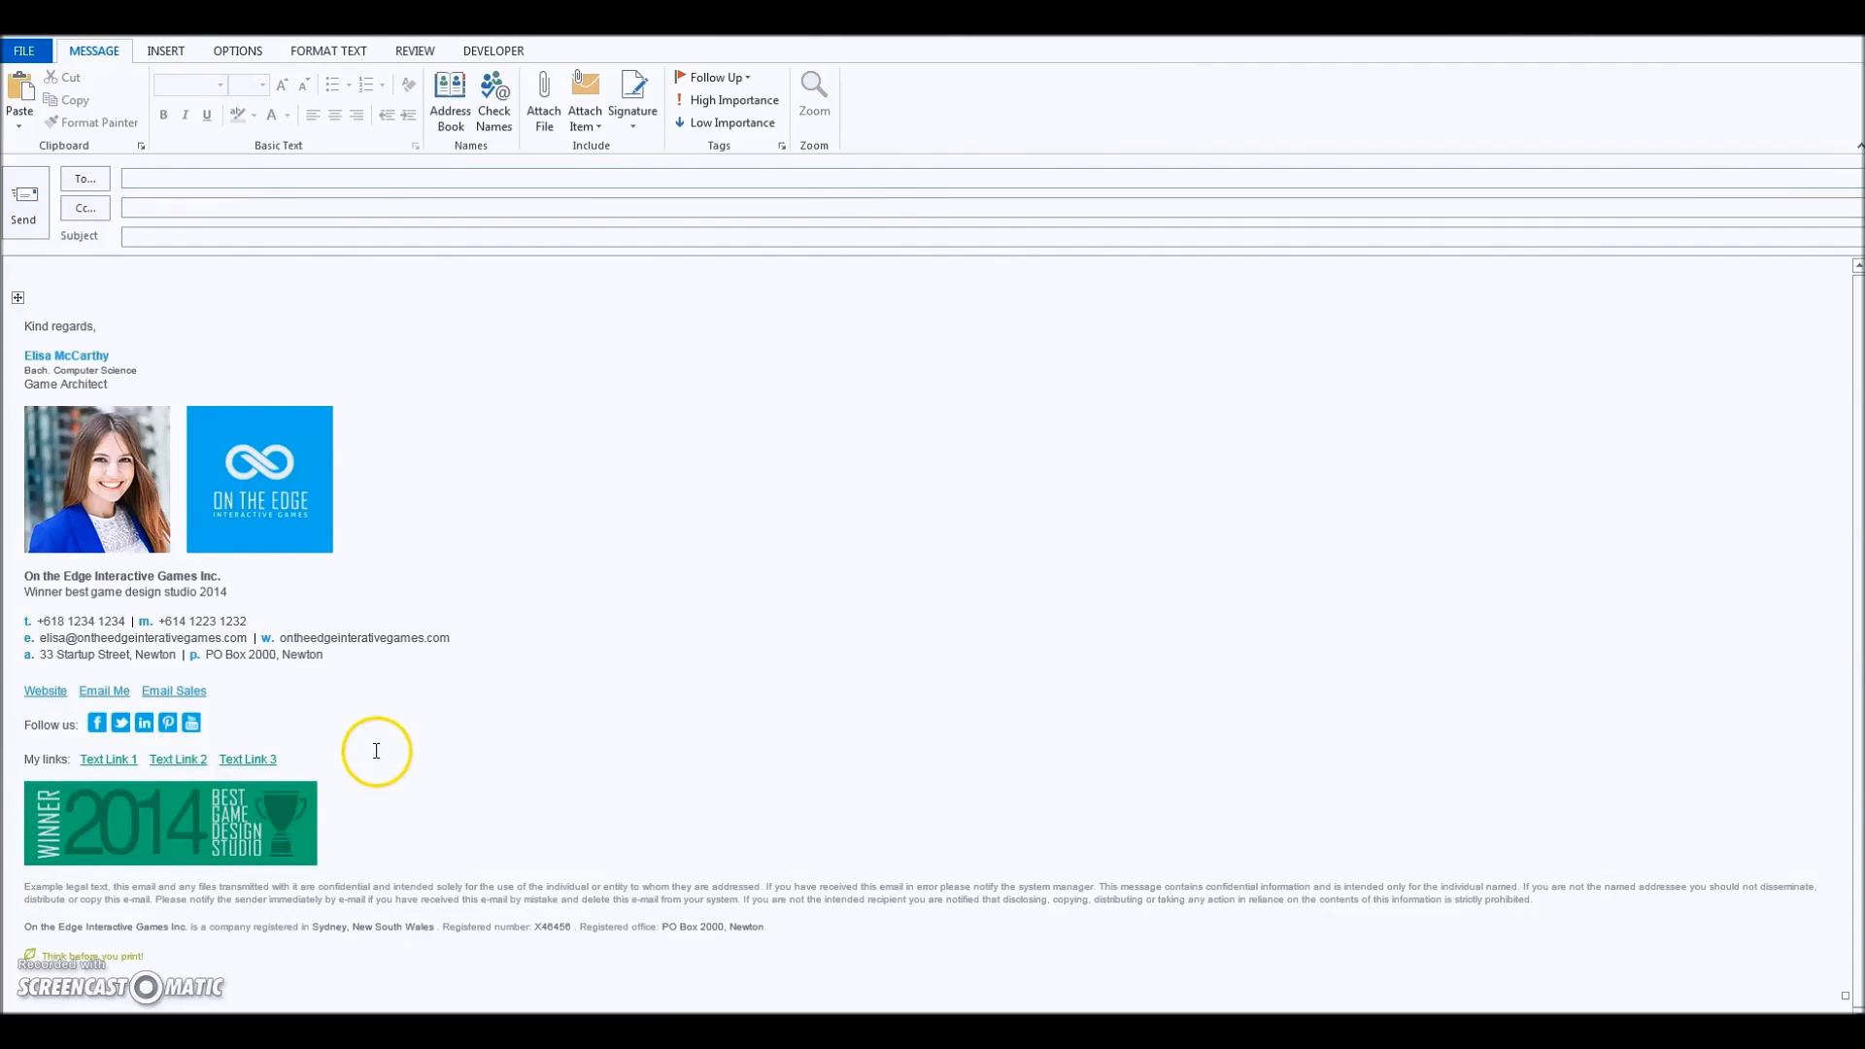
mouse_move(375, 751)
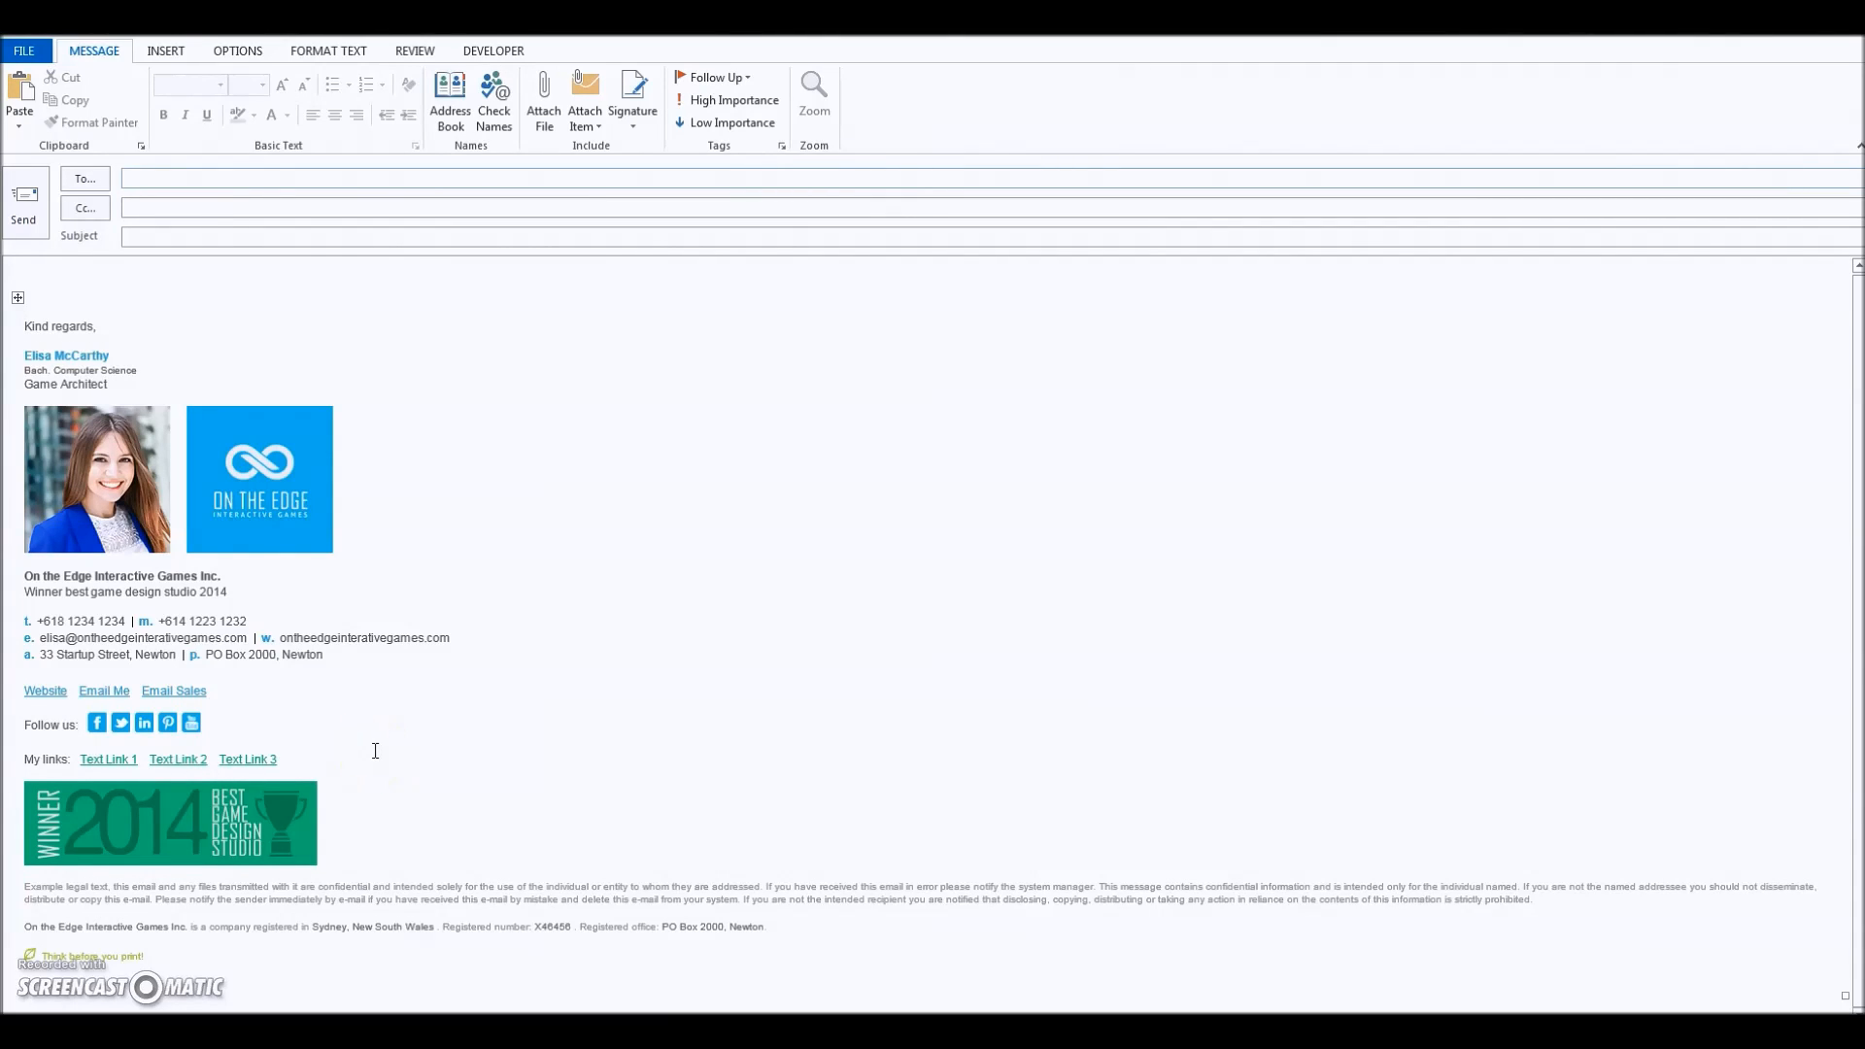